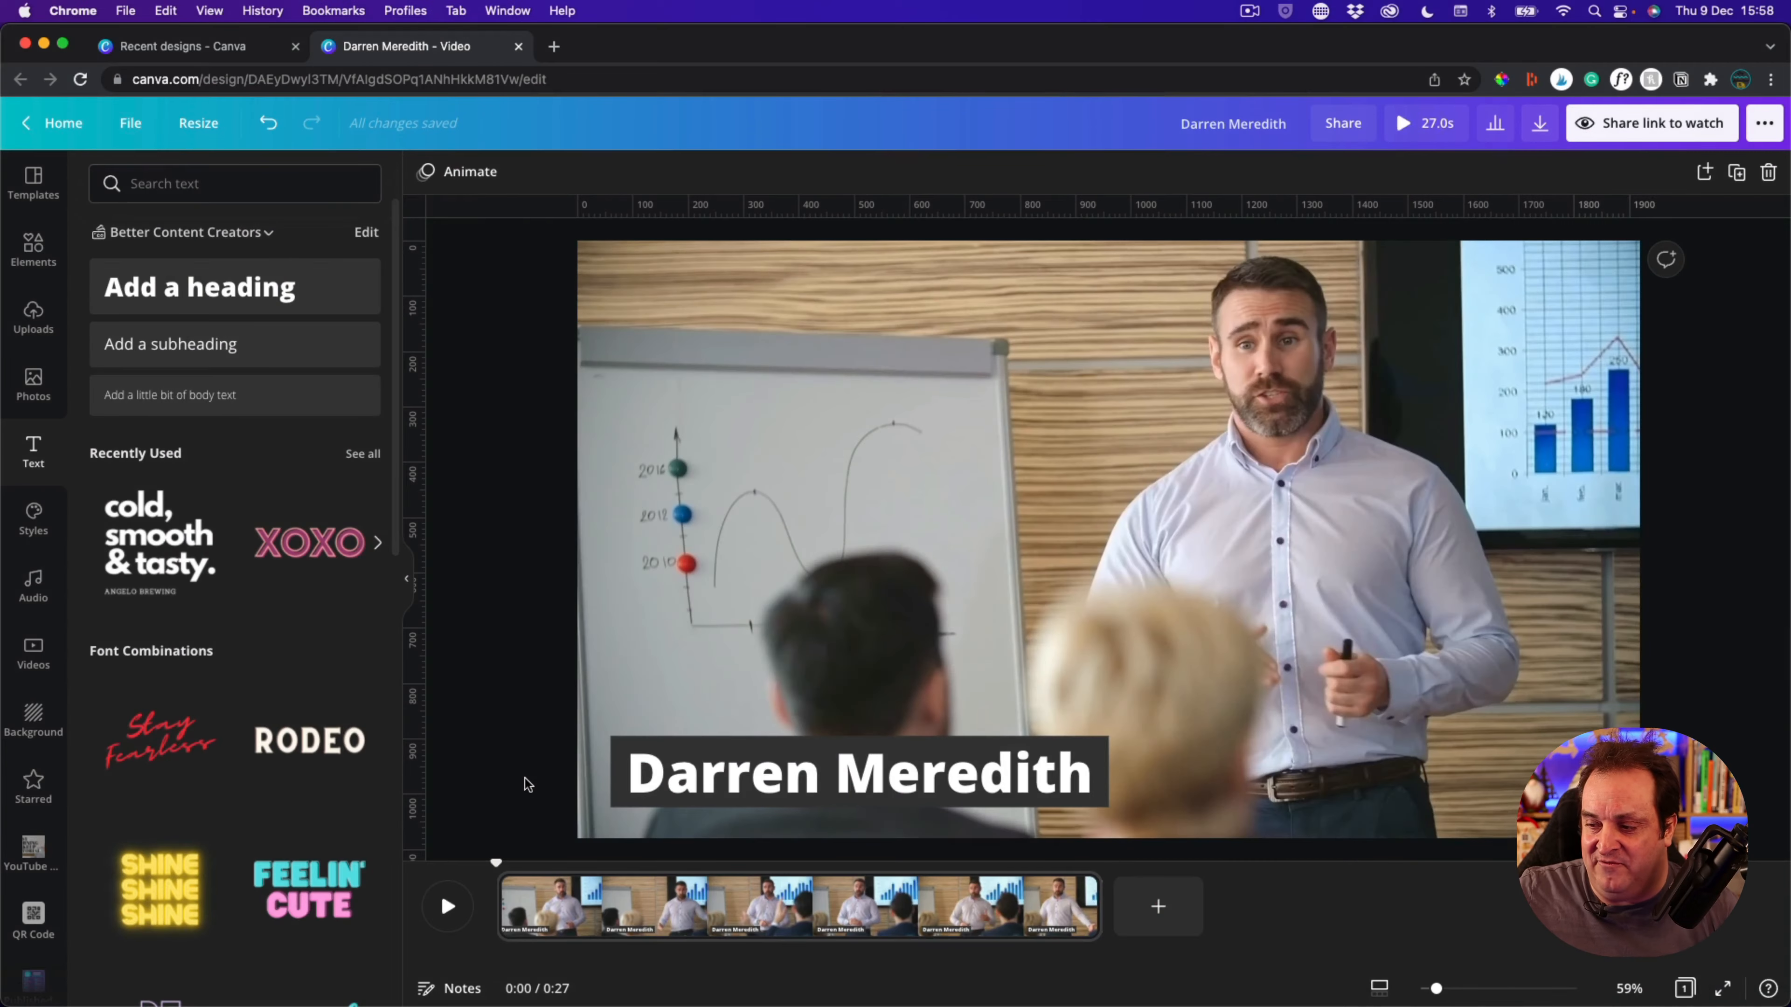
mouse_move(293, 622)
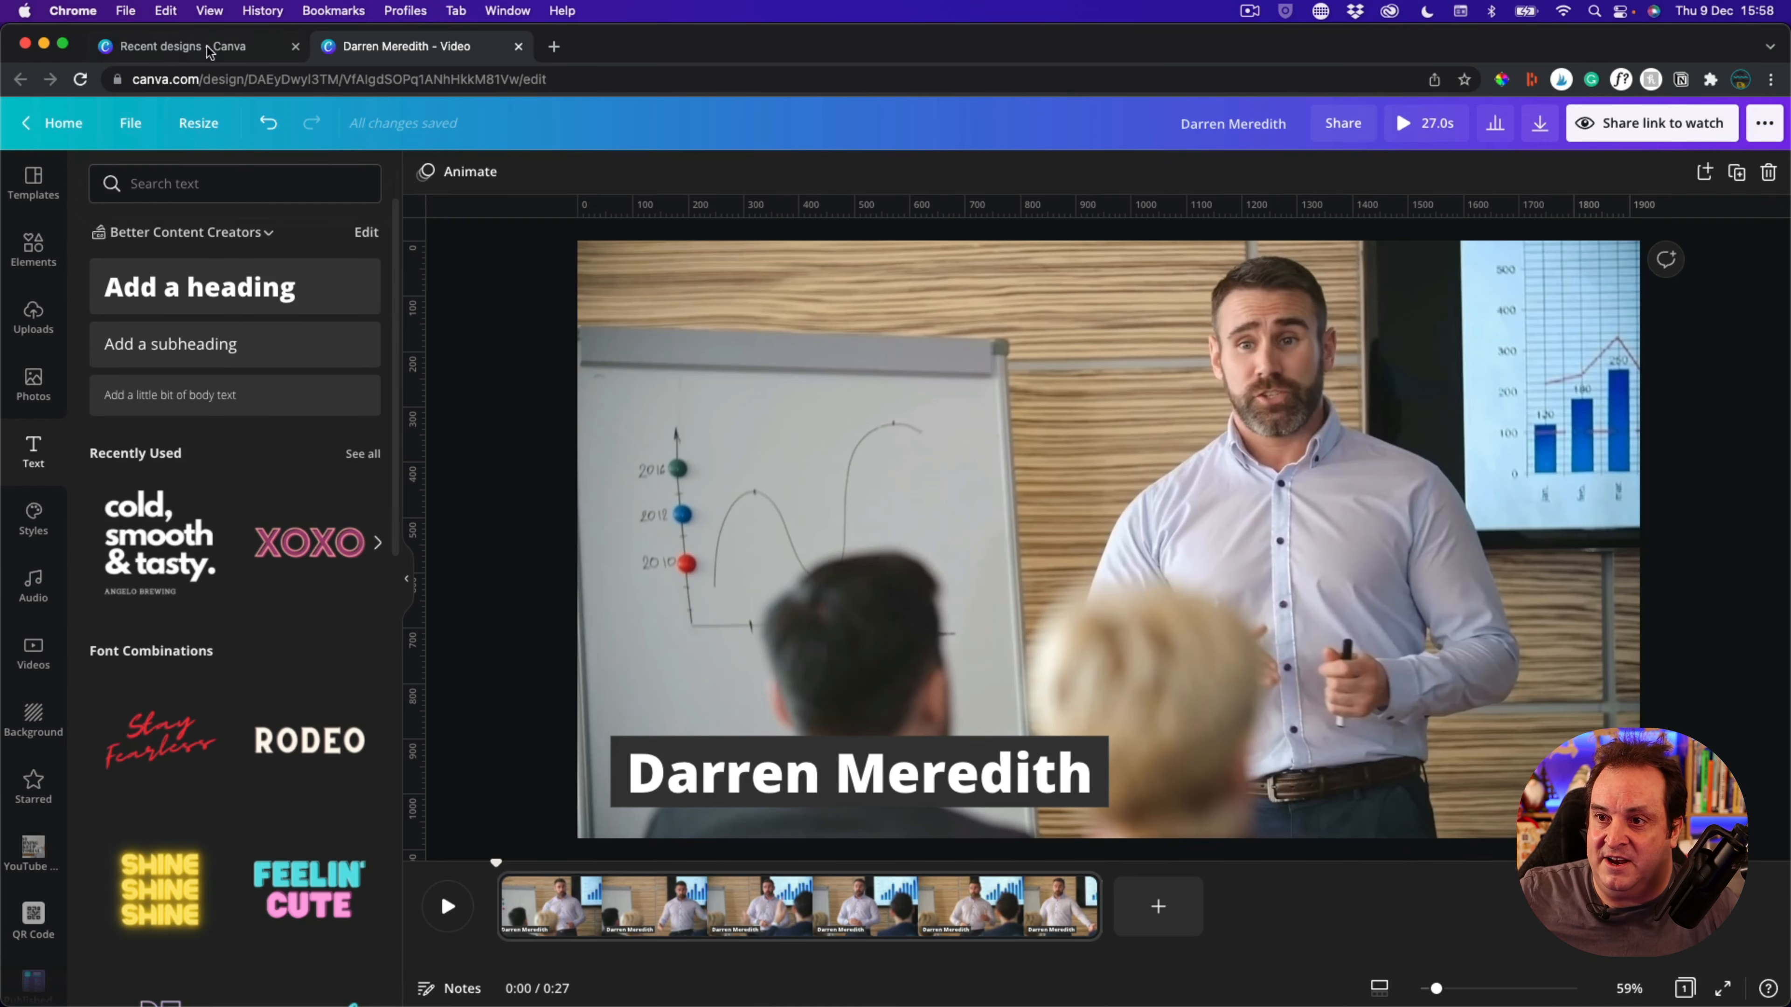
Visit the recent designs and Canva home pages, then return to the Darren Meredith video design
click(166, 47)
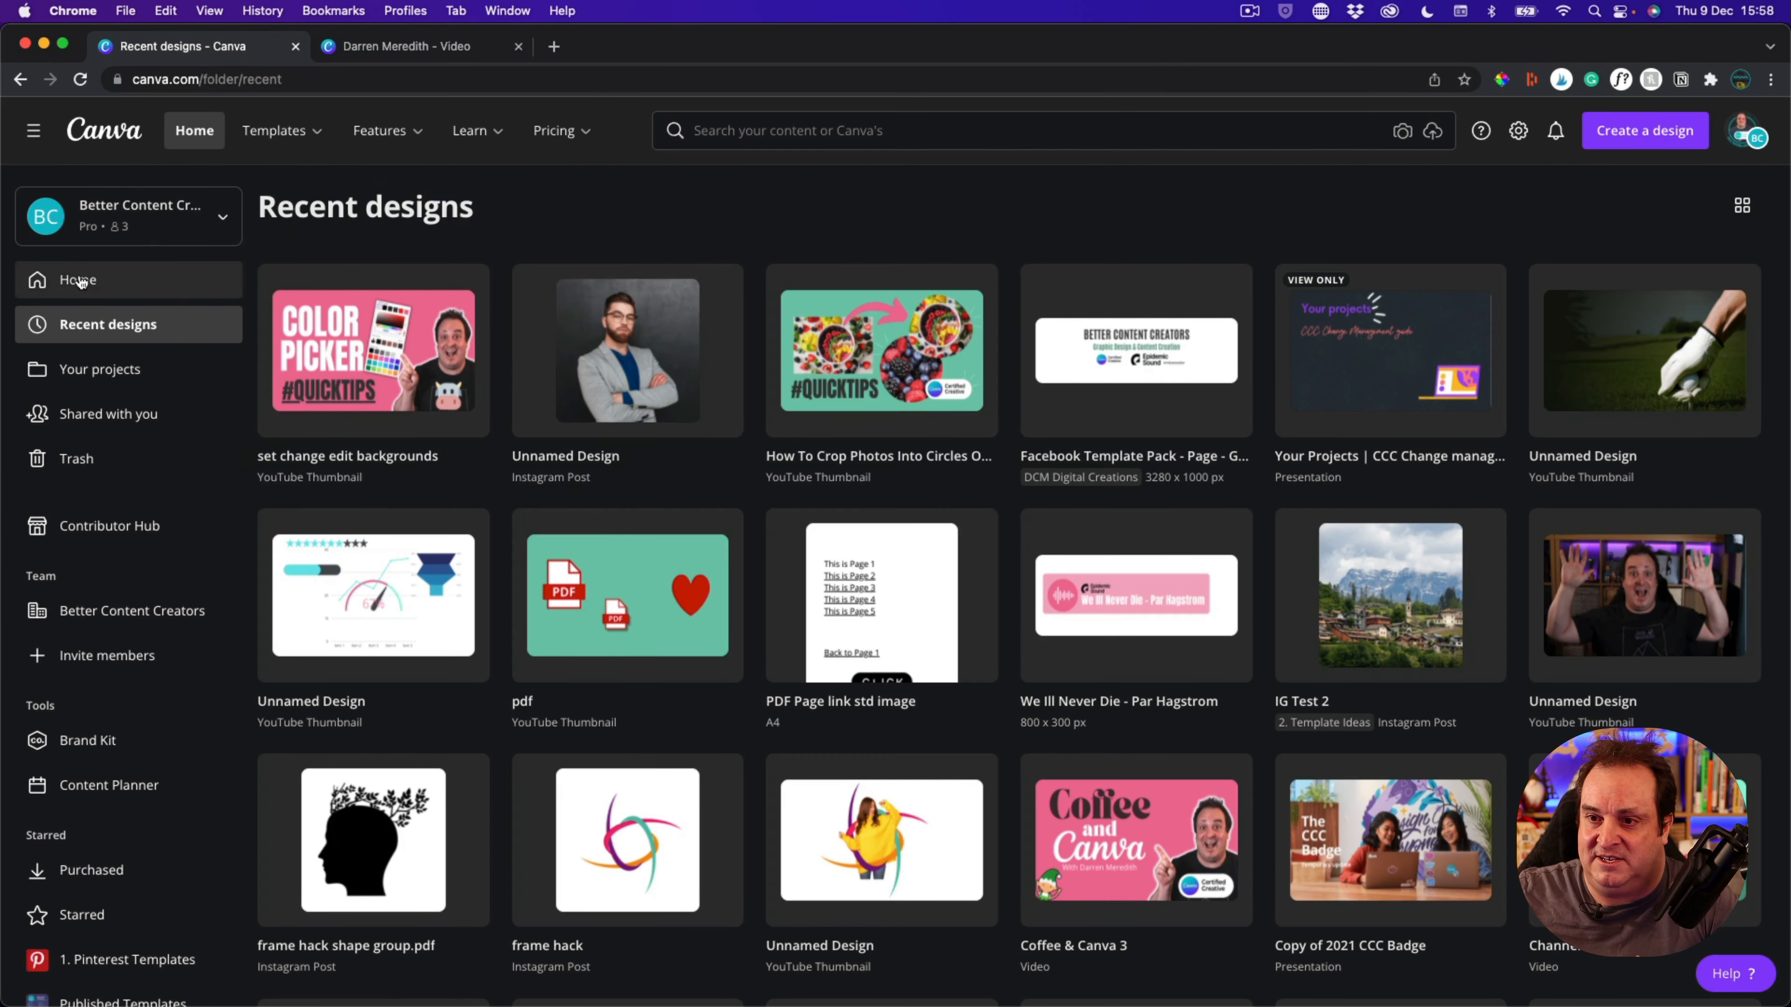
click(78, 280)
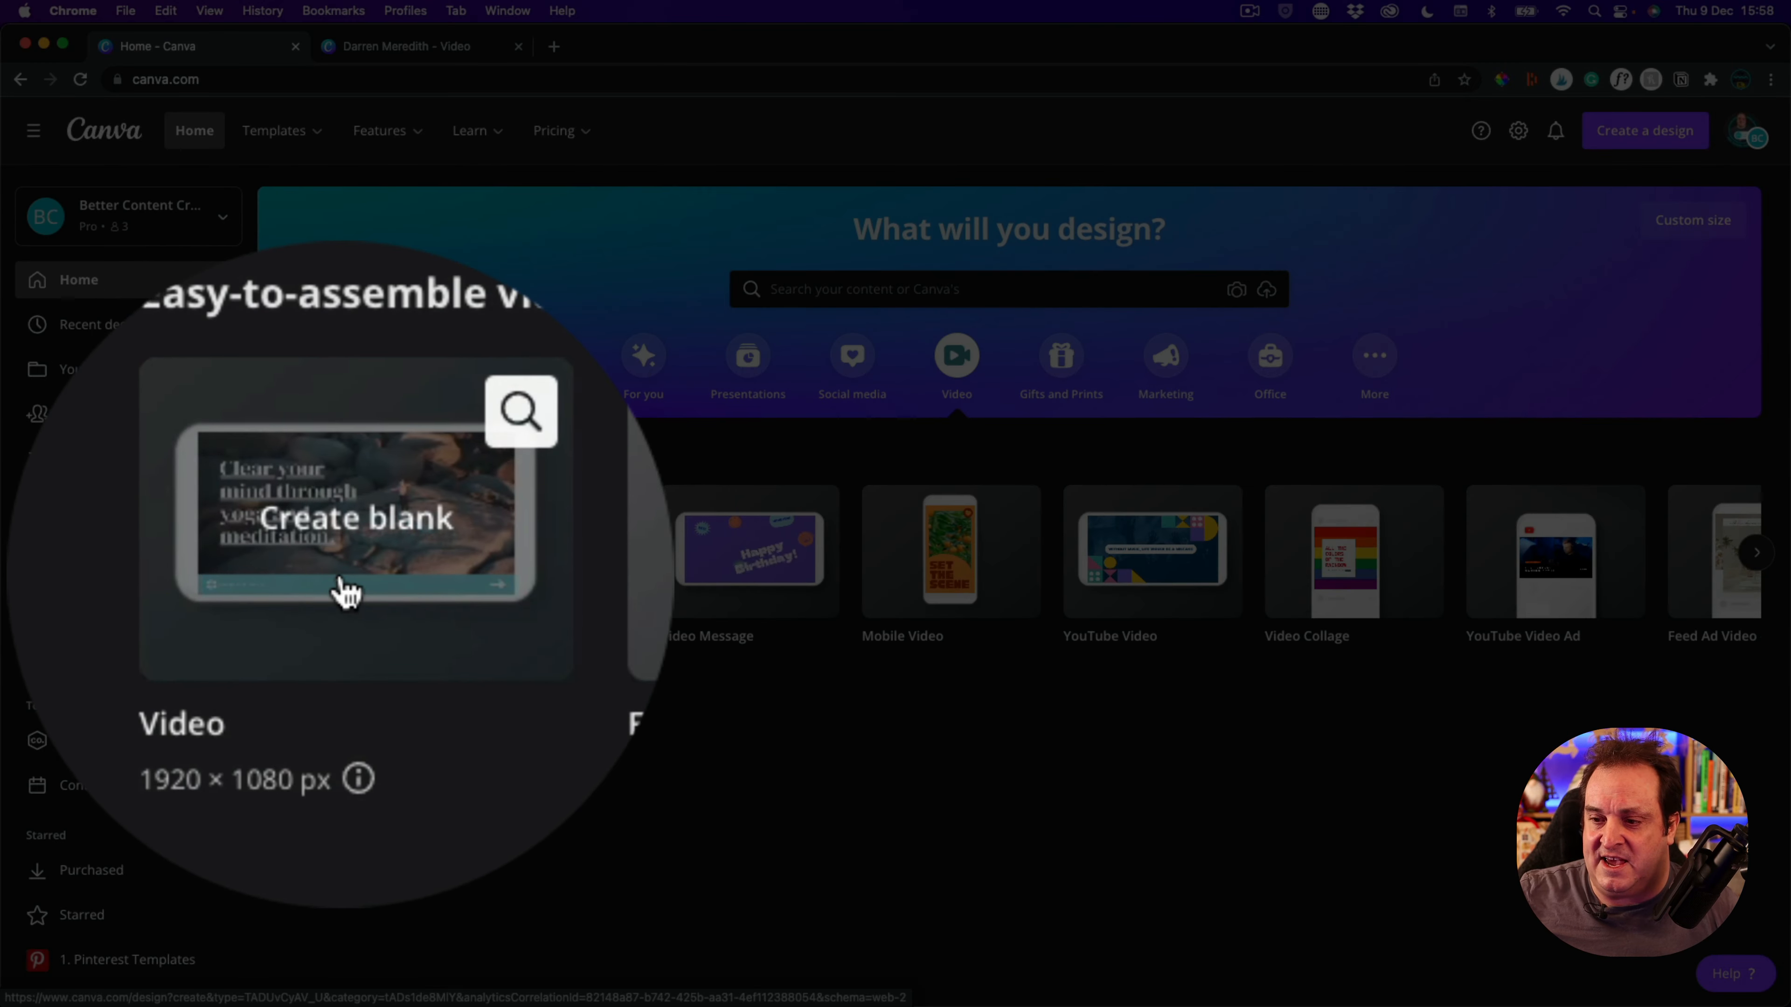
click(407, 46)
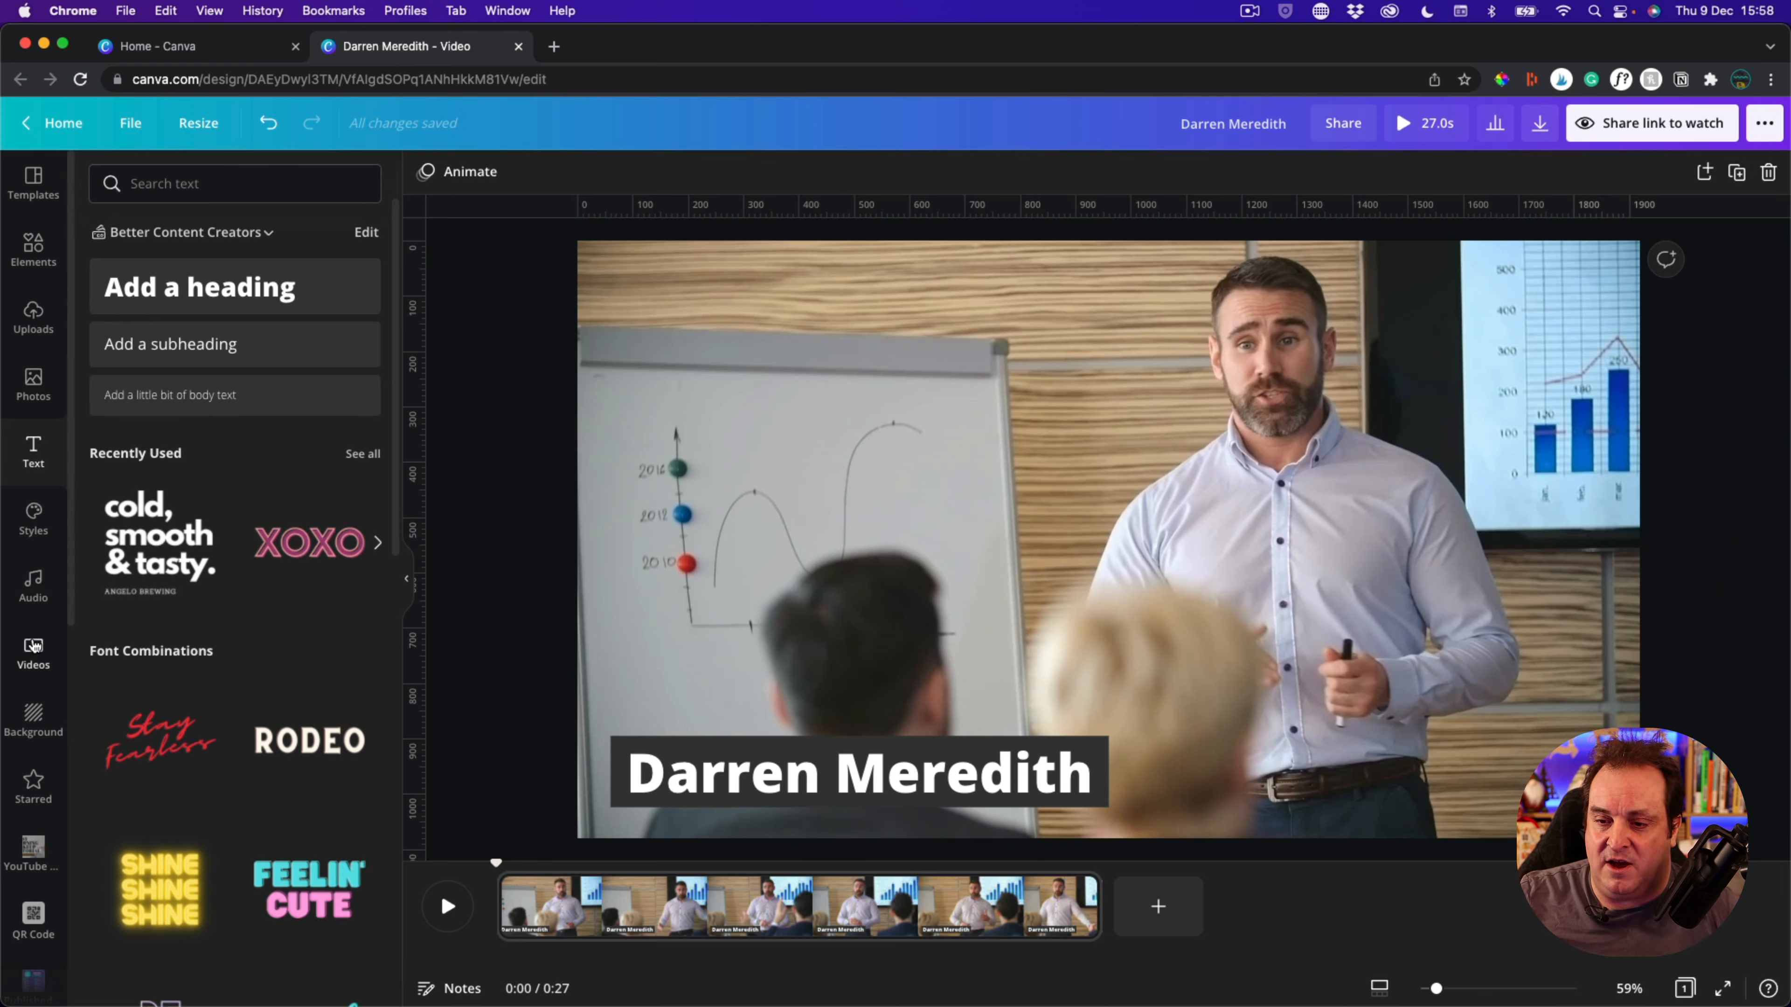
Show the stock video library and preview the clip for about four seconds
click(34, 646)
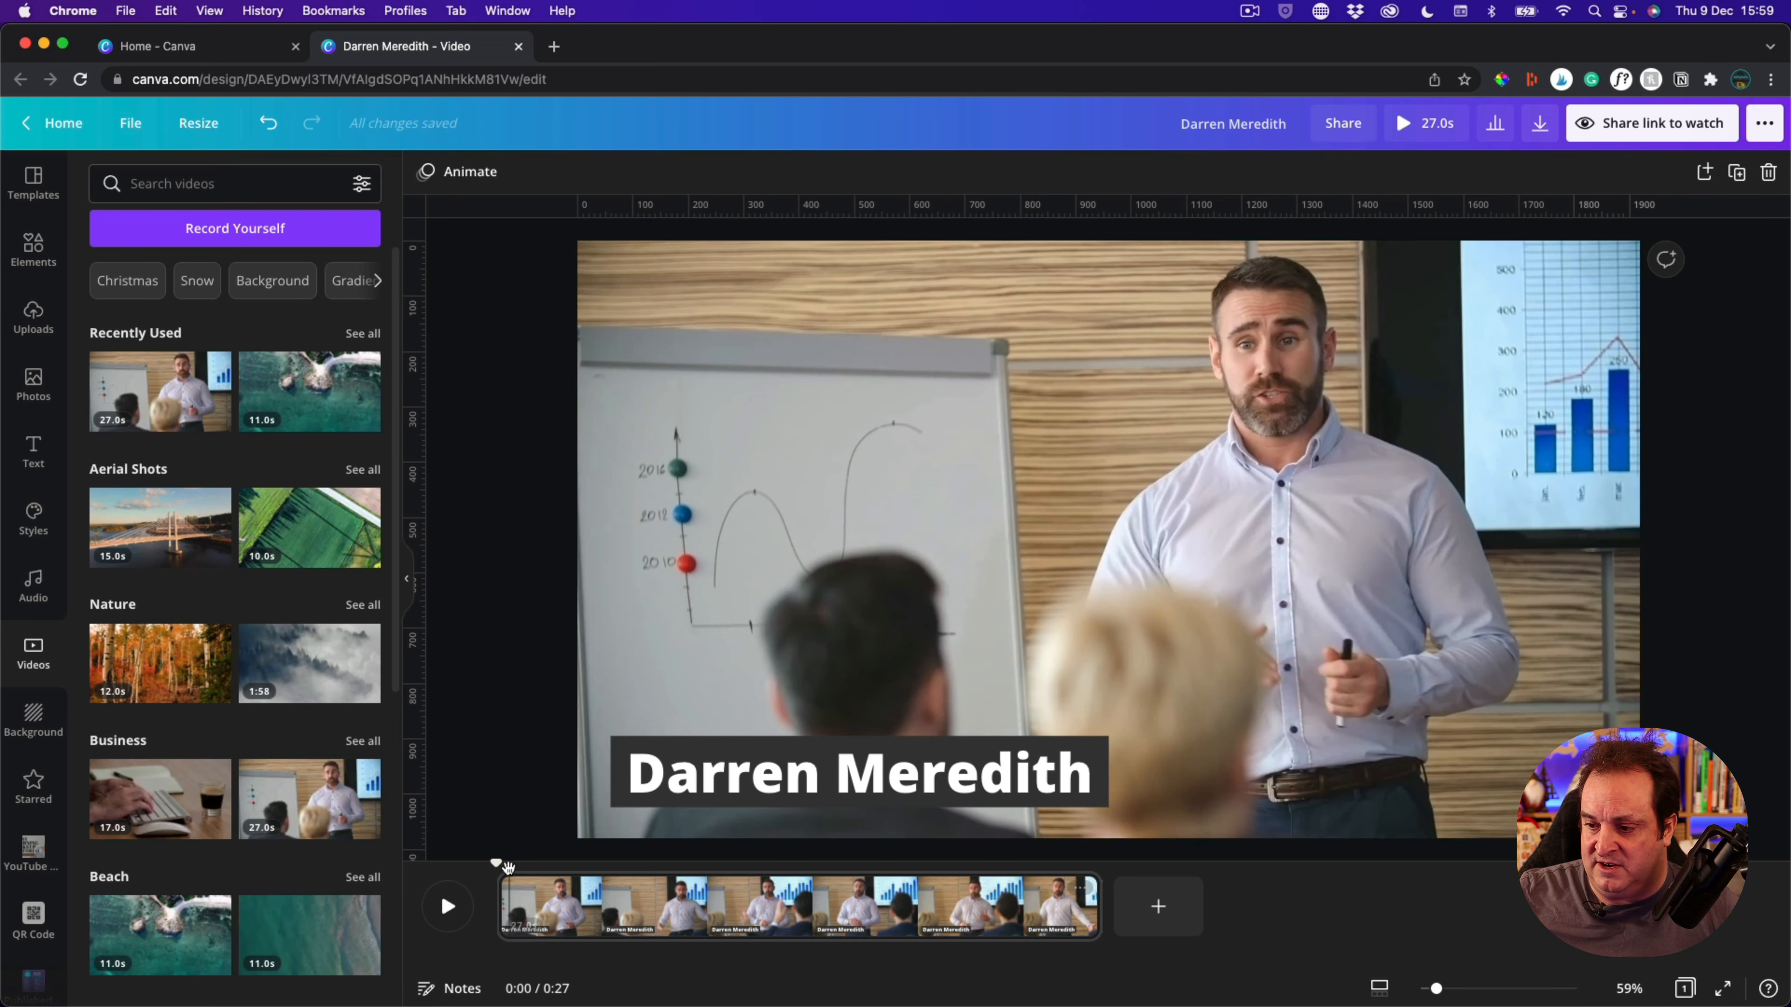
click(449, 906)
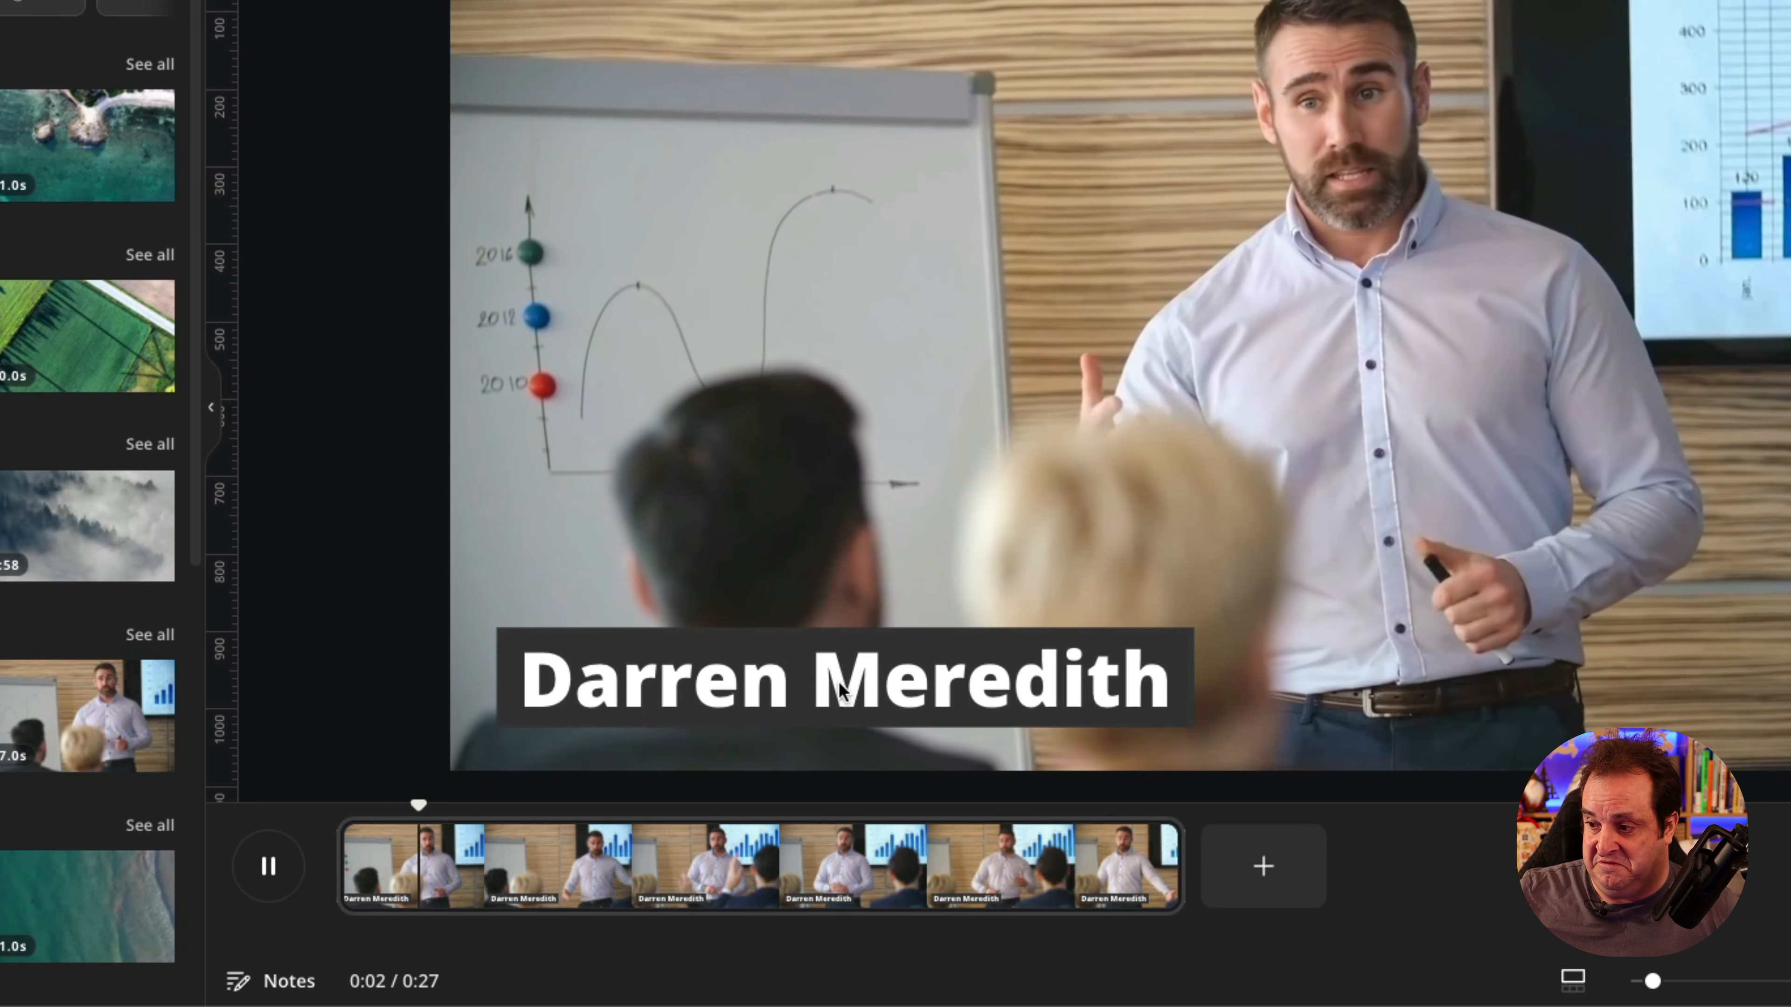
click(268, 866)
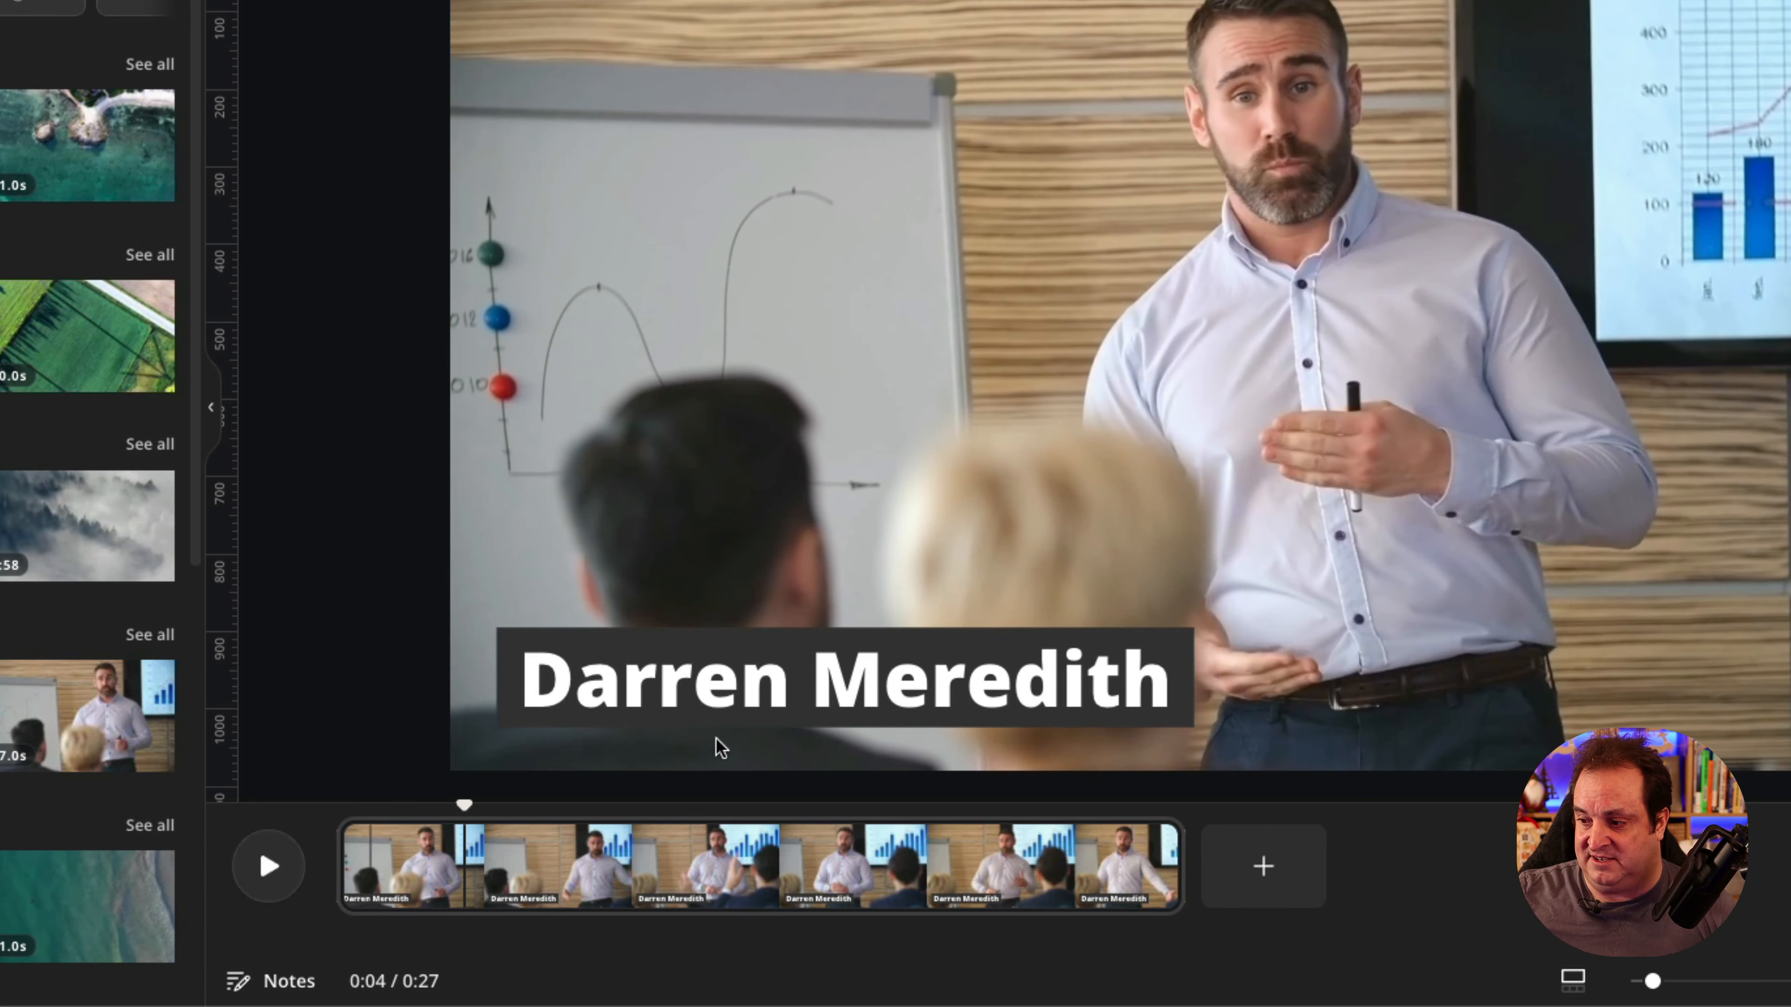
click(845, 684)
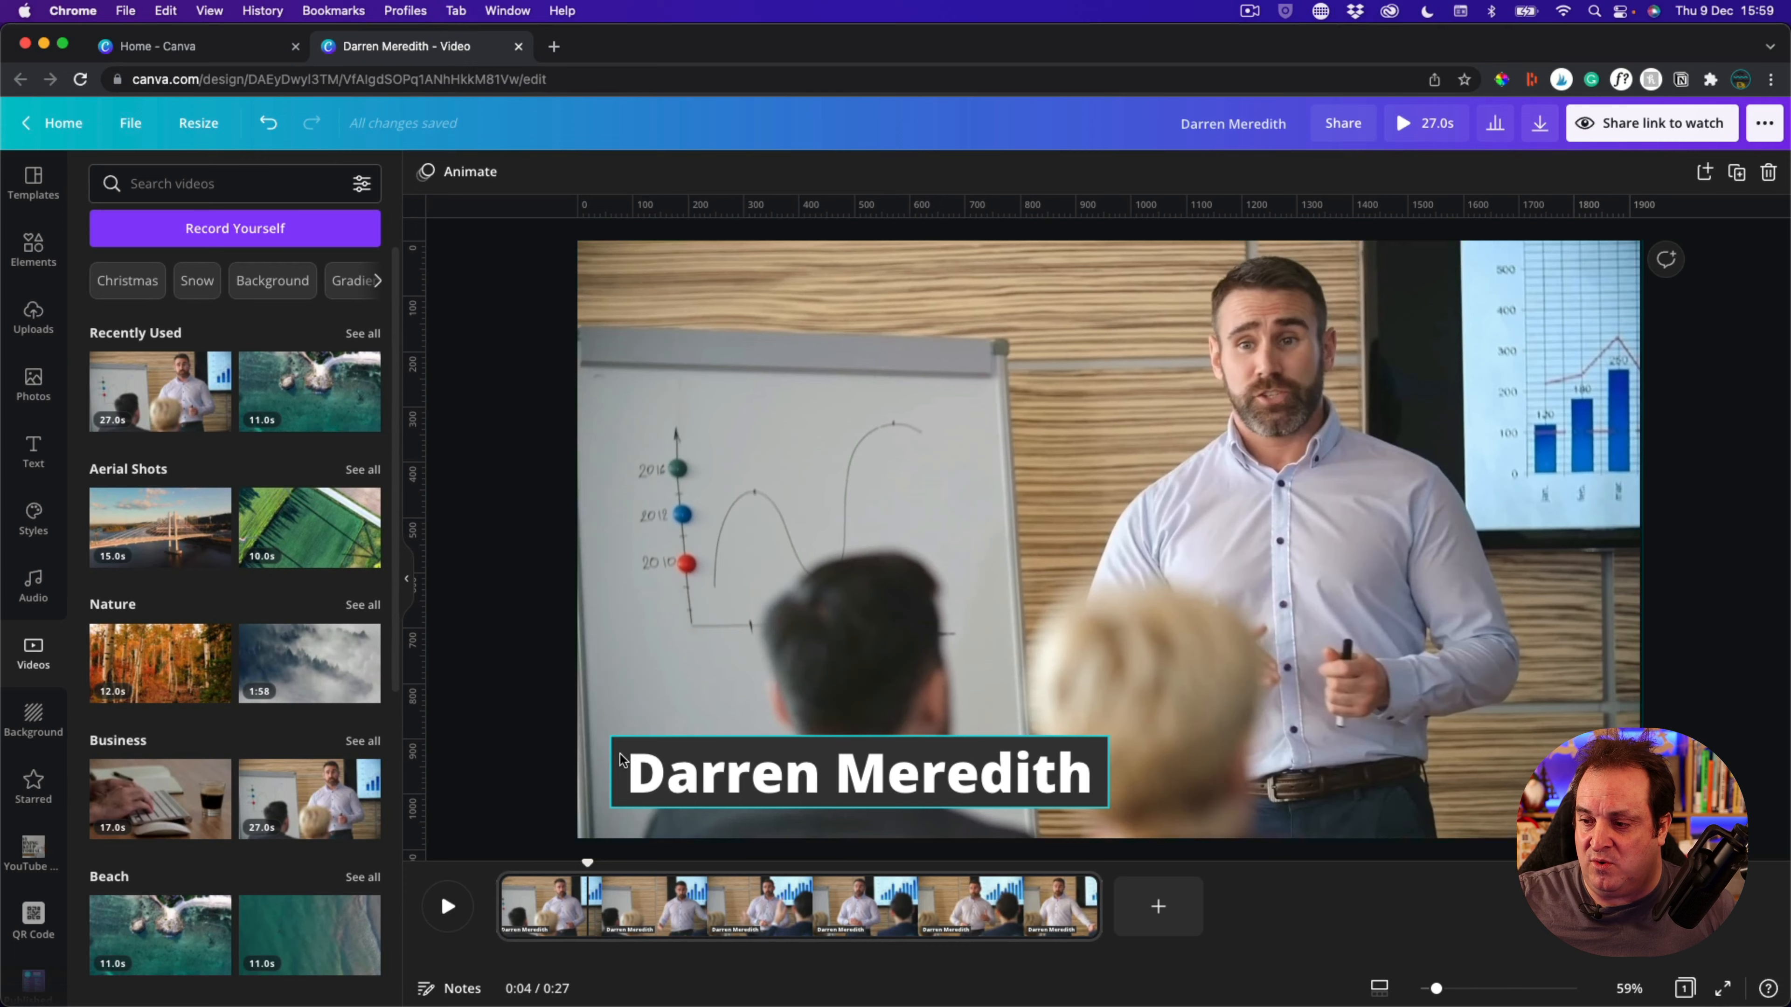
click(858, 780)
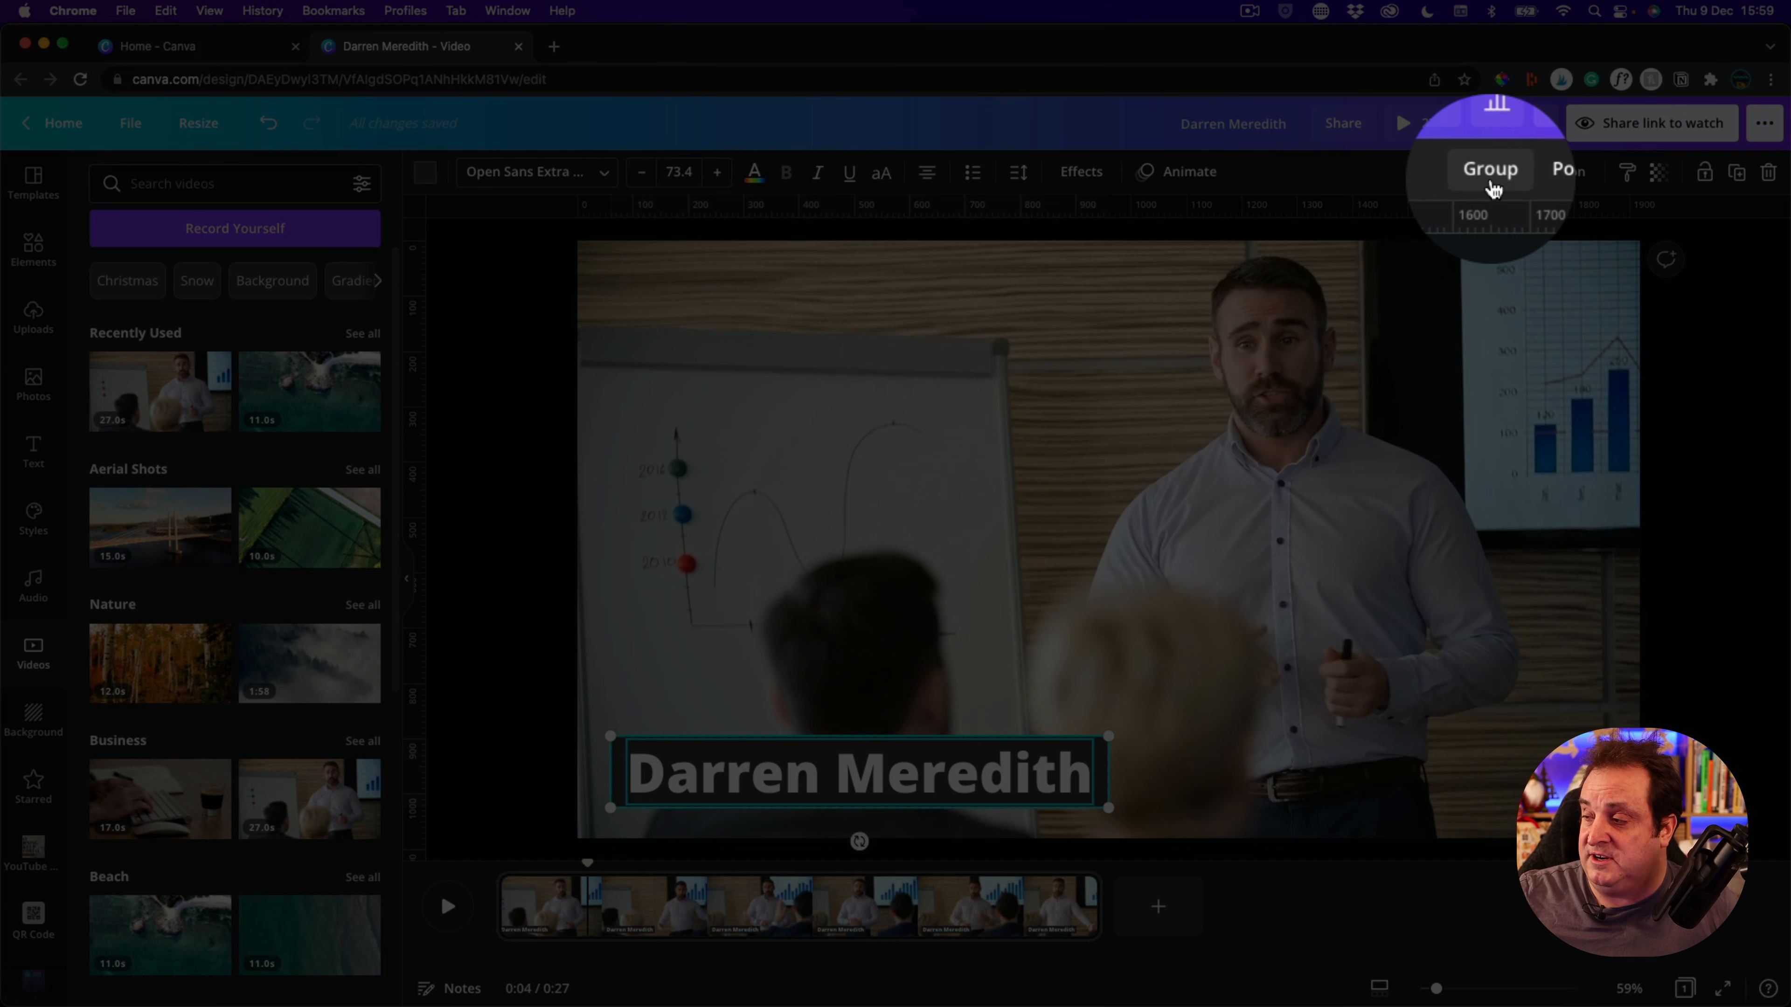
click(1491, 169)
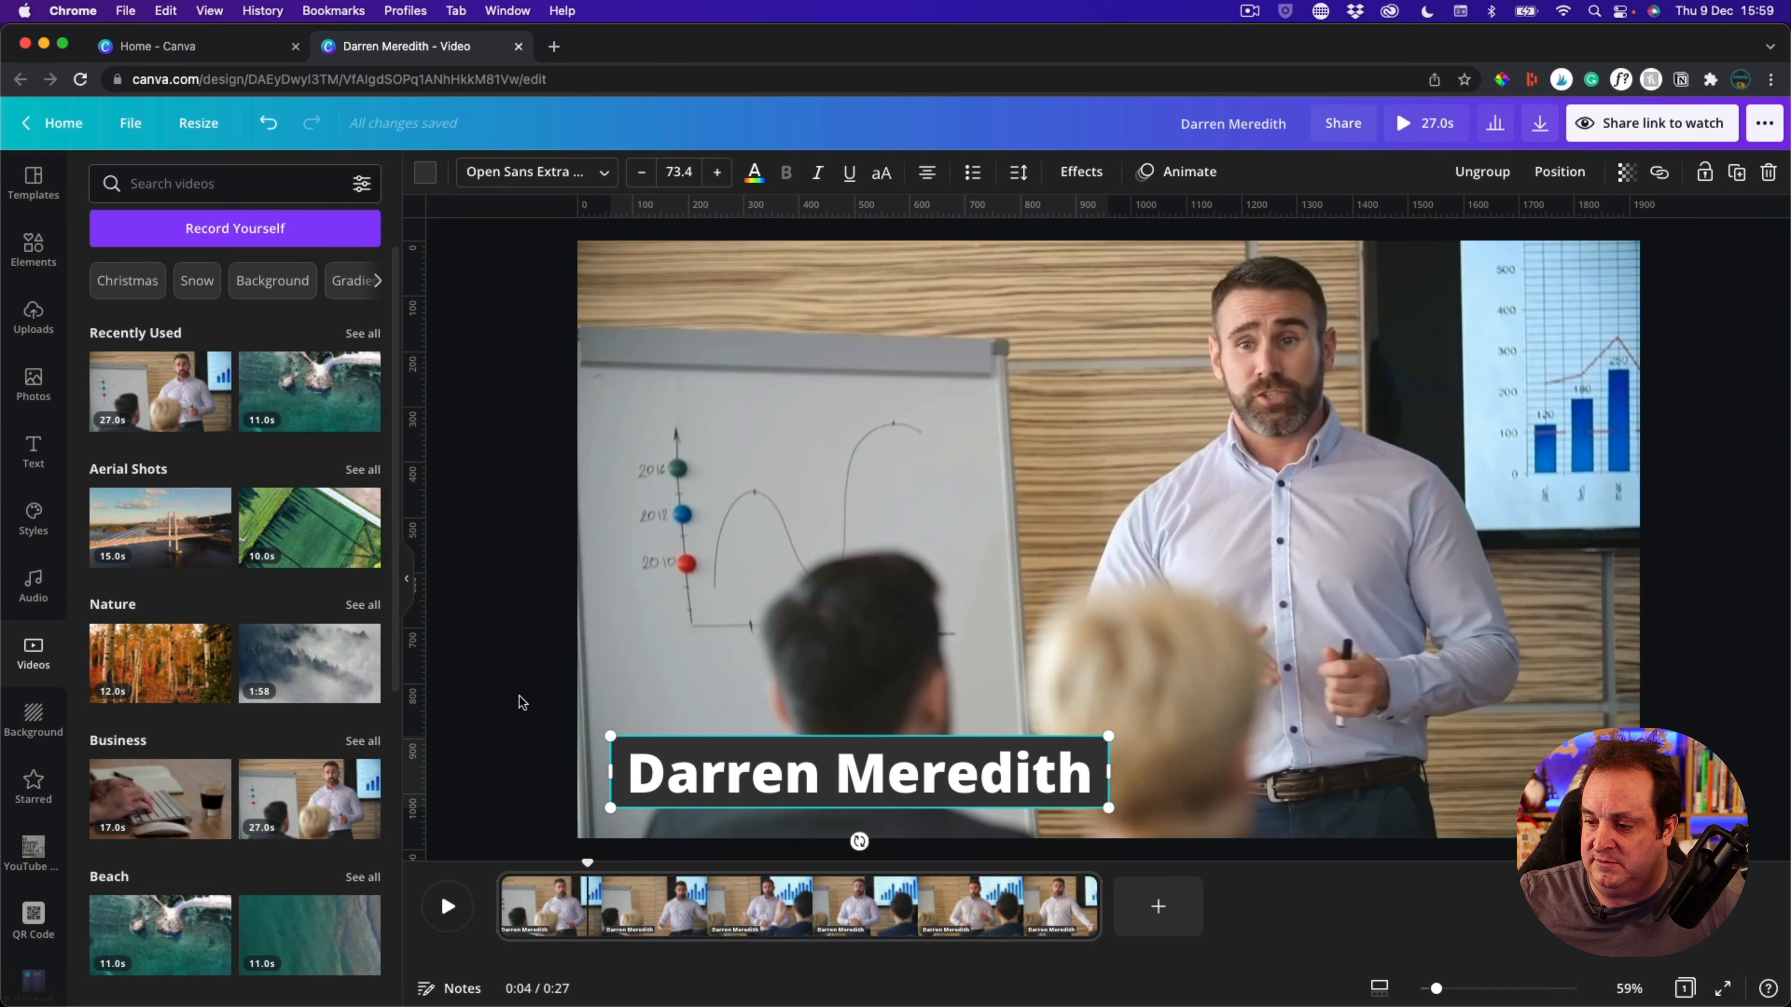
mouse_move(517, 874)
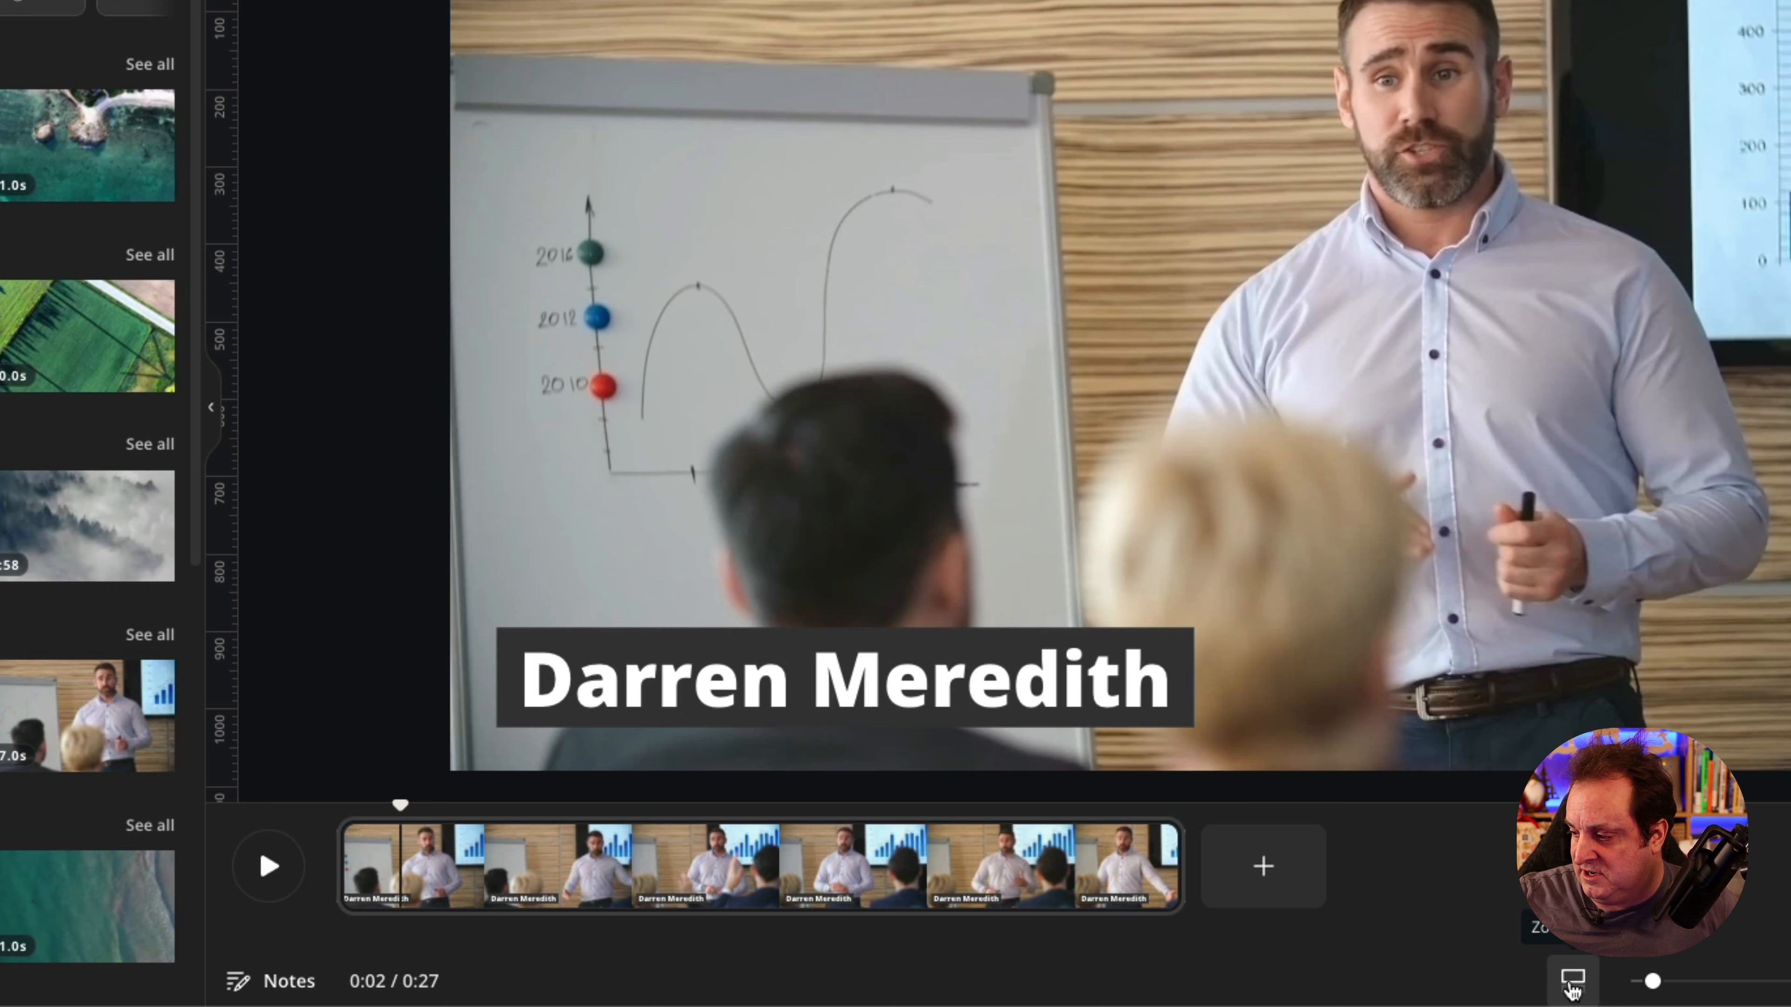
Widen the timeline with the zoom slider and place the playhead at the 2-second mark
drag(1652, 980, 1694, 981)
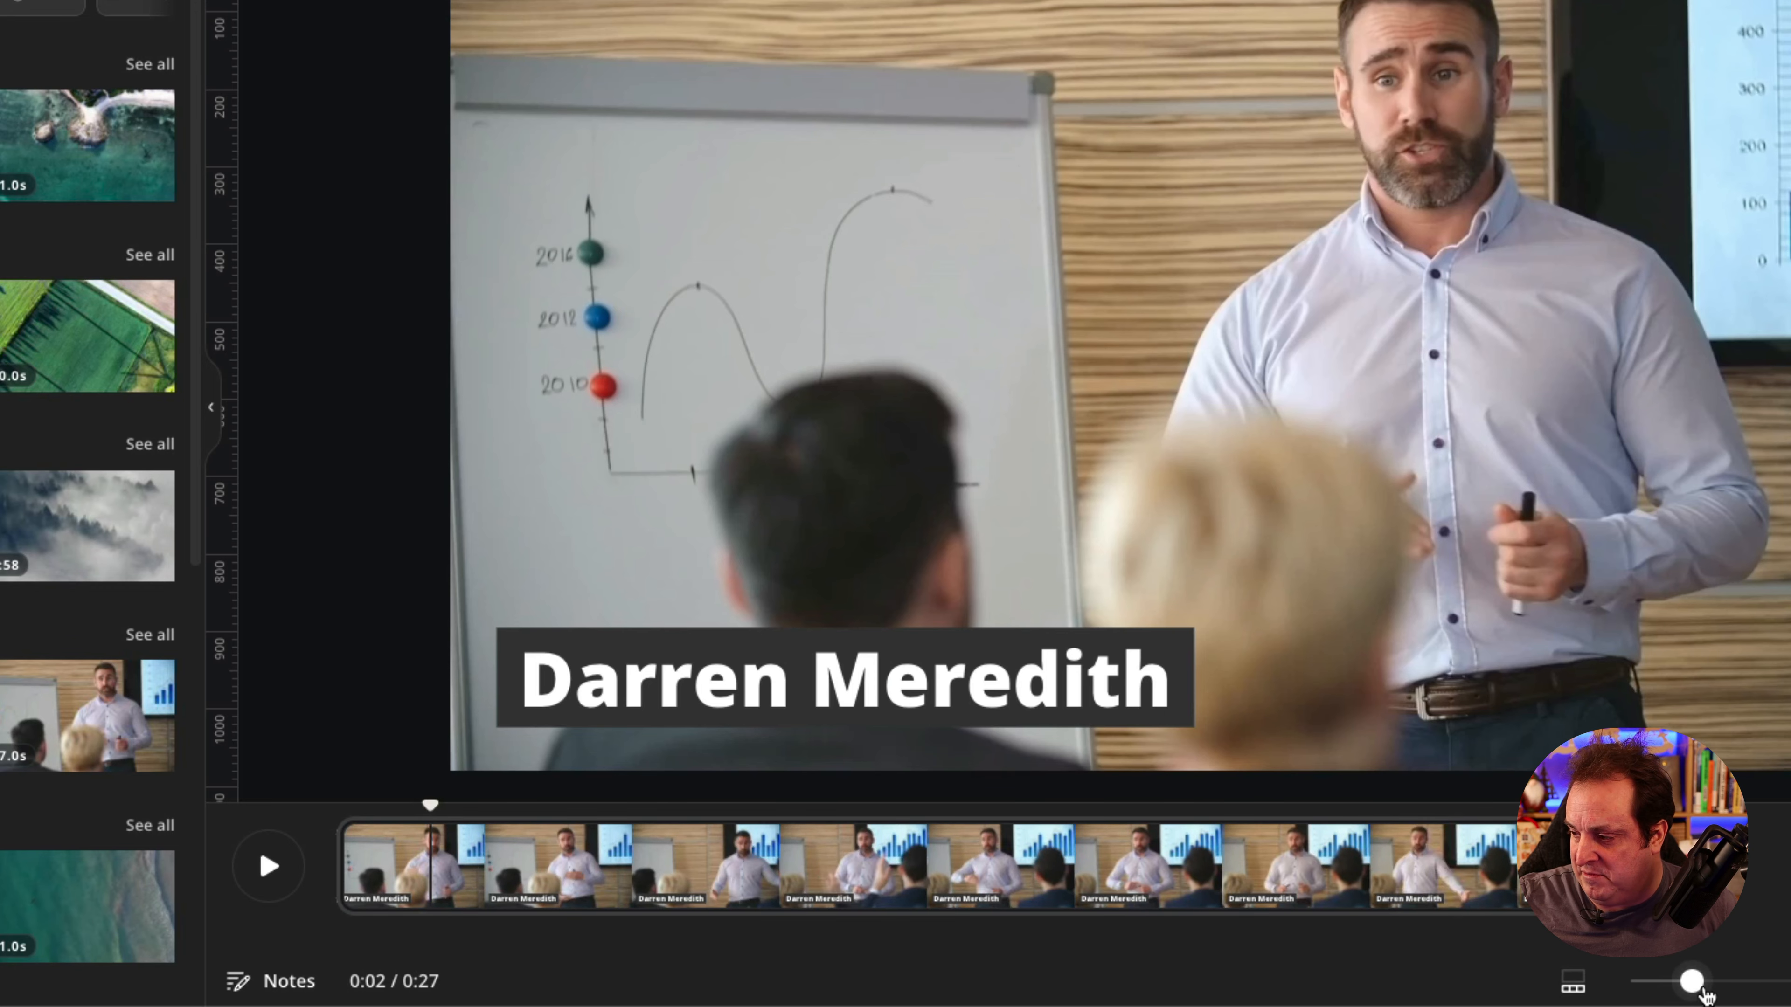
drag(1694, 980, 1730, 980)
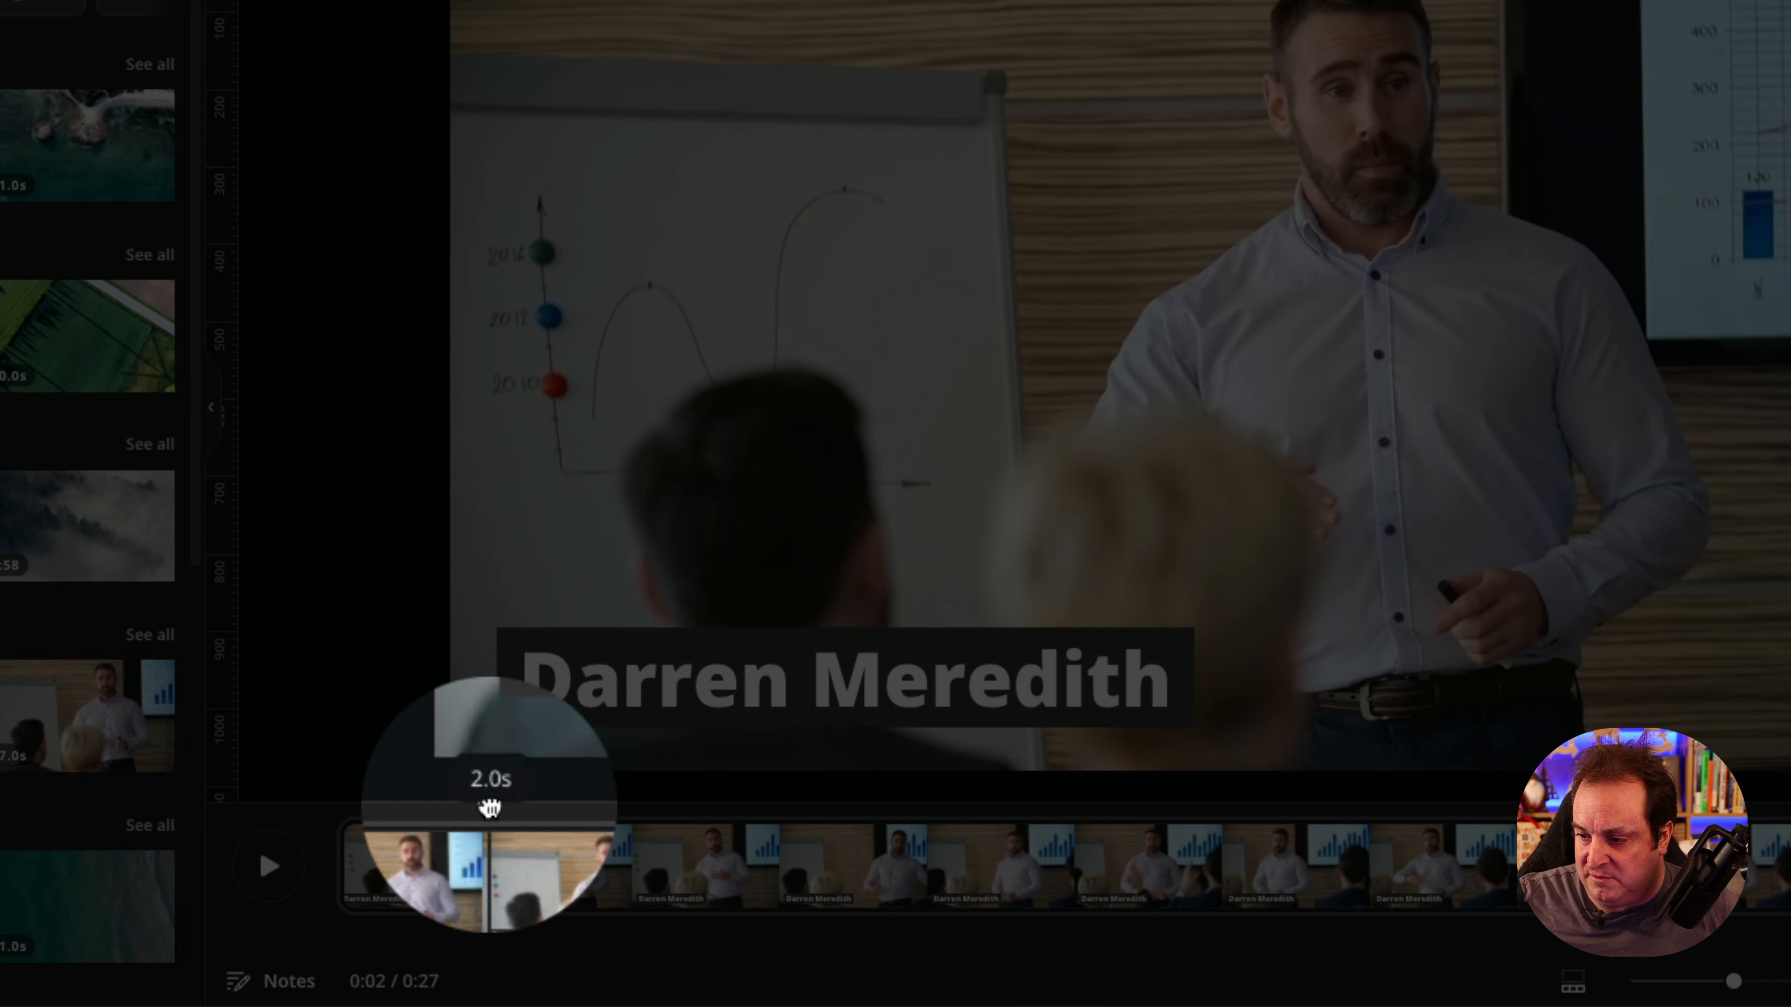
drag(491, 808, 472, 809)
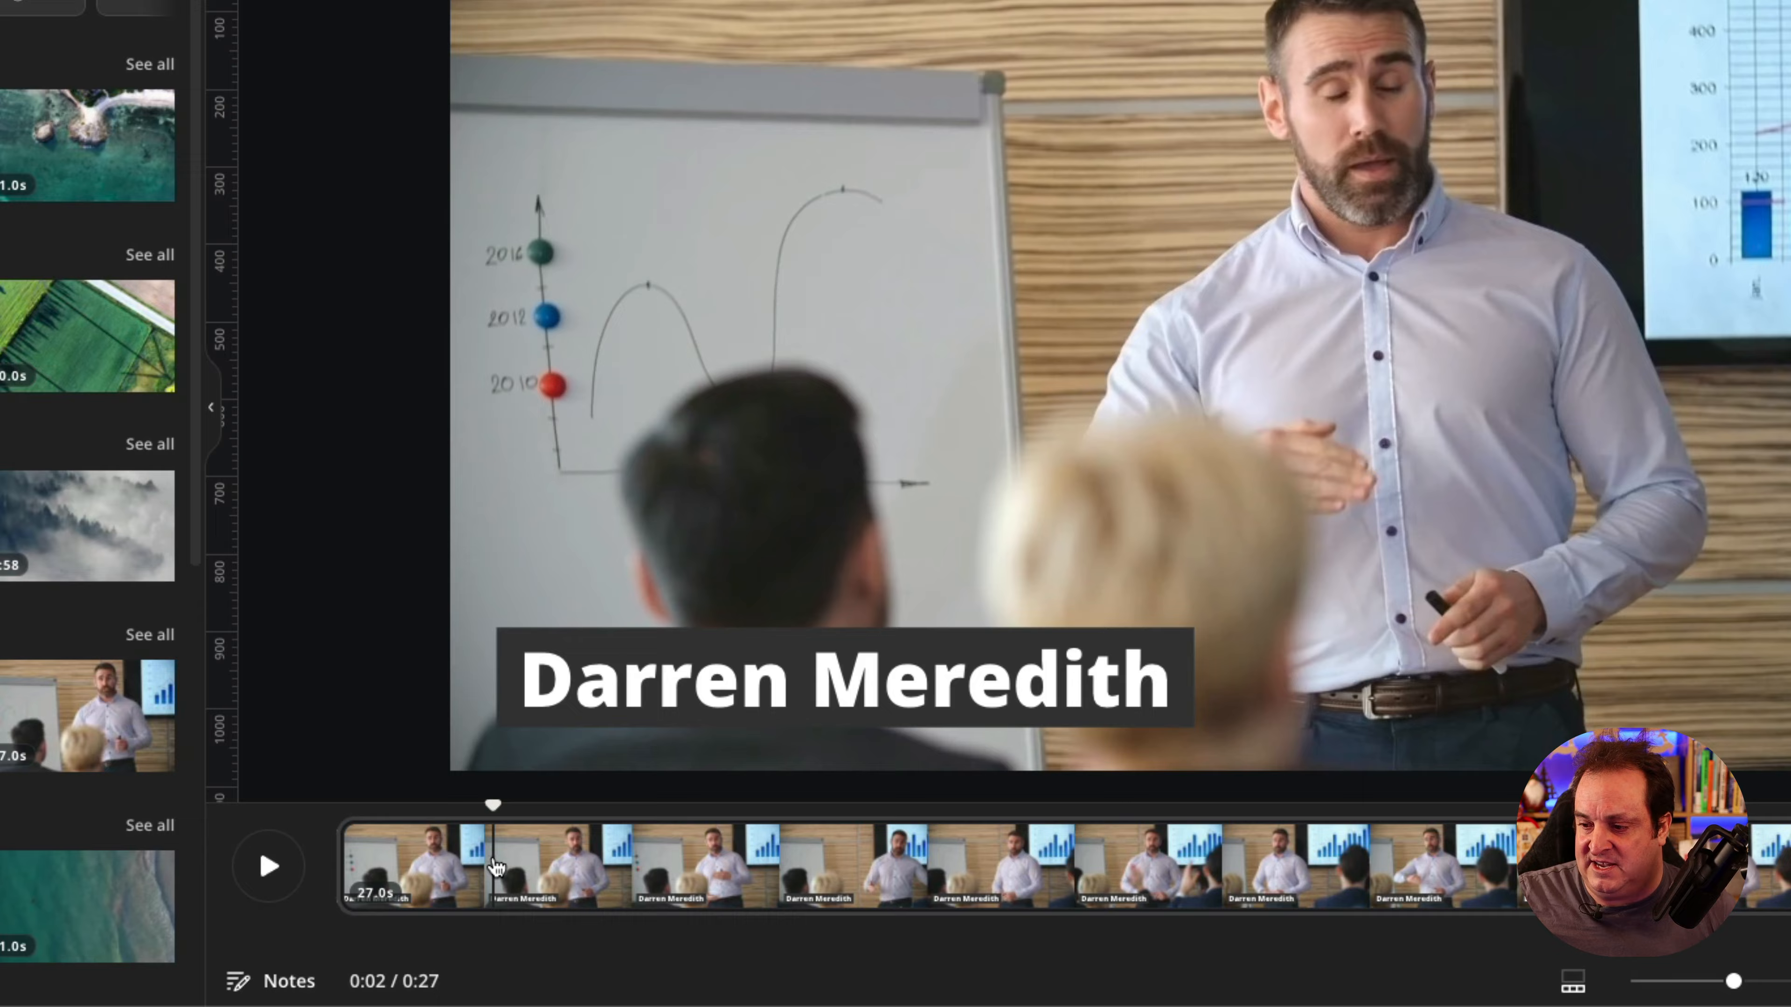
Split the video at 2 seconds and remove the caption from the opening clip
right_click(494, 866)
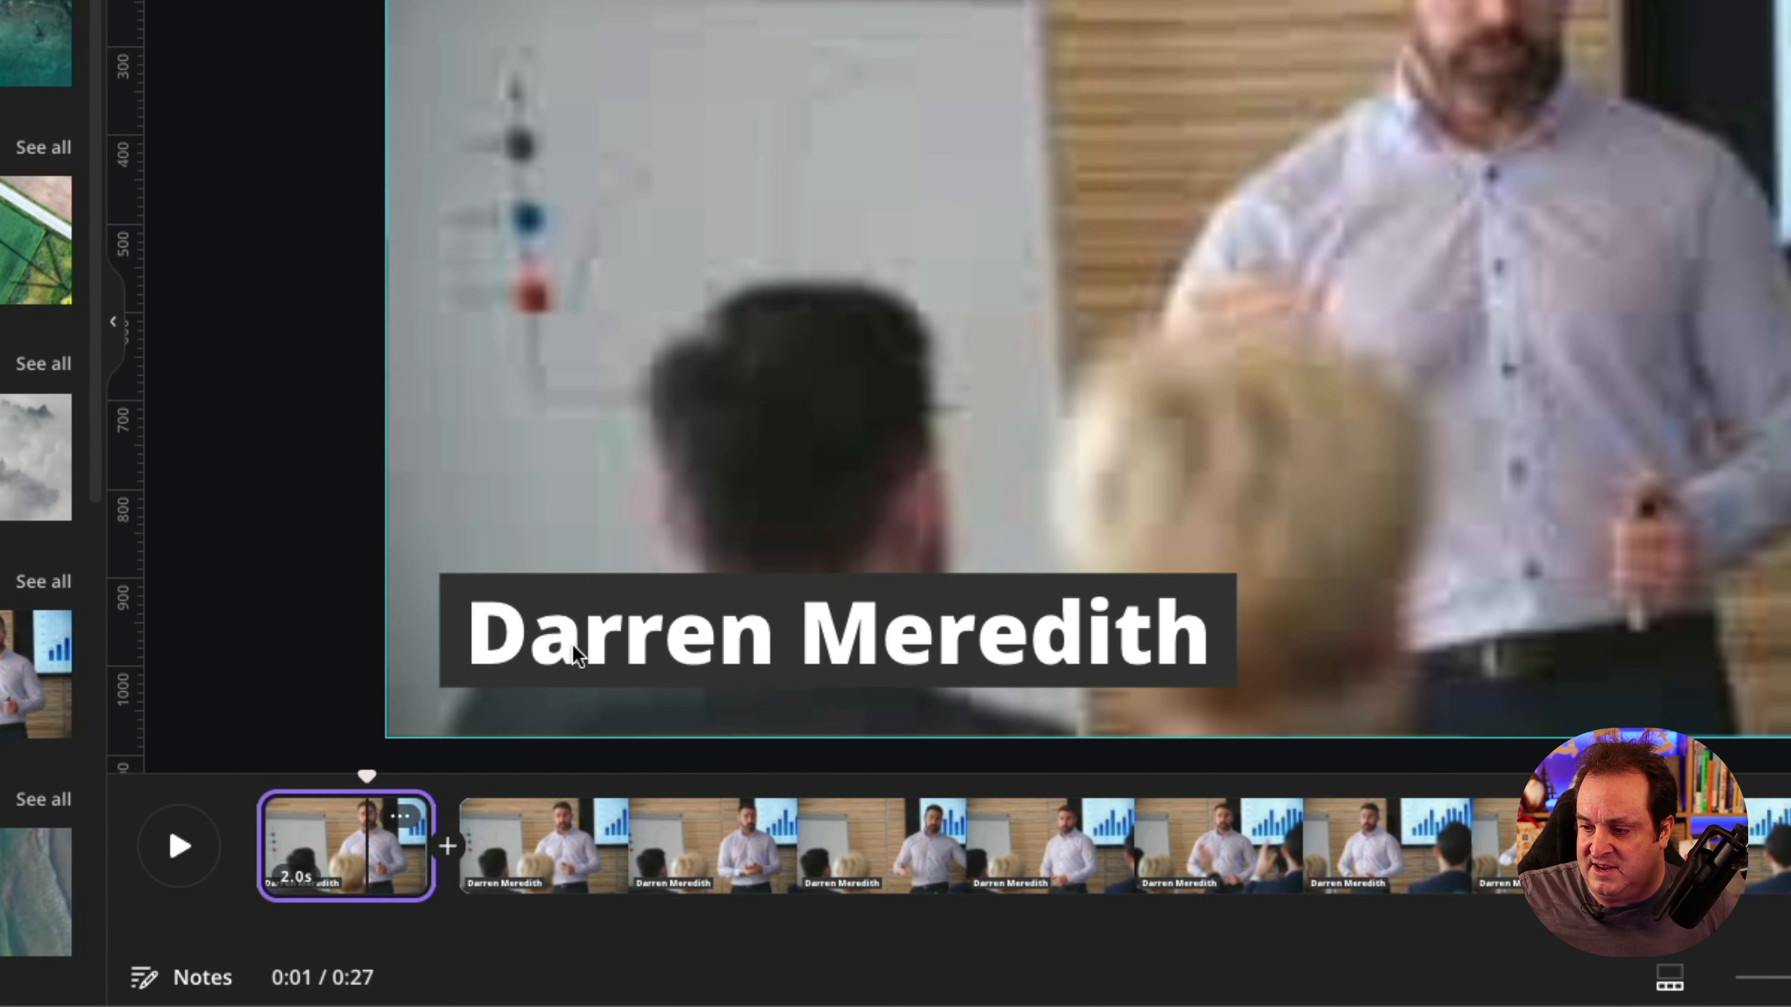
click(834, 636)
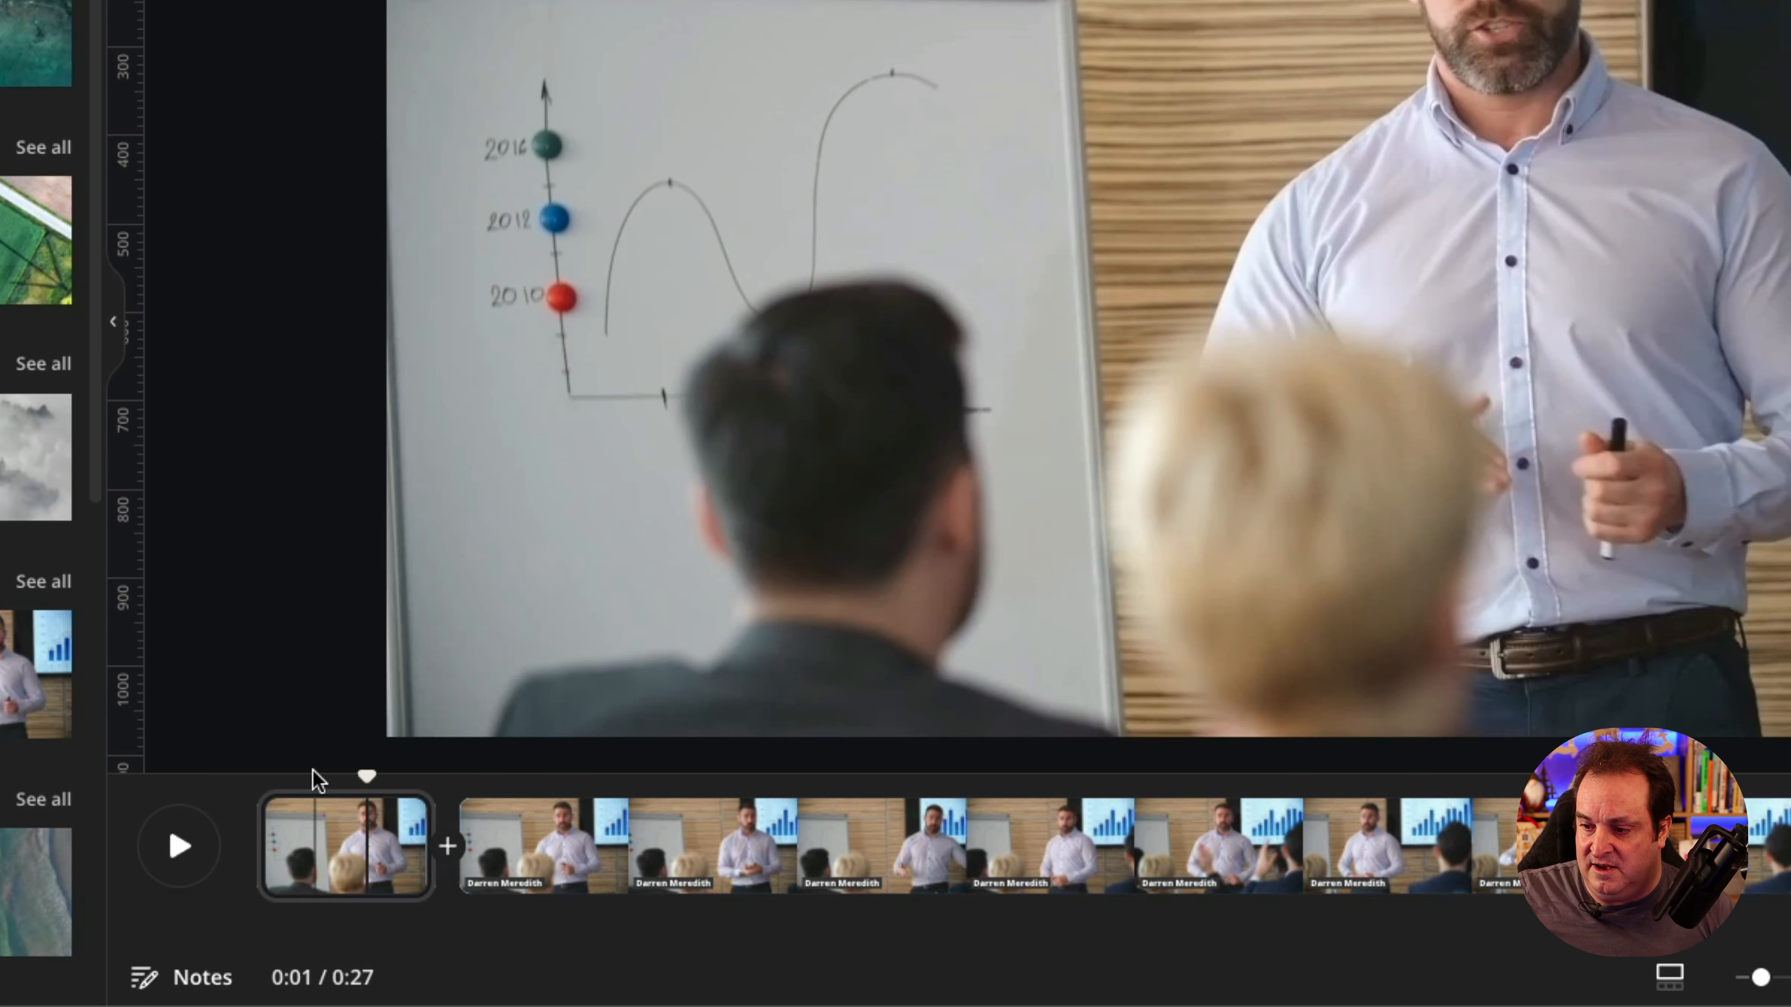
drag(366, 777, 331, 777)
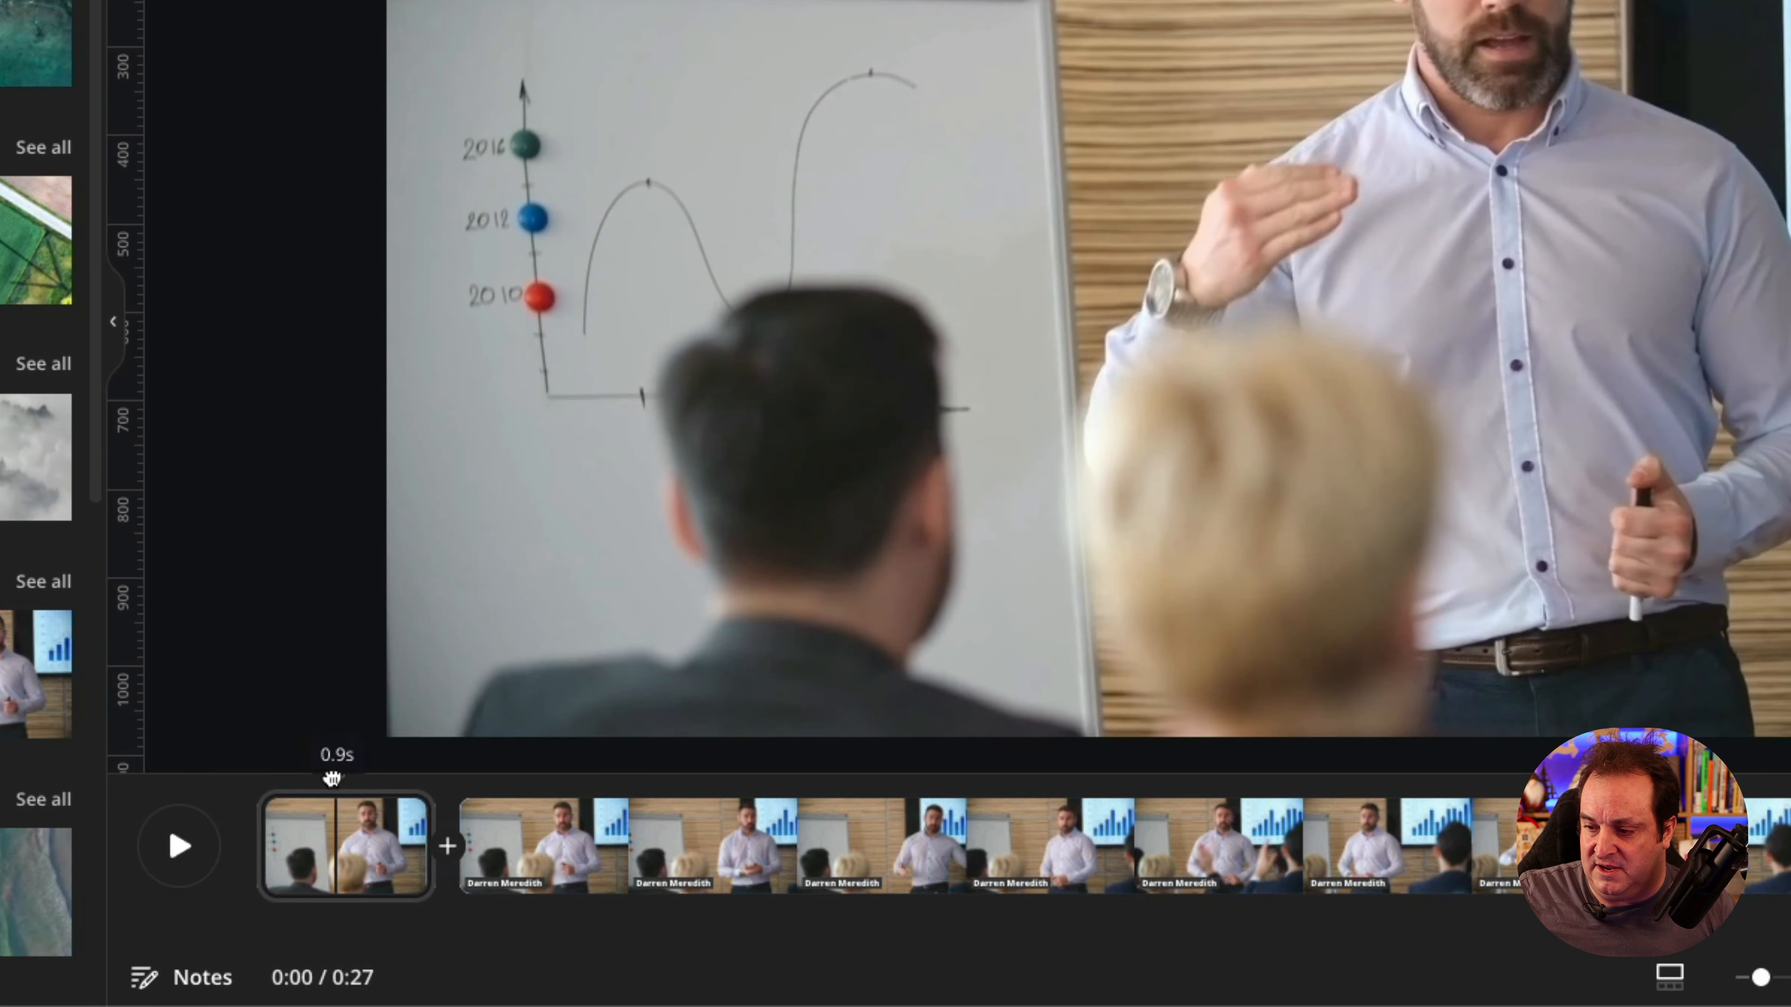
Play the video from the start to check the caption timing, then stop
click(177, 845)
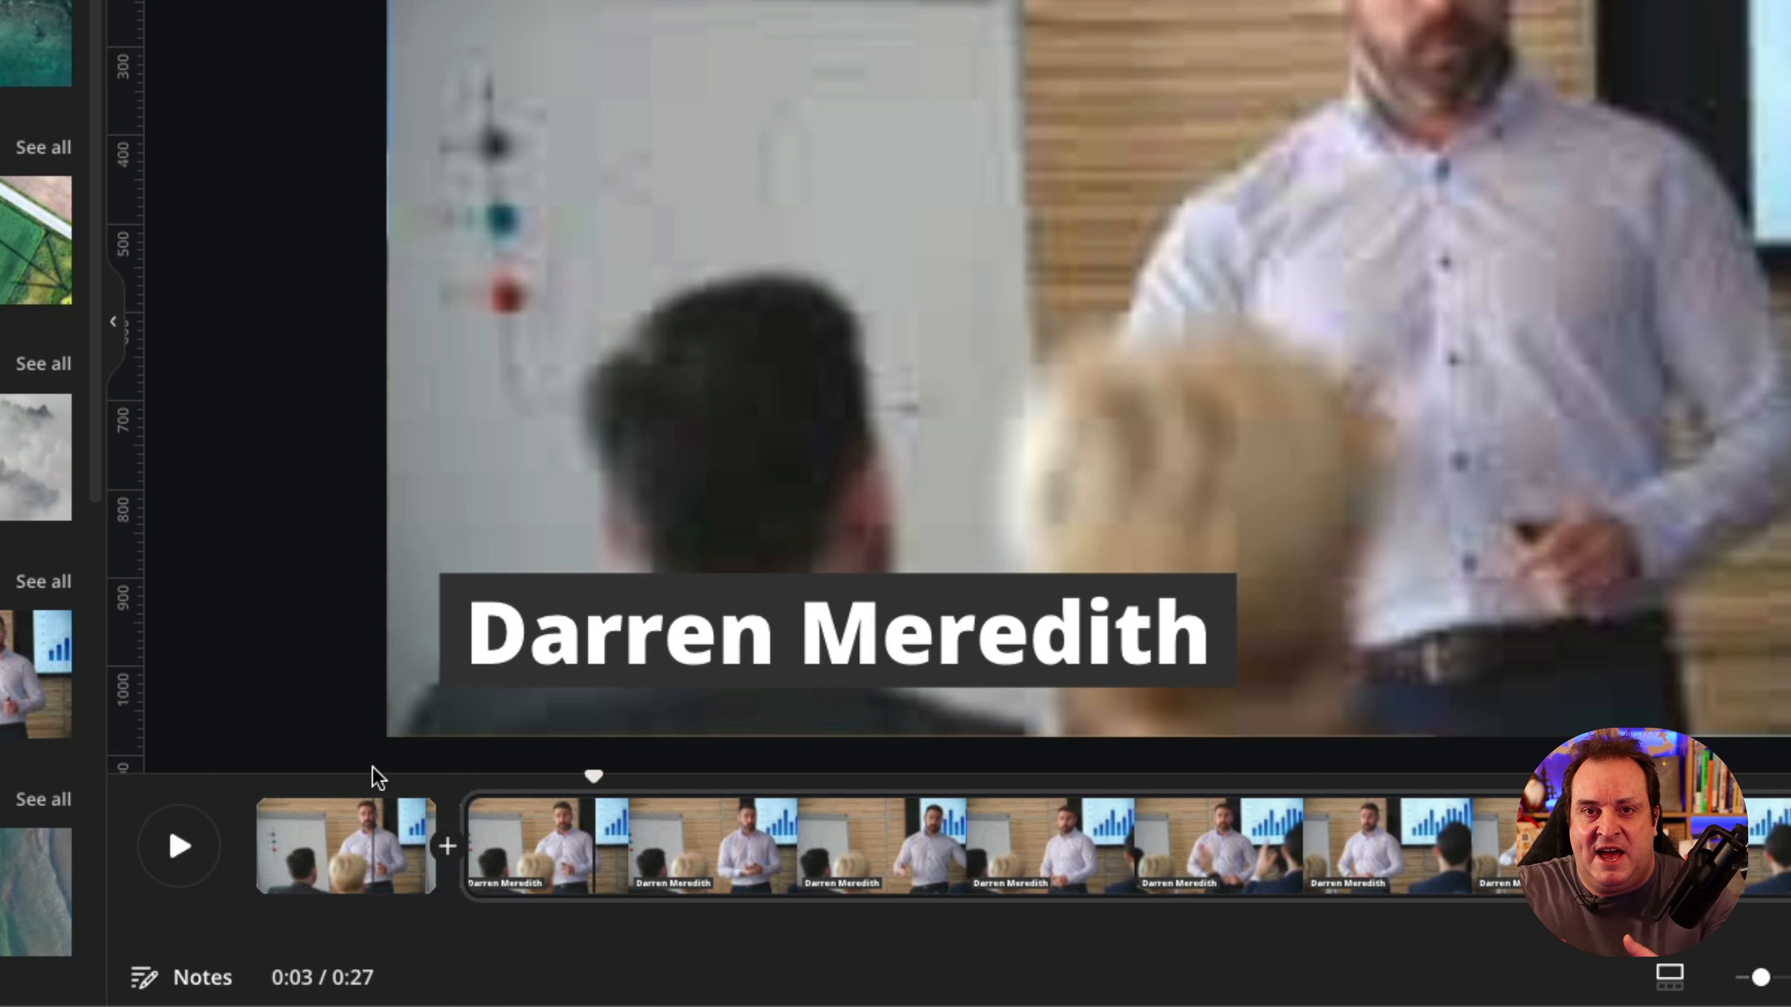
click(175, 846)
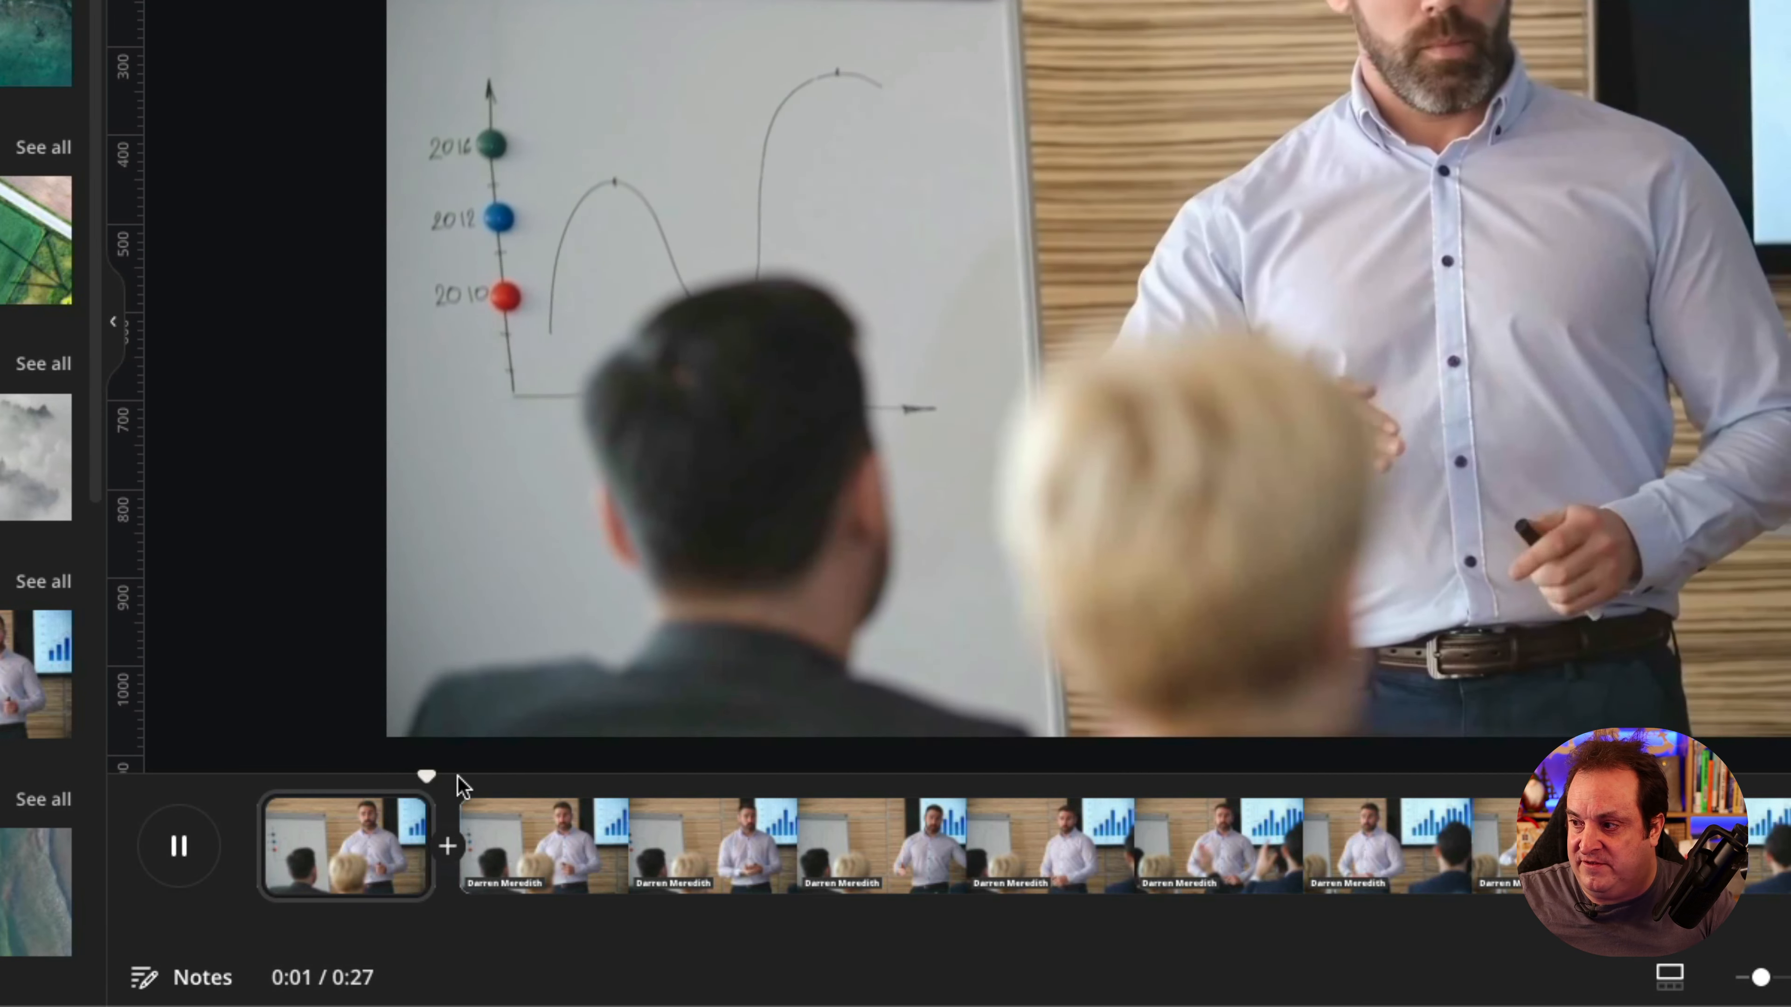
click(176, 848)
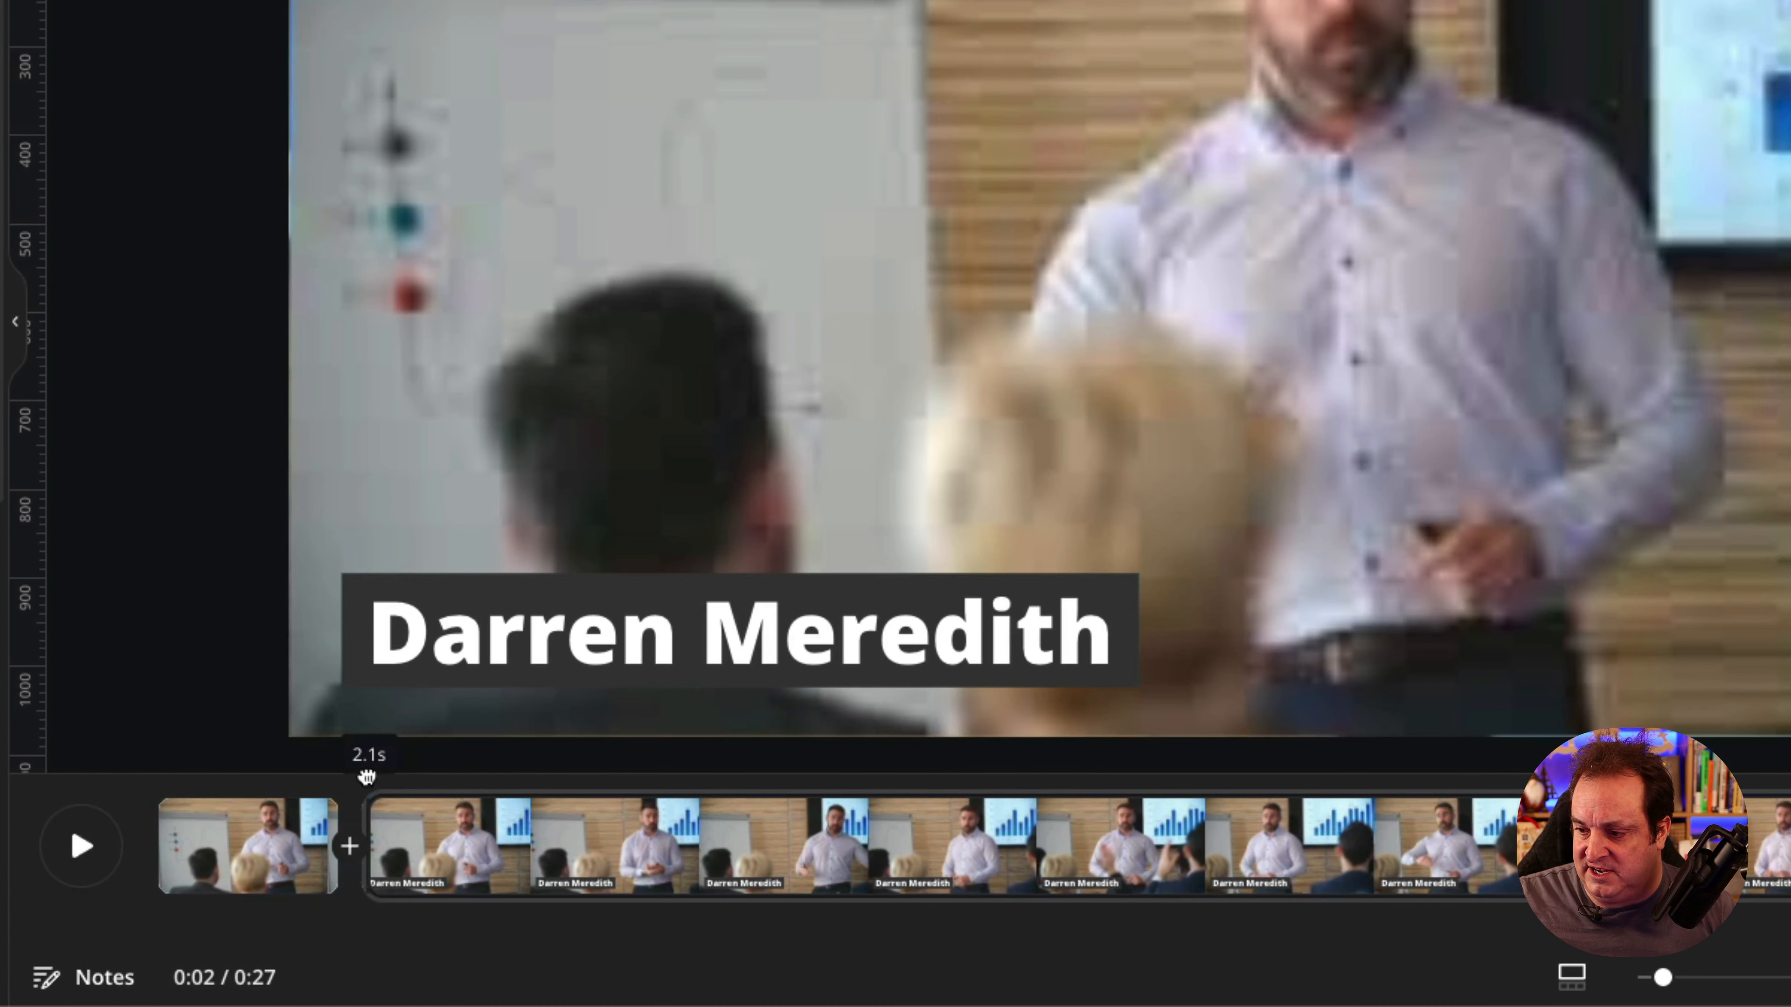
Move the playhead to about 4 seconds, split again, and select the middle clip's caption
drag(367, 779, 468, 779)
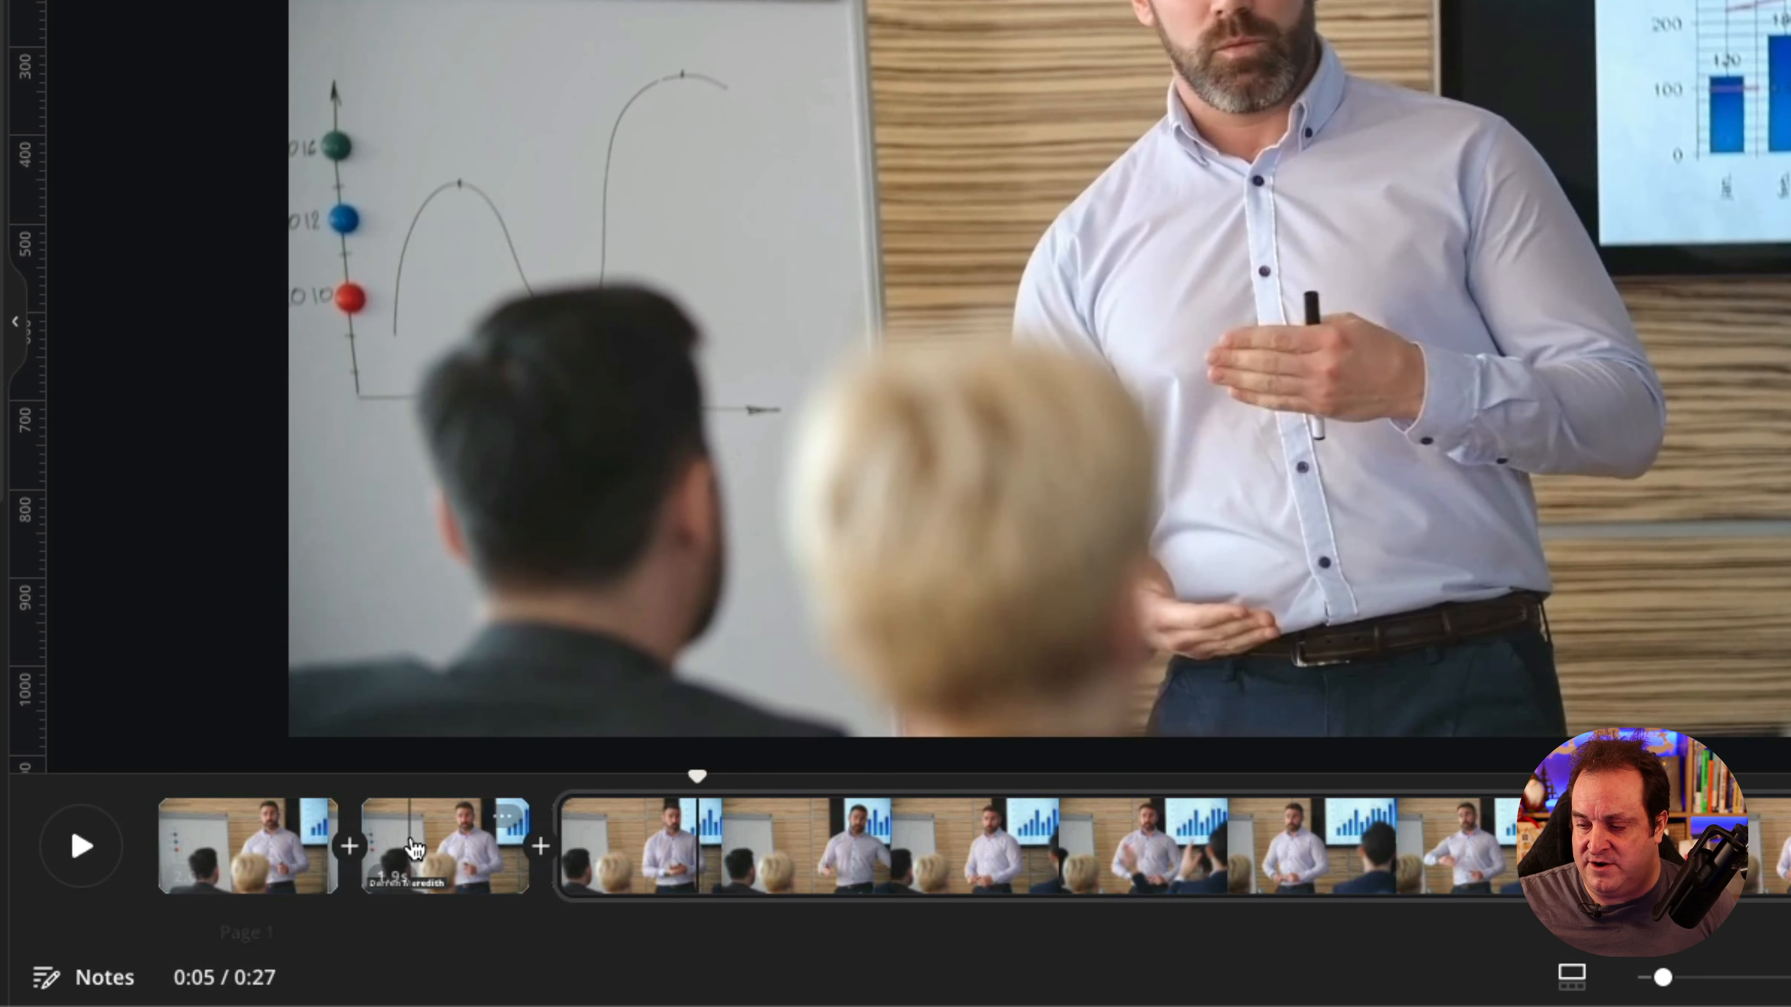
click(420, 852)
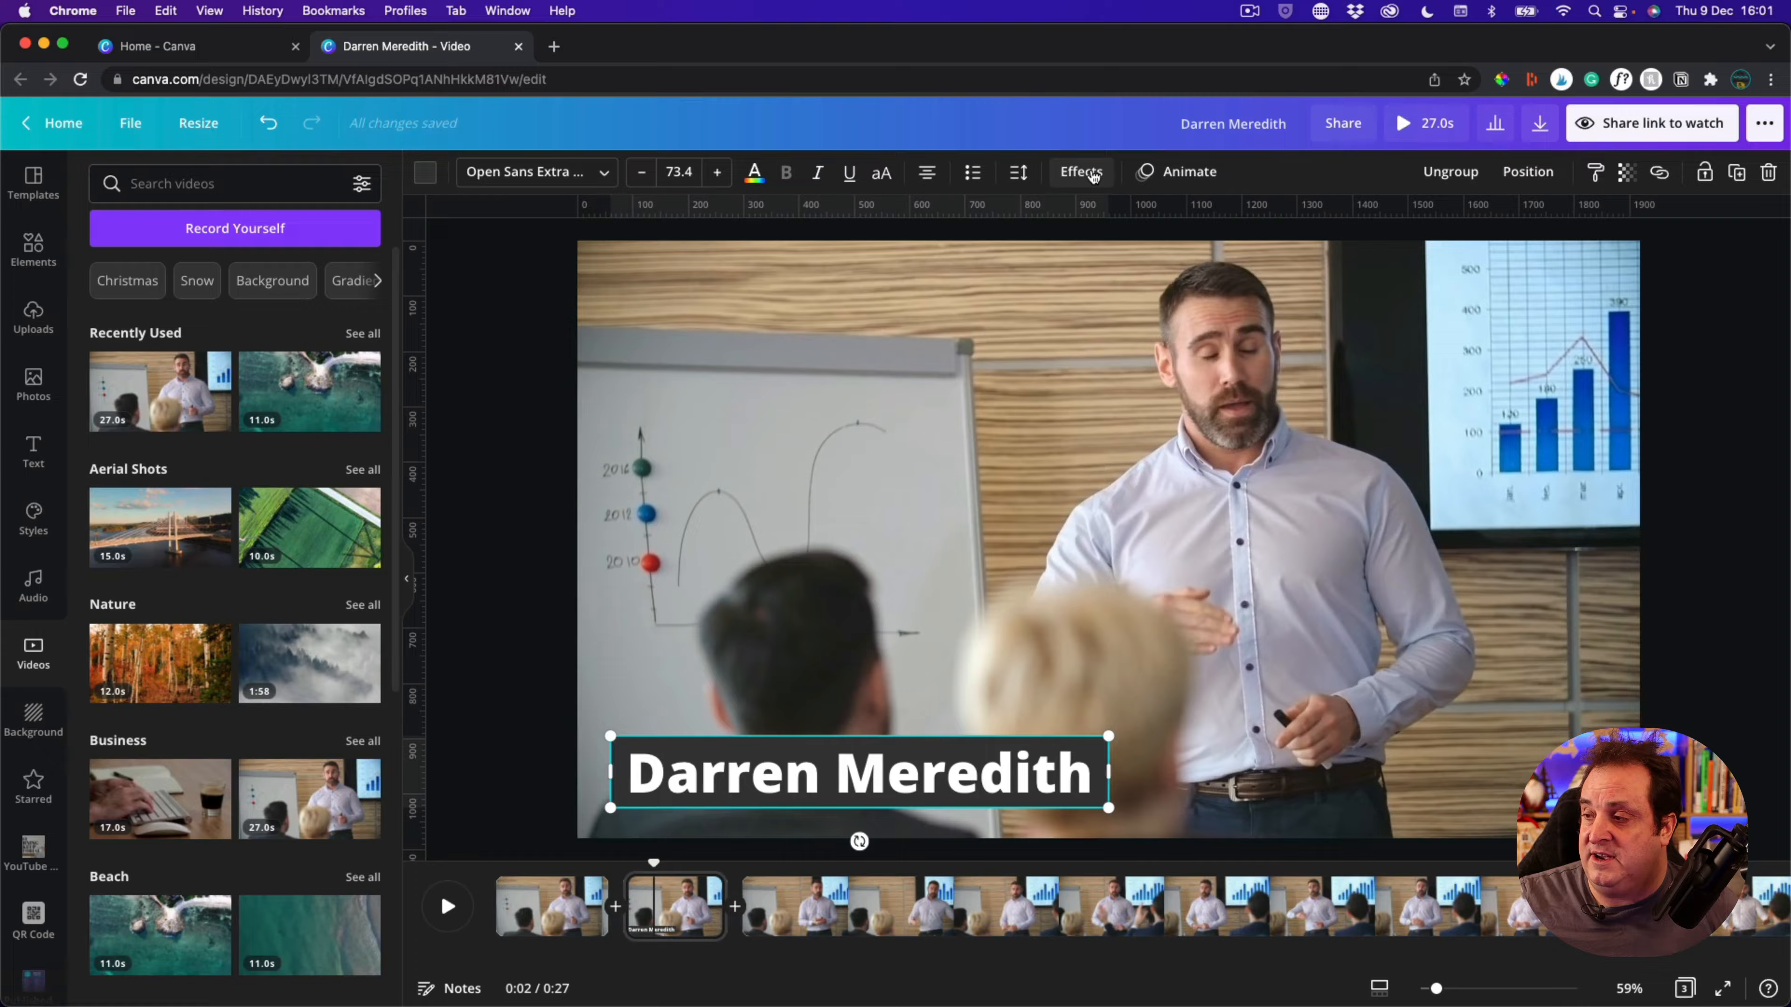
Preview that the caption shows only in the second clip, then bring up the Elements library
click(1189, 171)
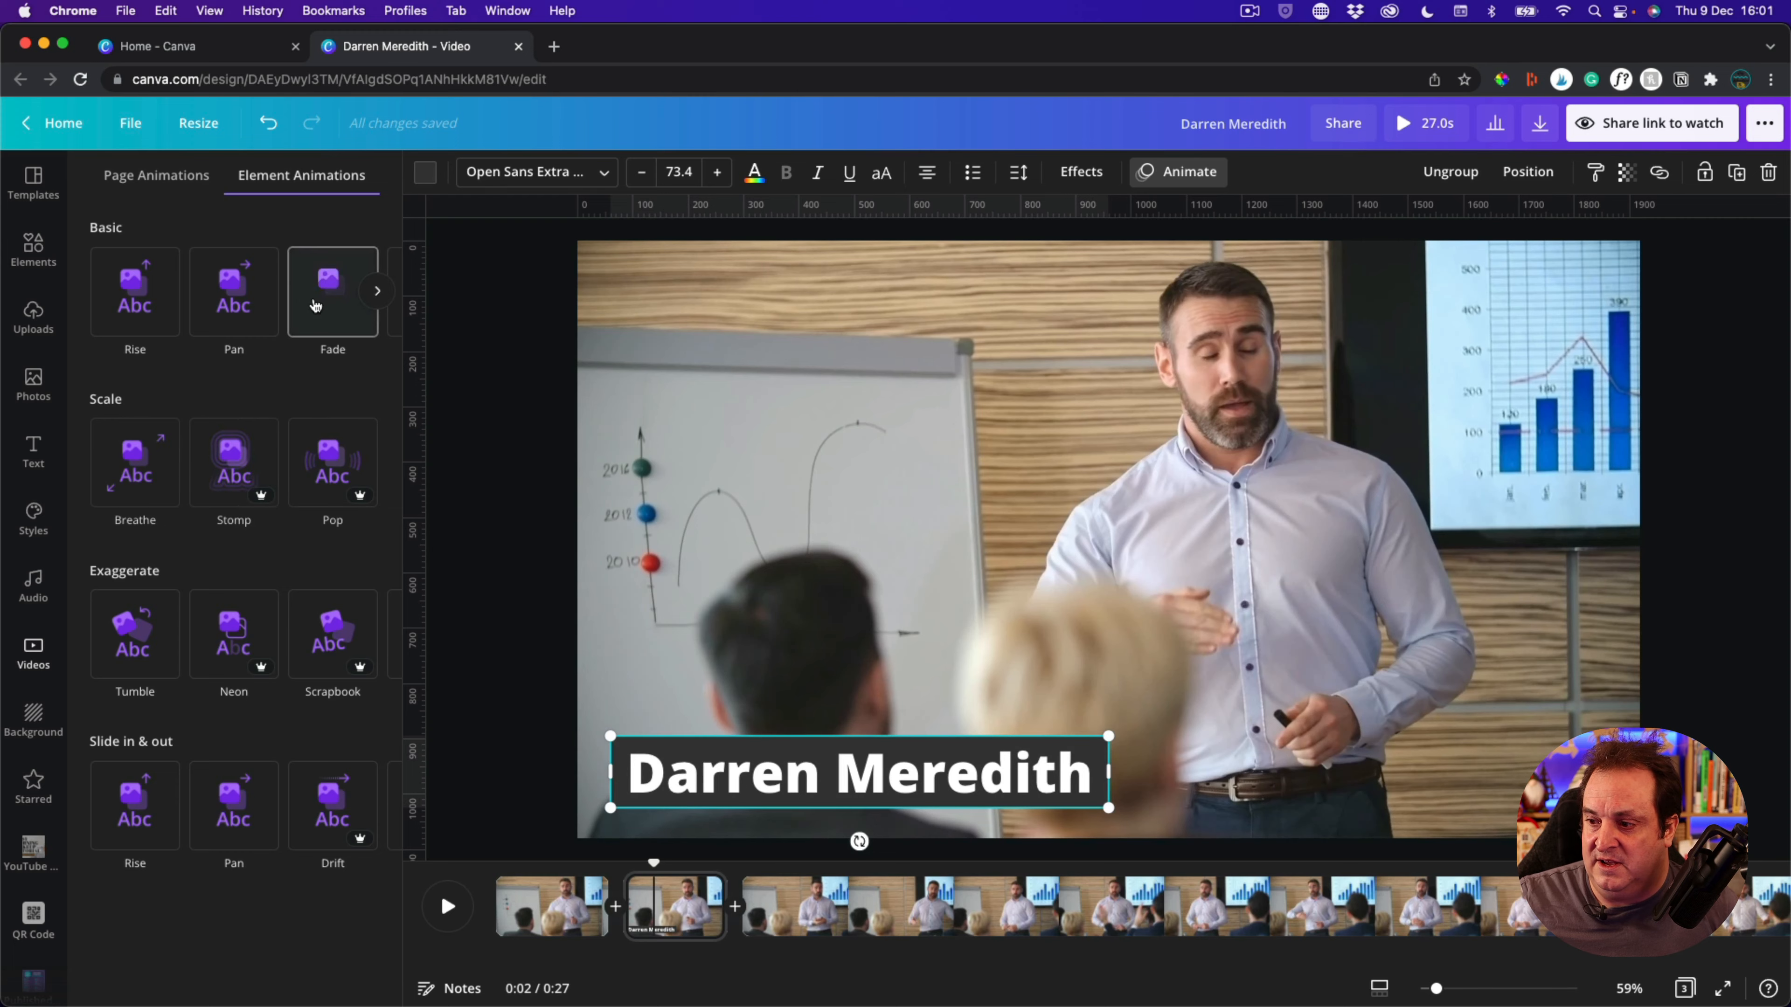
mouse_move(318, 489)
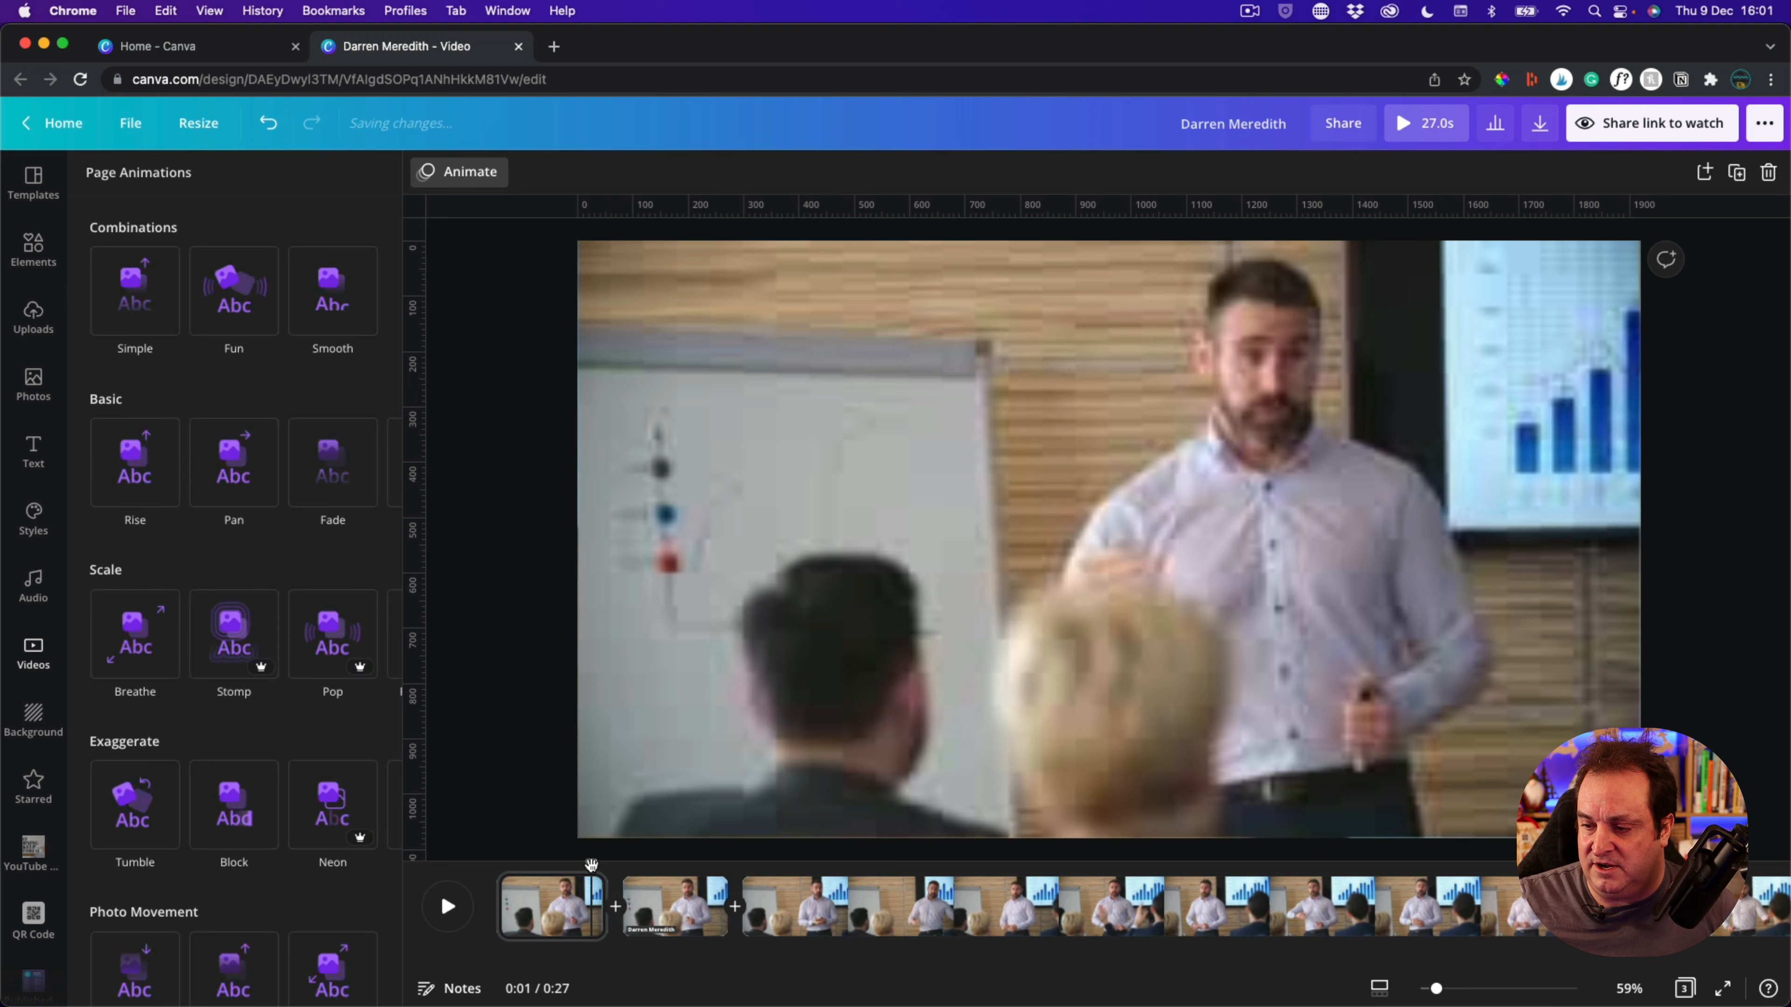
click(448, 907)
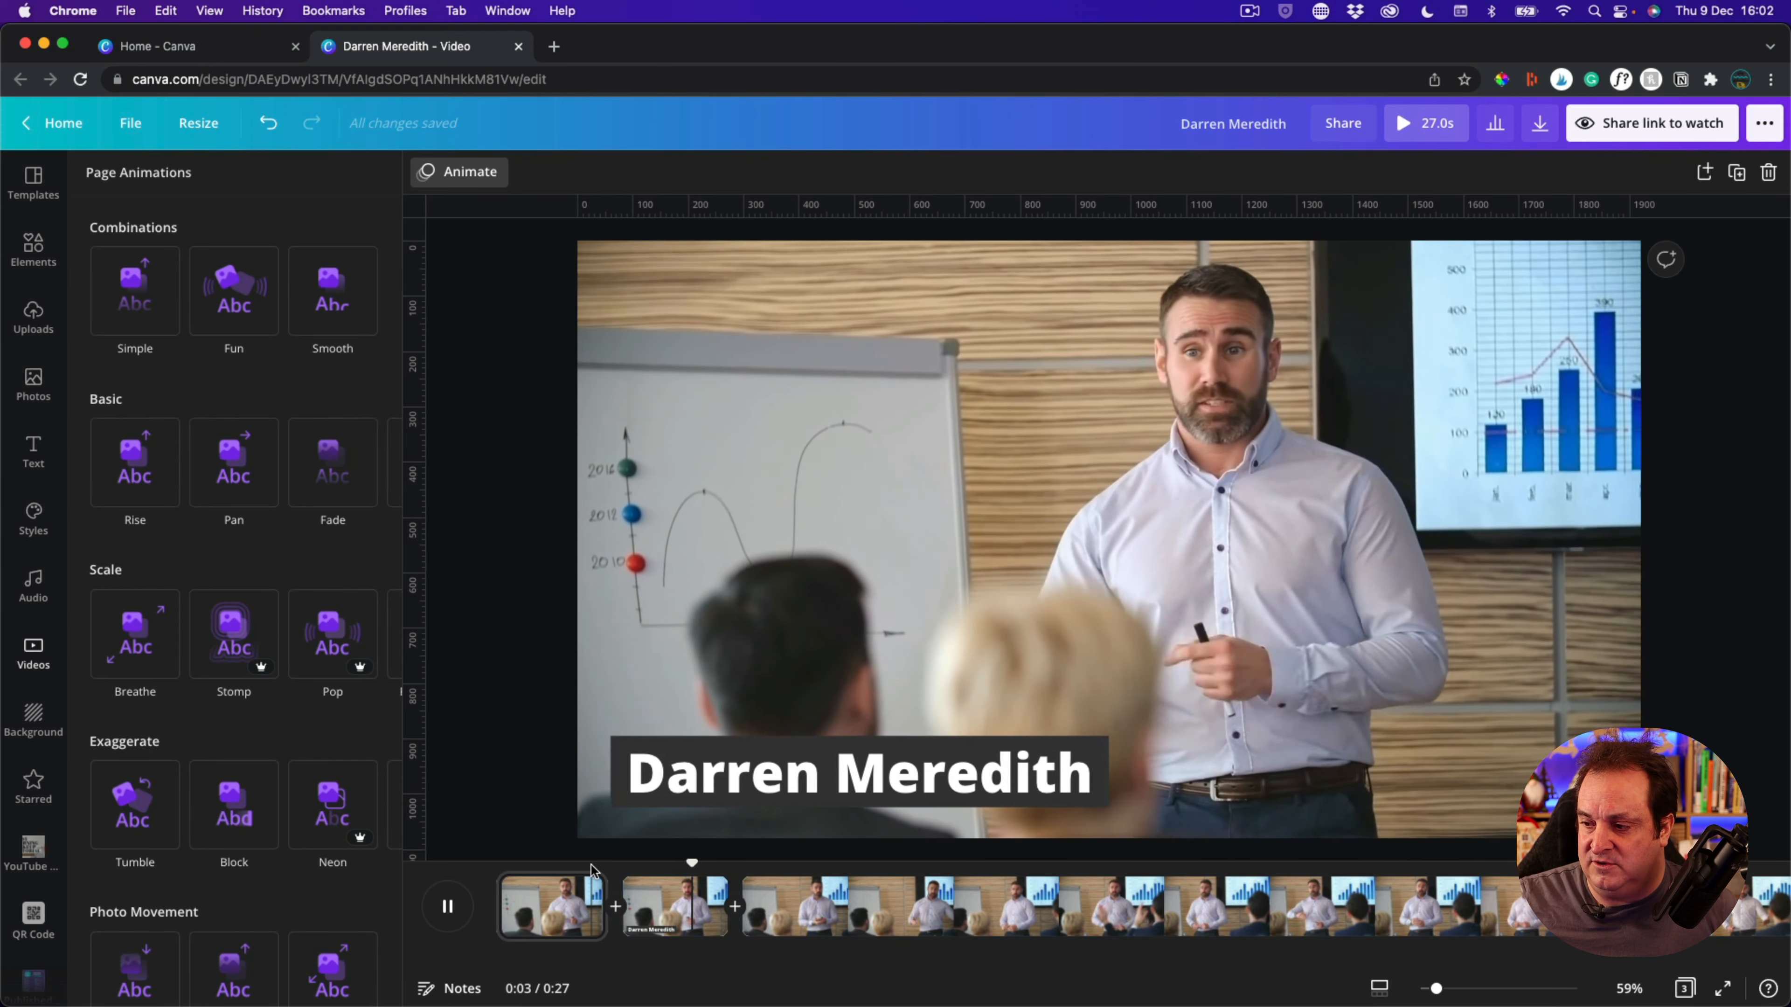
click(448, 907)
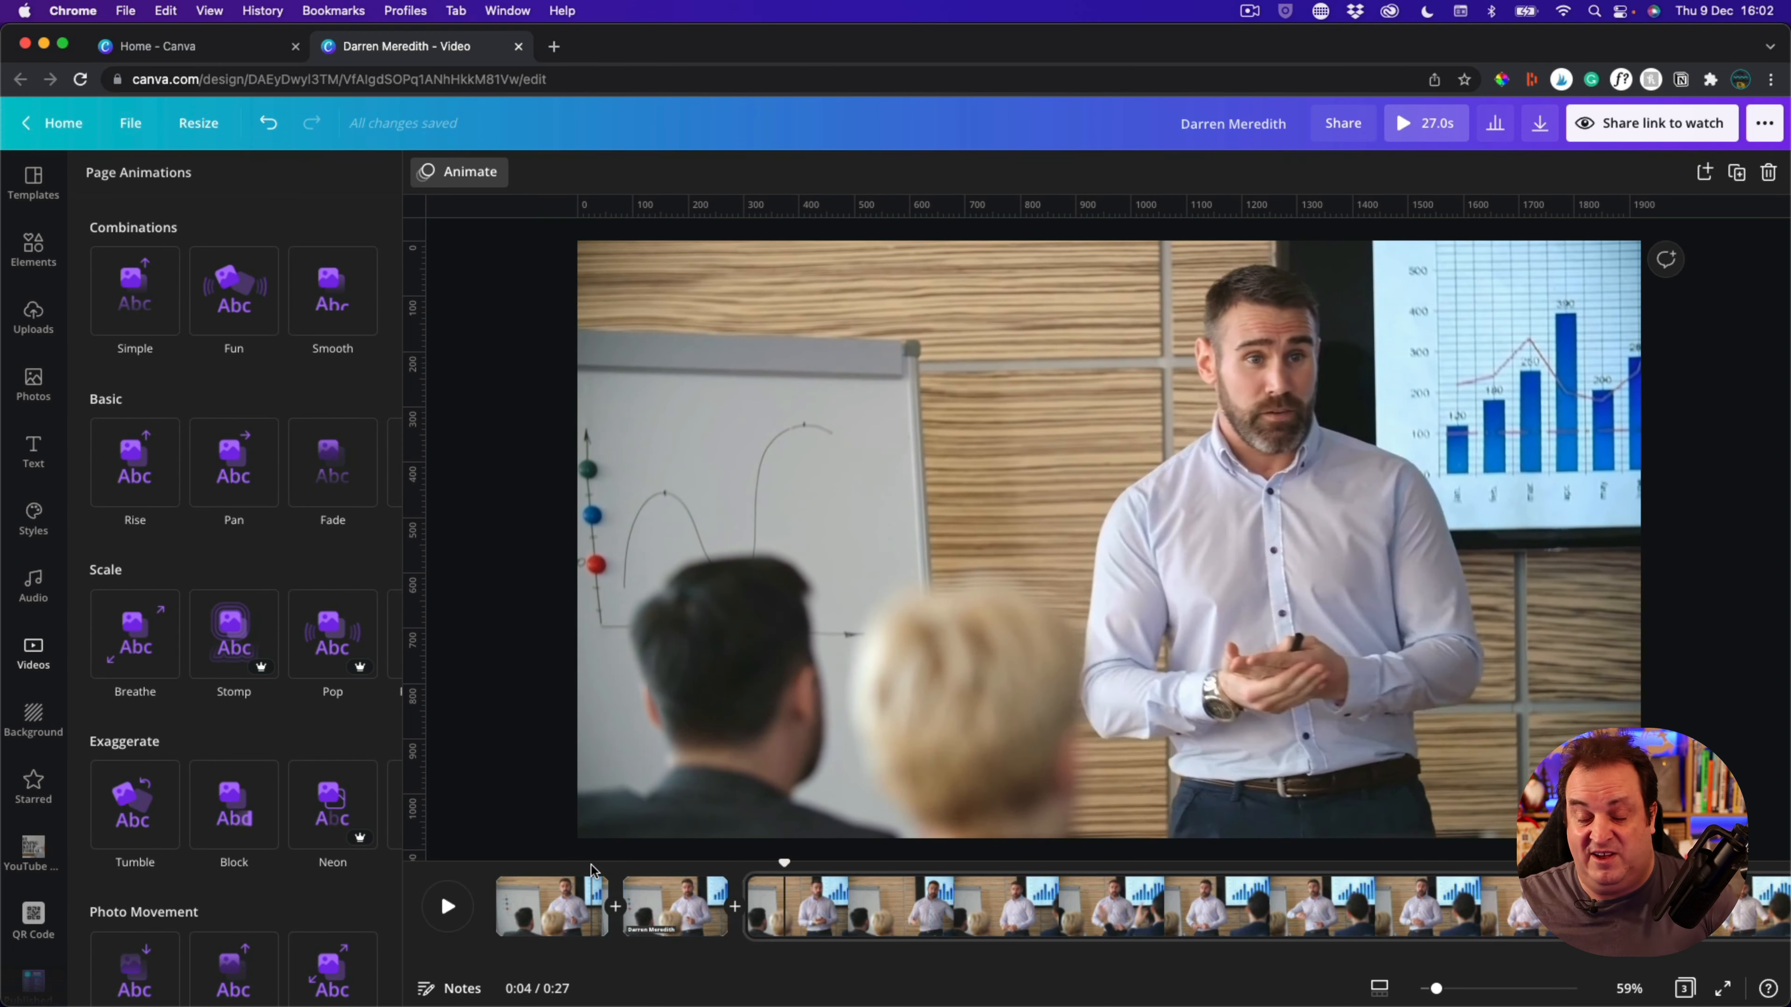
mouse_move(160, 412)
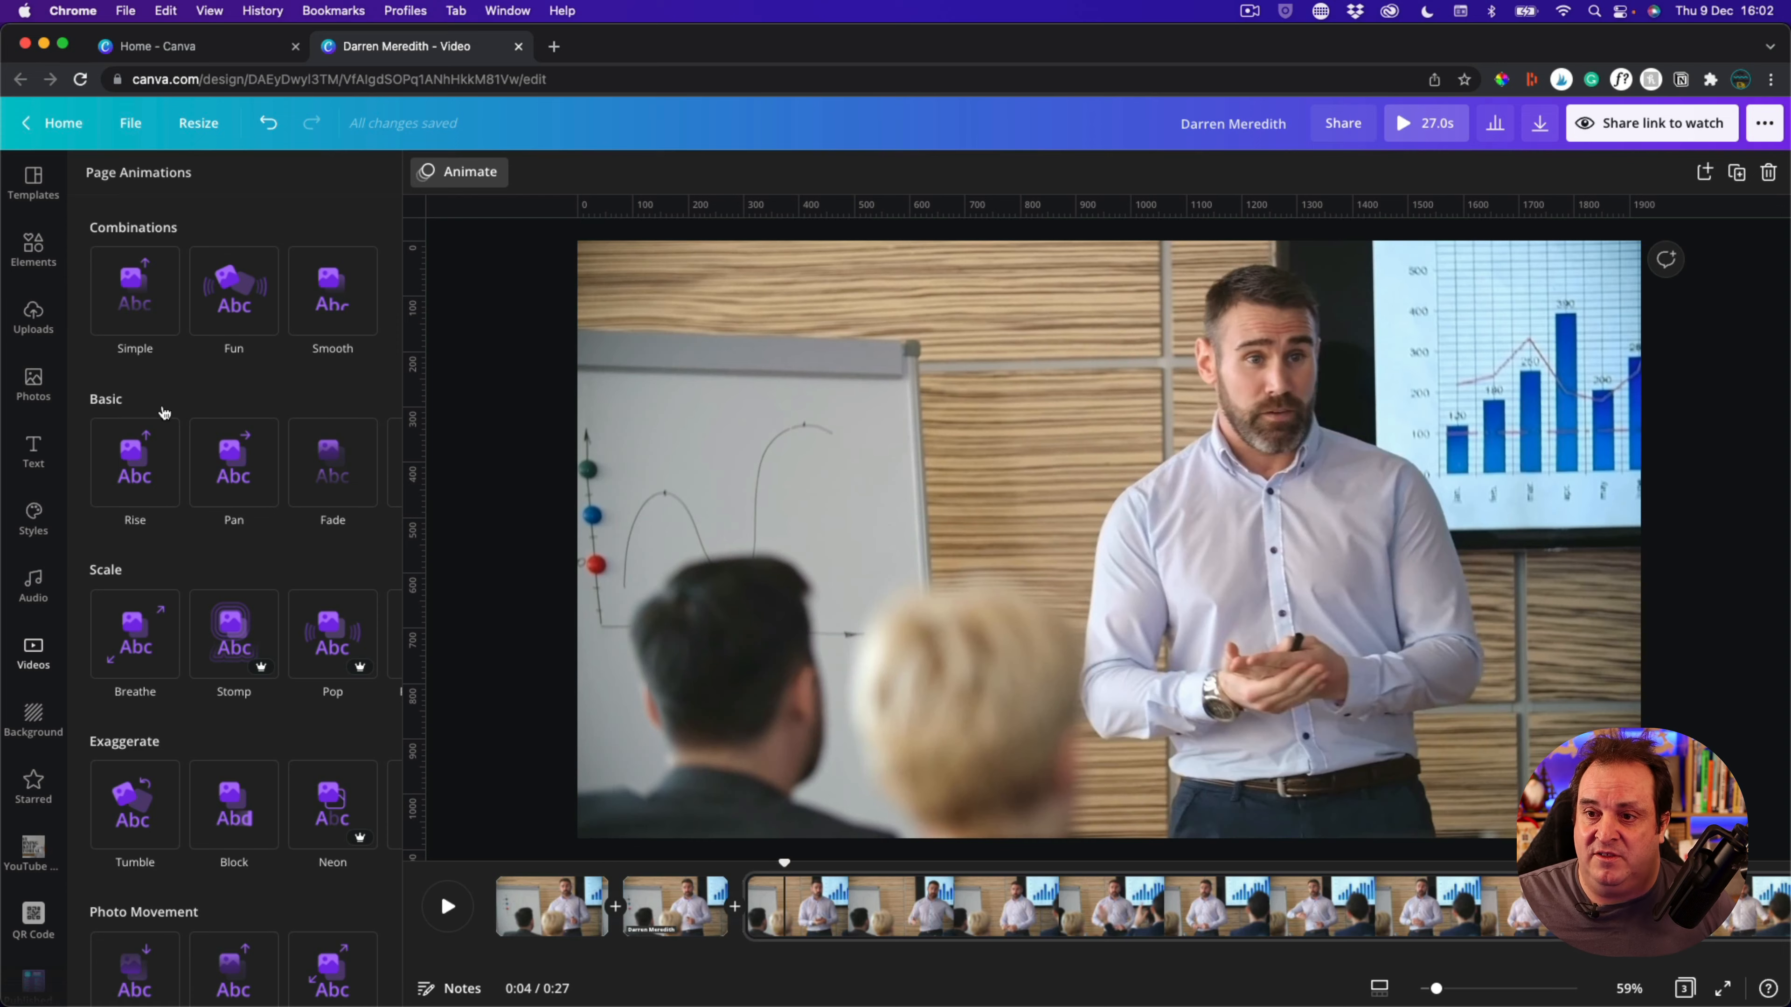
click(34, 249)
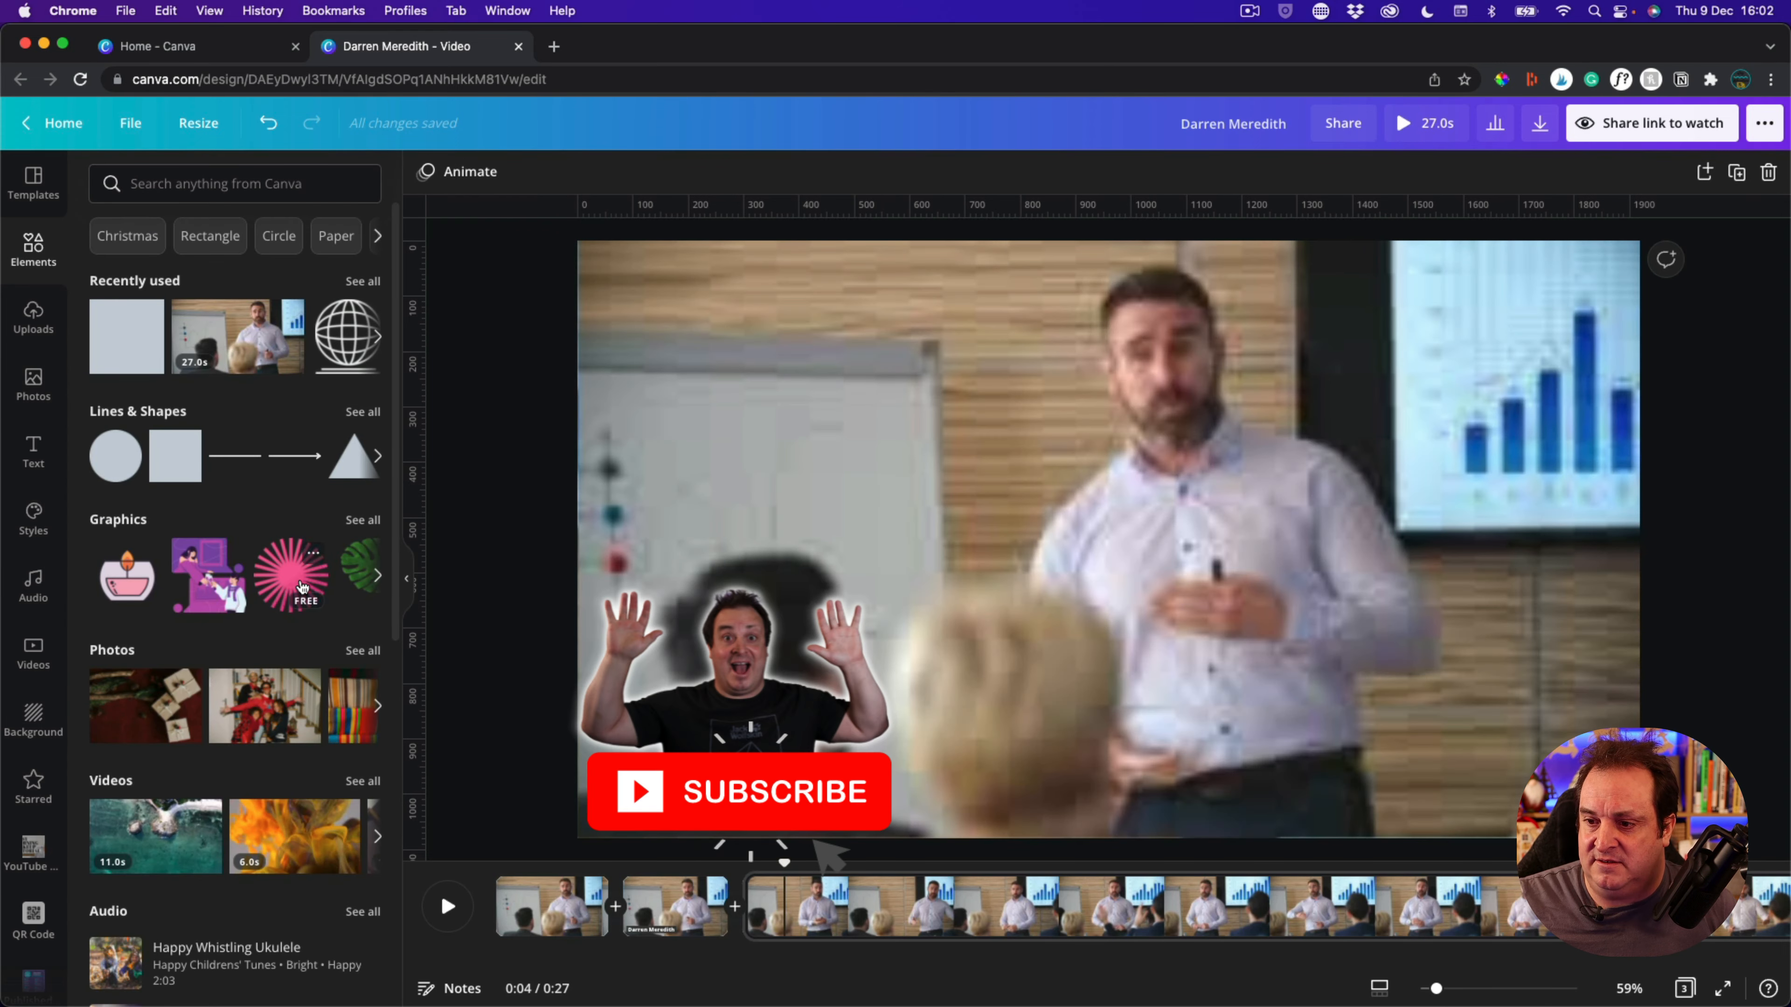
Add the pink starburst graphic to the second clip and shrink it to a small size
click(291, 575)
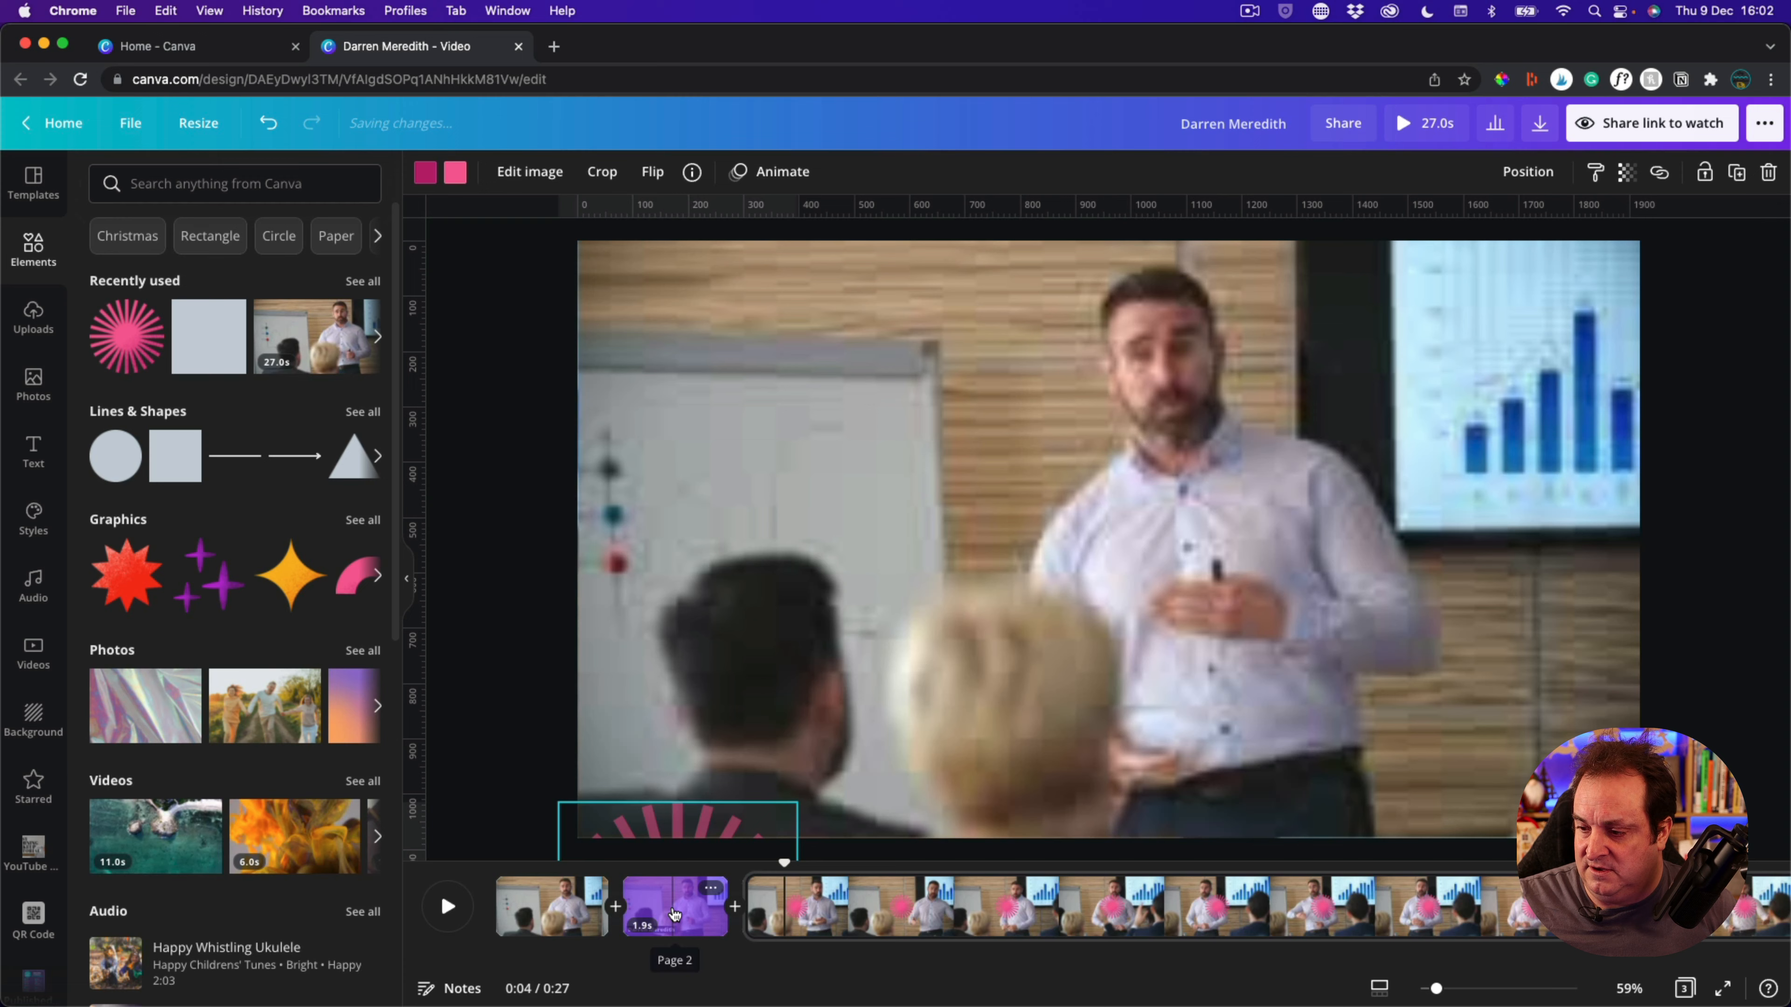
click(675, 912)
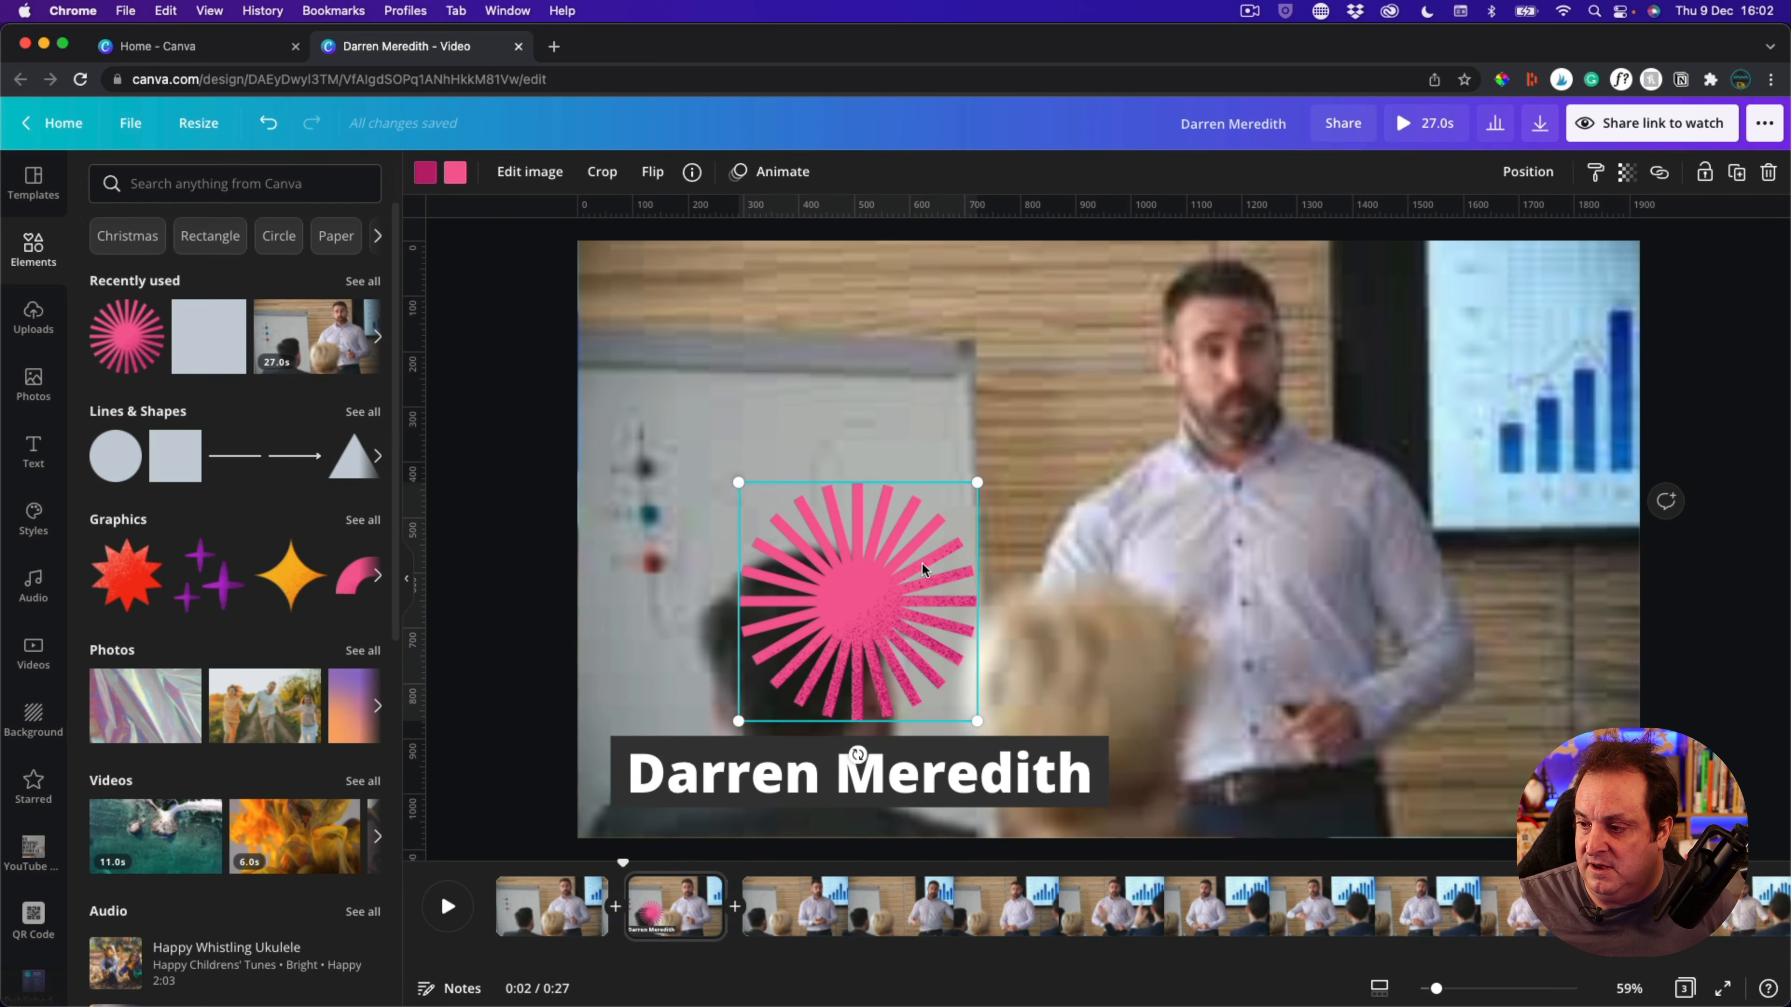
drag(856, 599, 1332, 443)
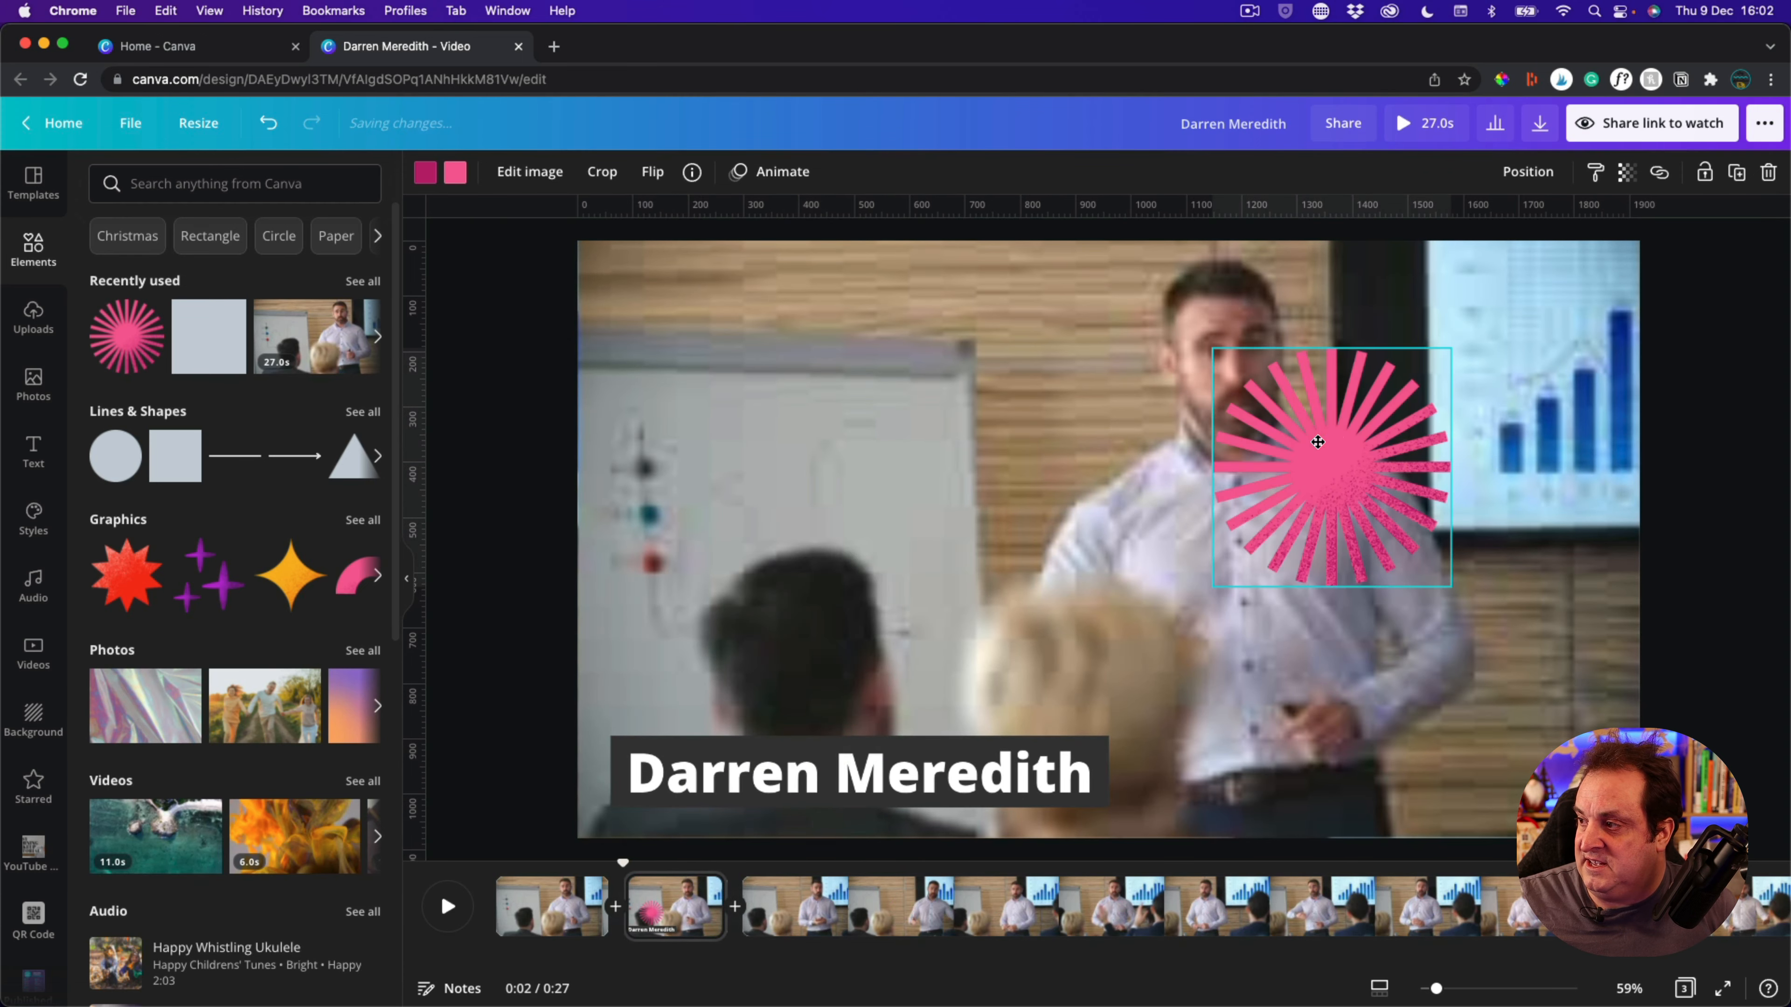
drag(1317, 442, 1496, 366)
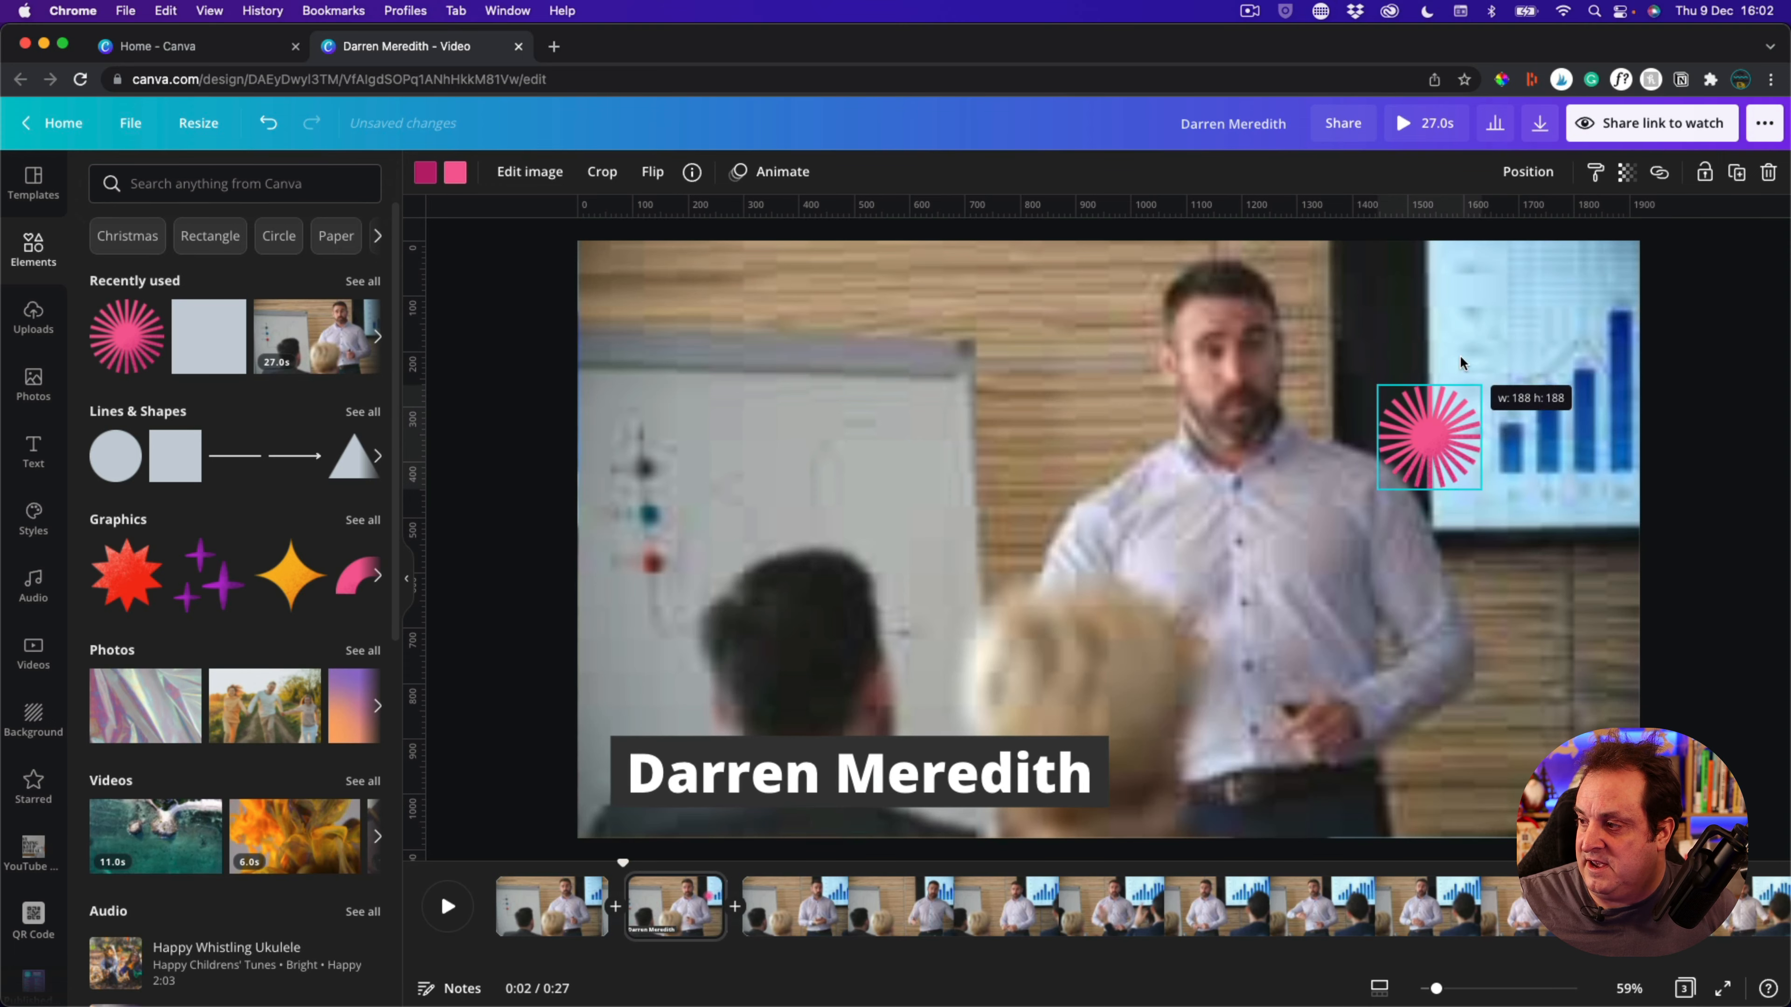
drag(1428, 438, 914, 765)
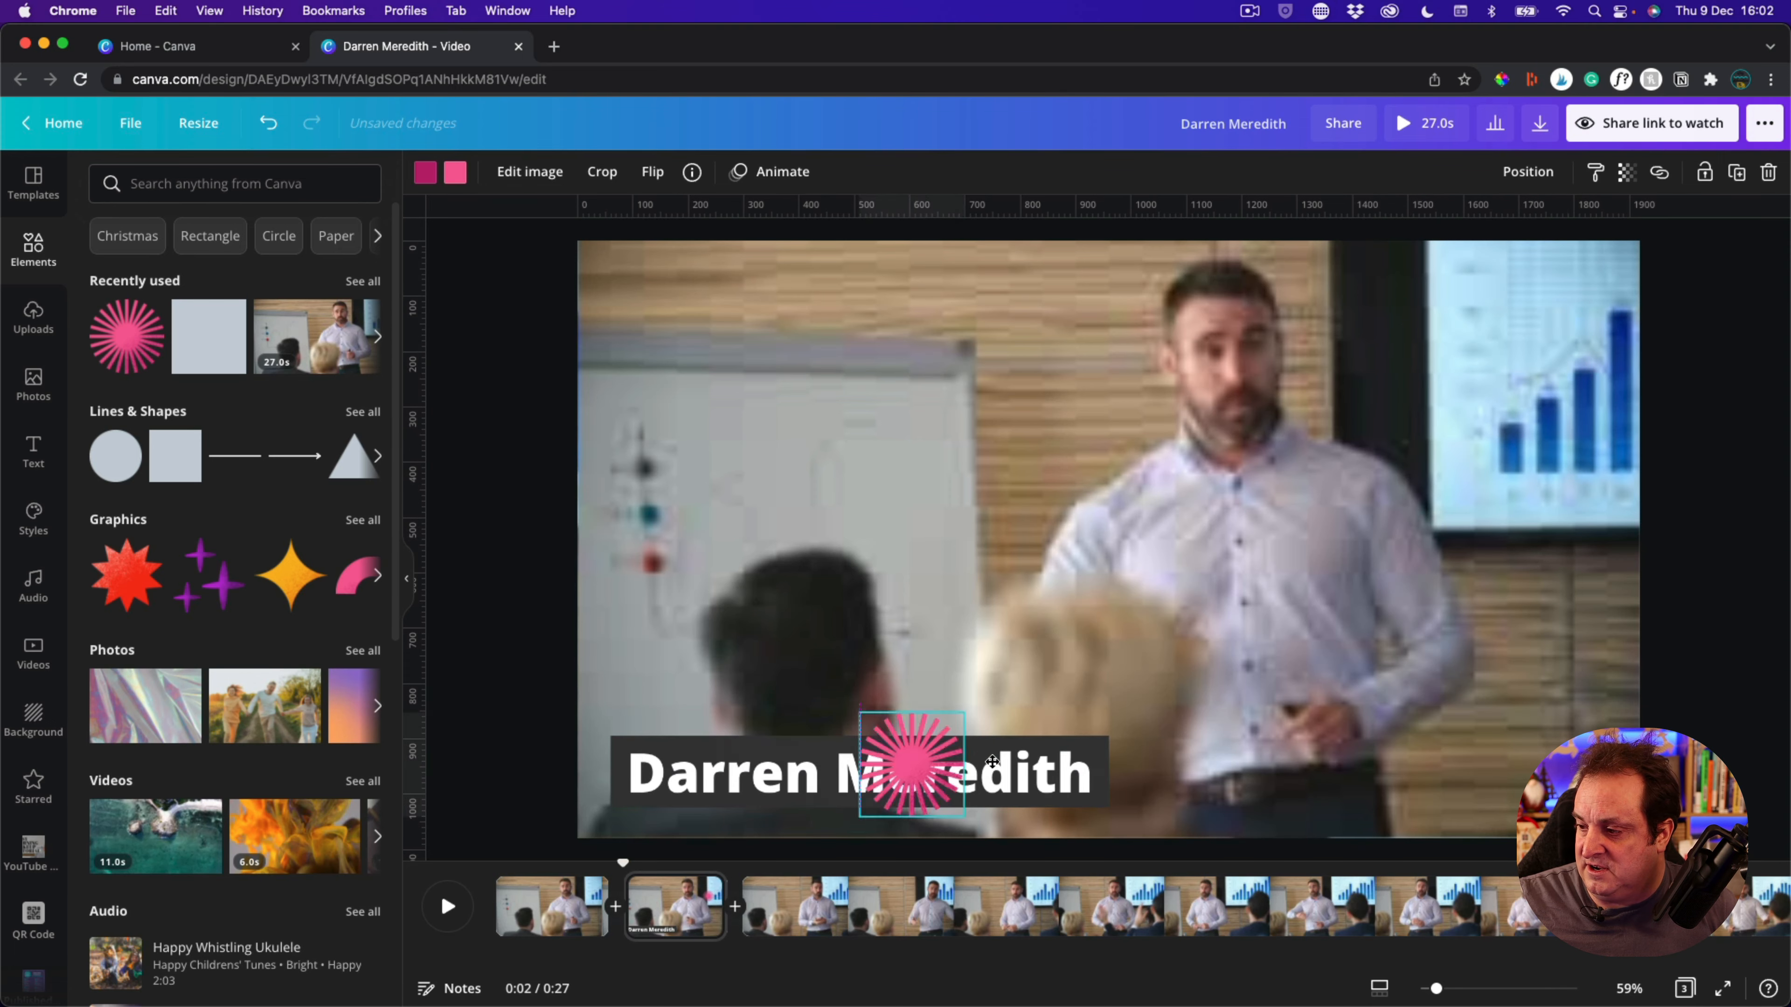
drag(914, 759, 1117, 703)
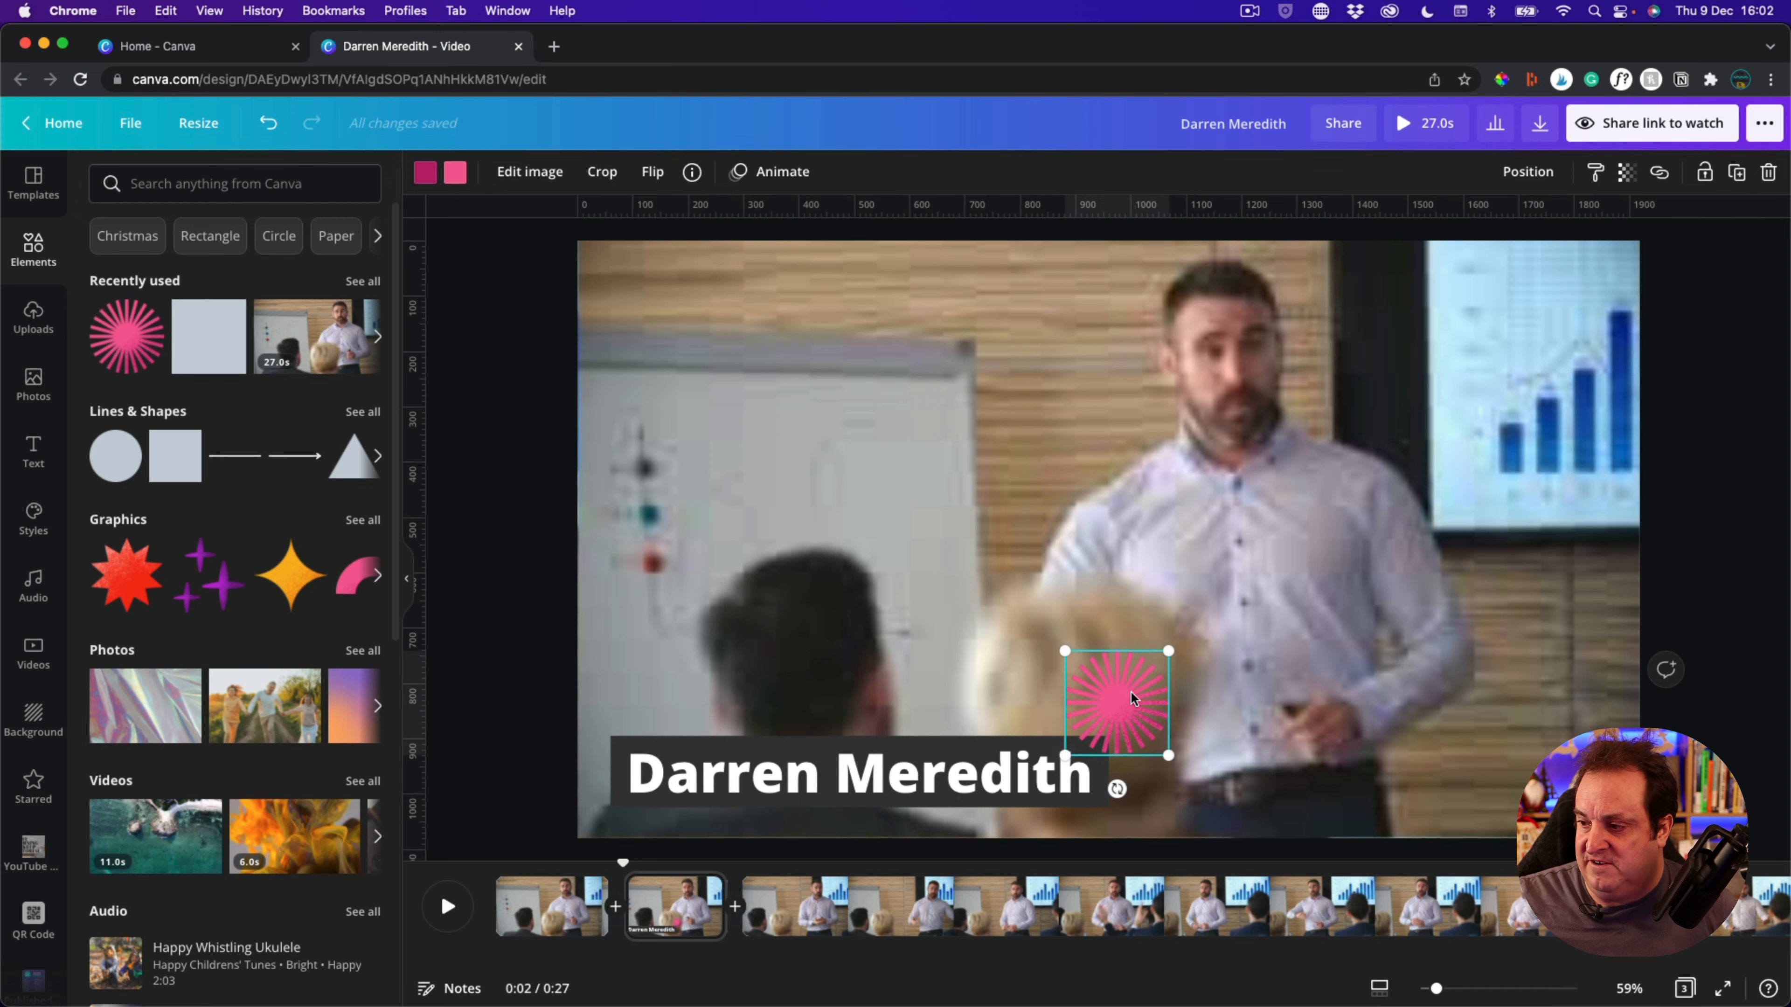
click(509, 670)
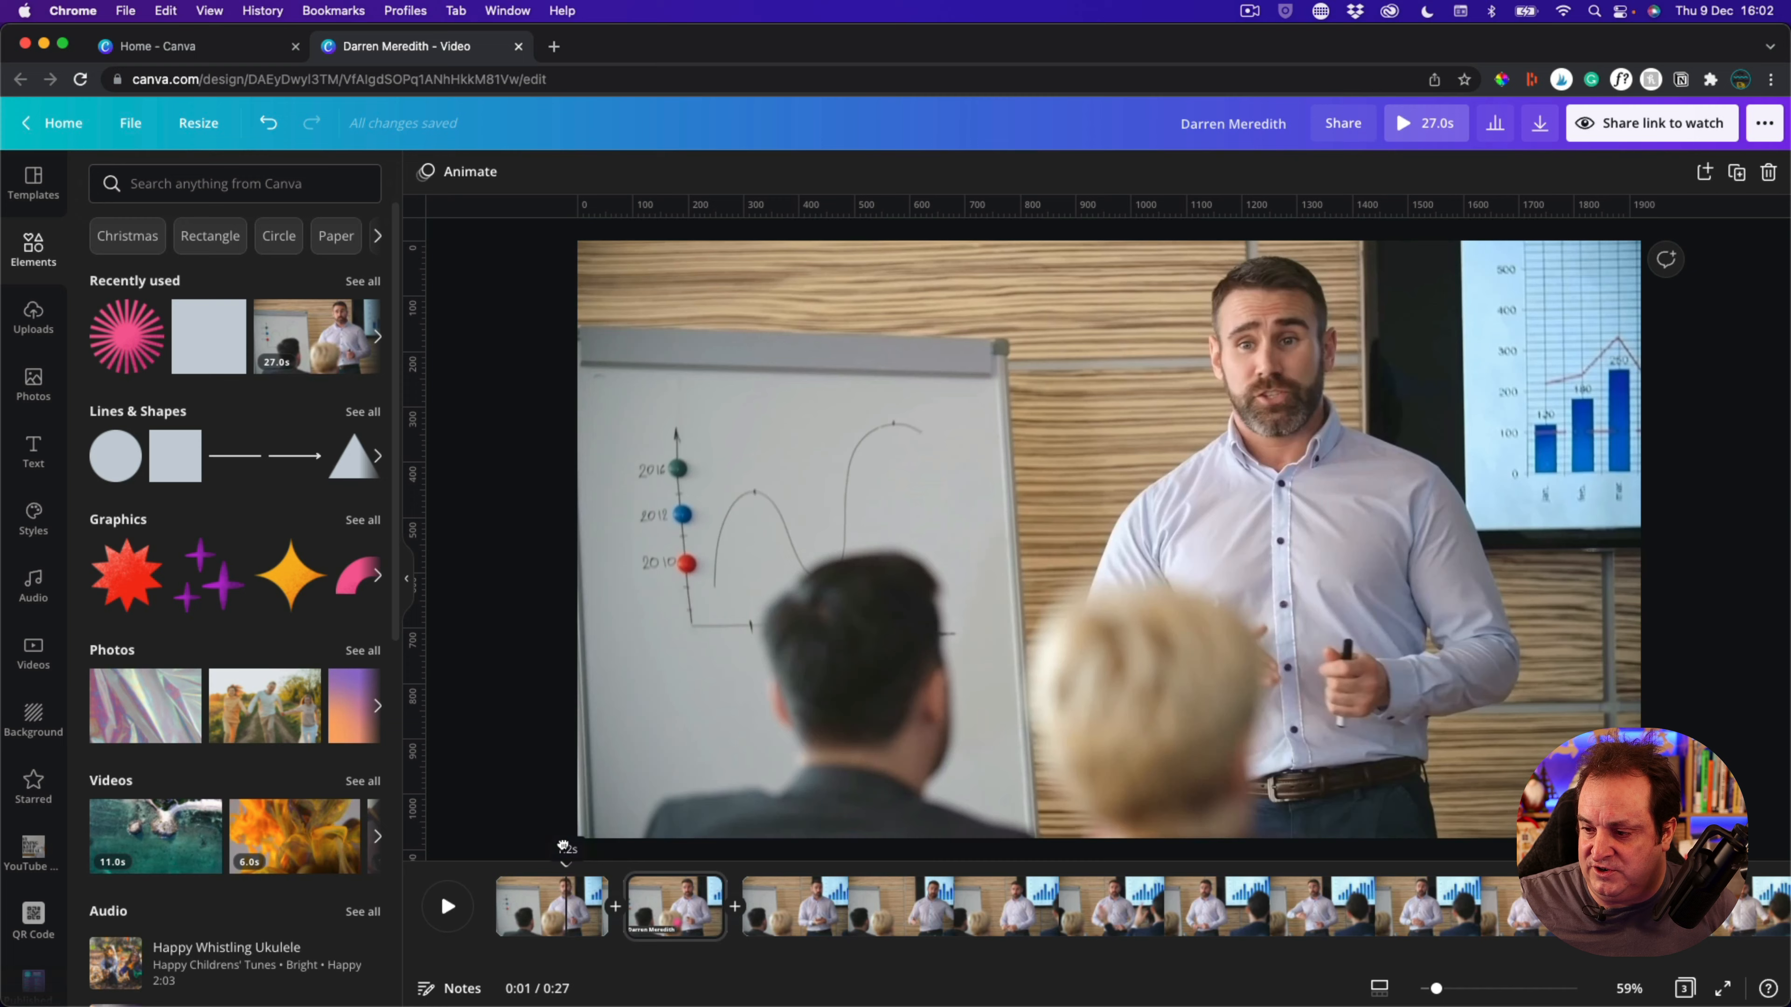
Play and pause the preview to check the result before trimming to about 5.6 seconds
click(448, 907)
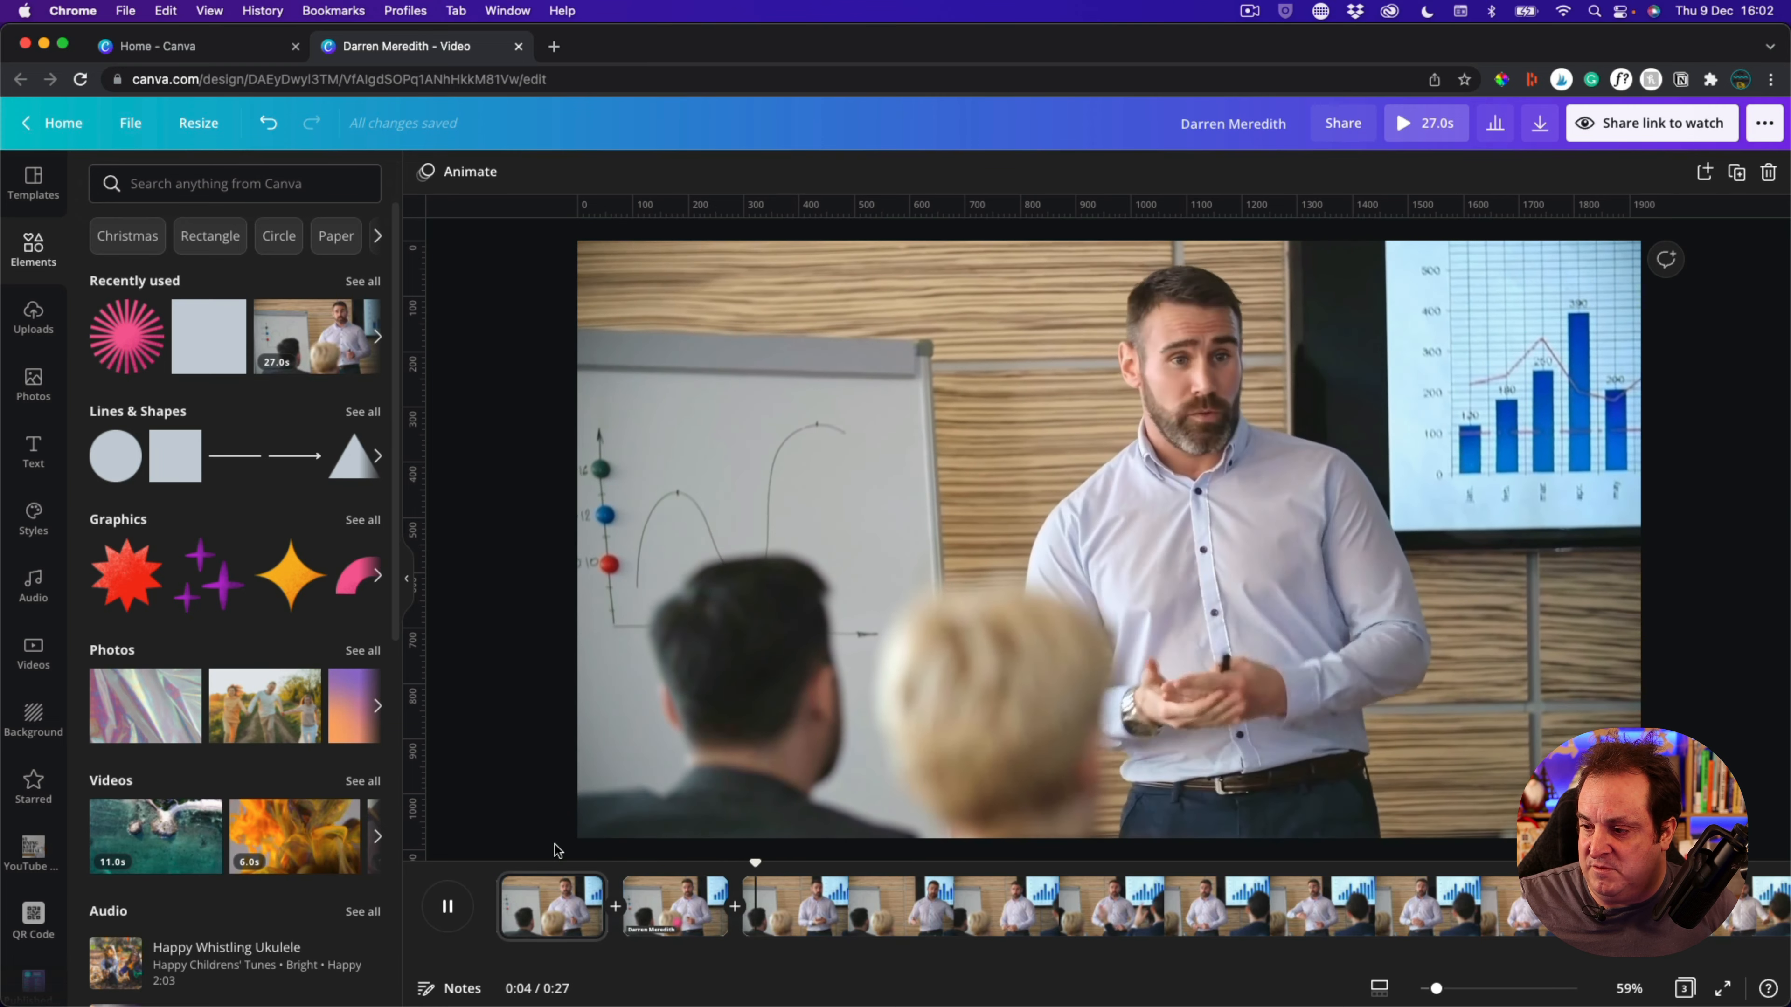
click(448, 907)
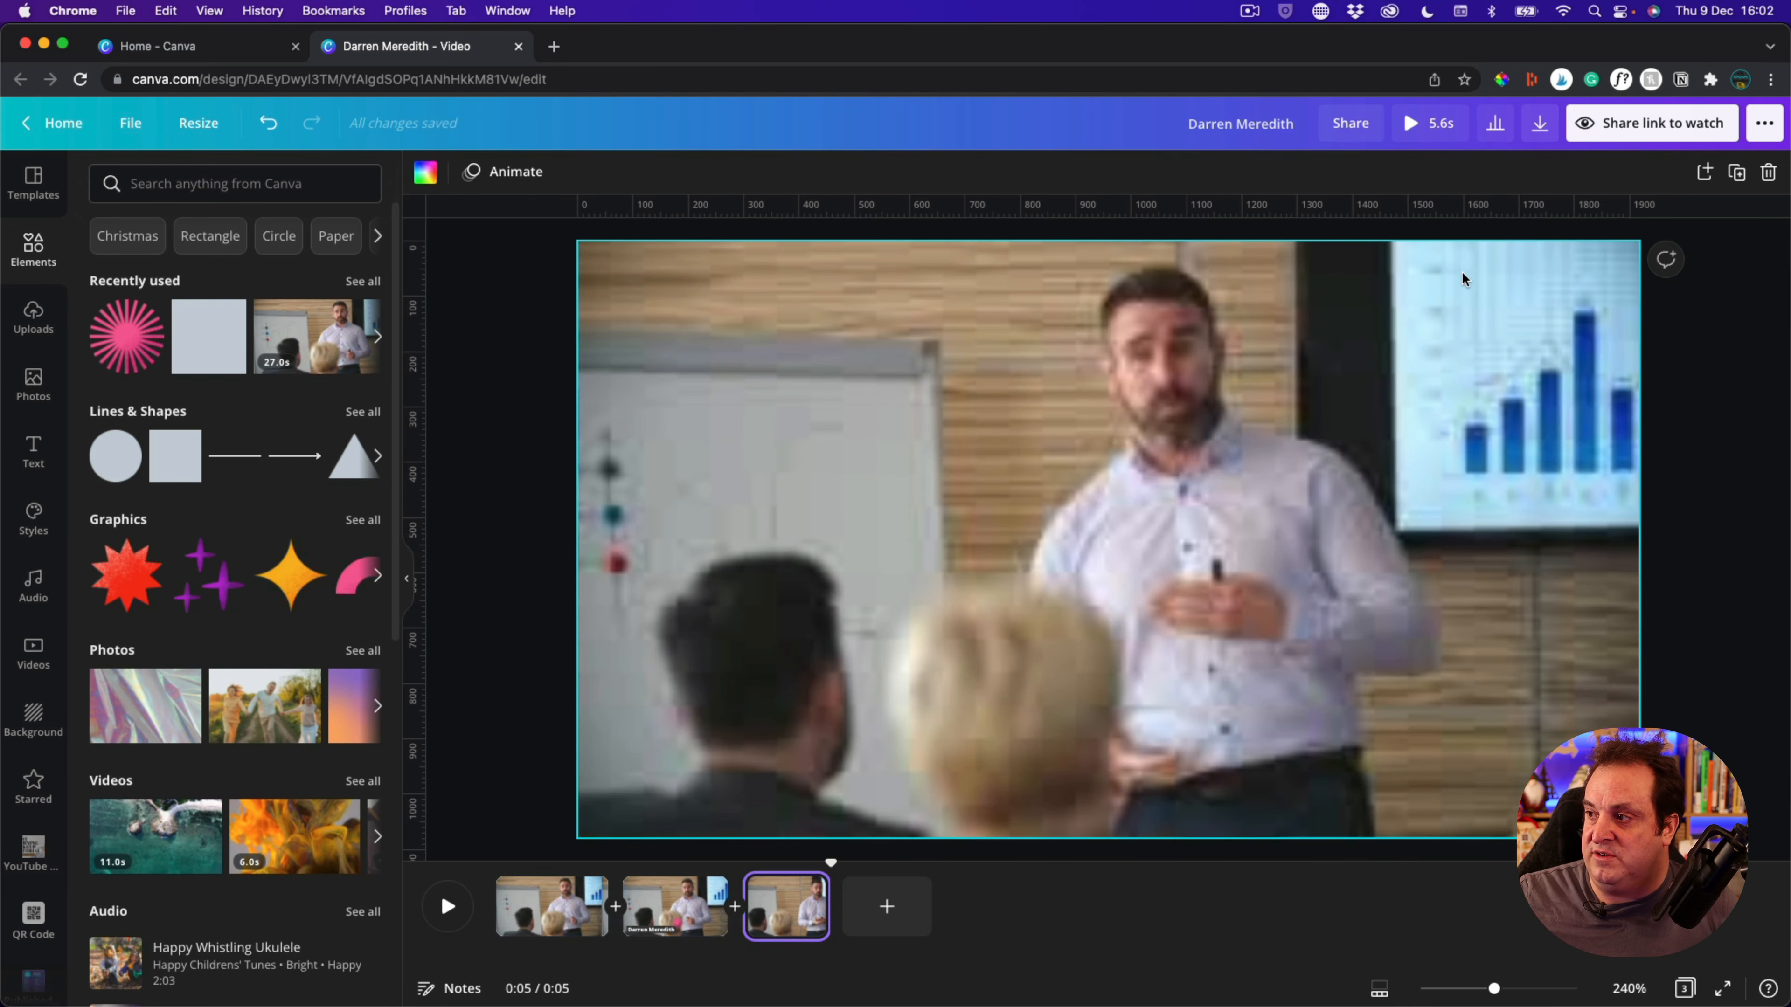
Download all three pages as an MP4 video
click(1539, 123)
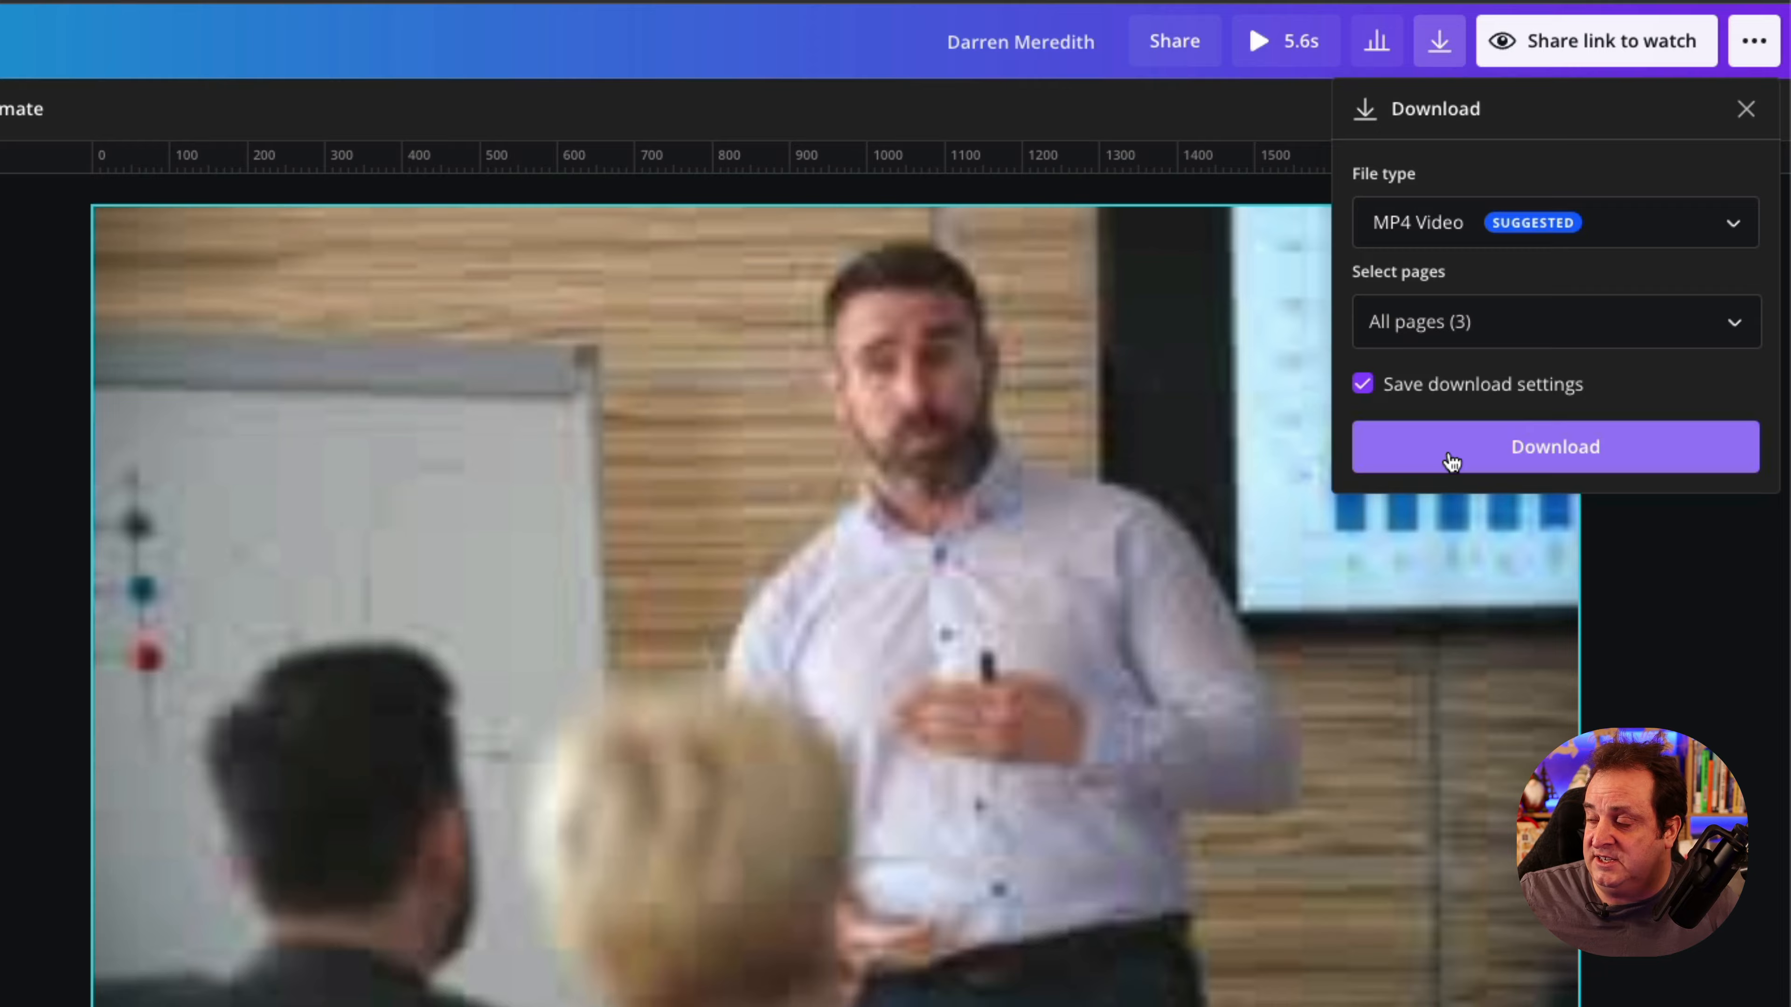
click(1451, 460)
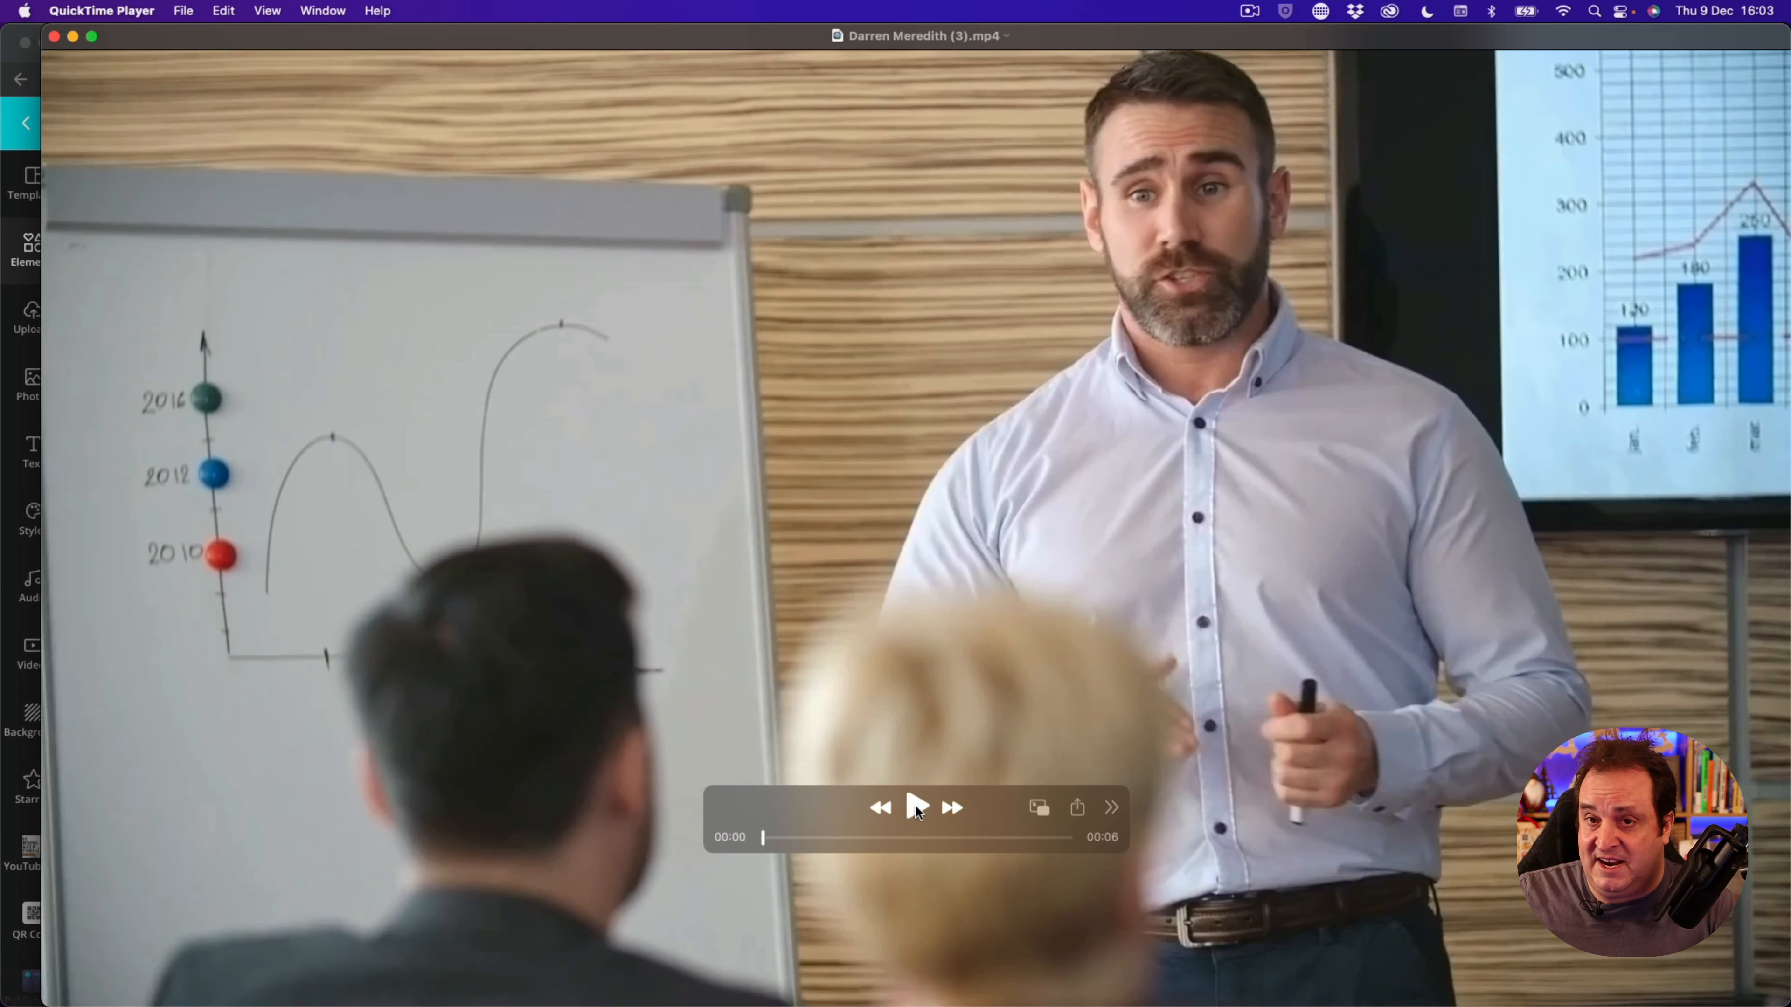
Play the exported MP4 in QuickTime Player and pause around 4 seconds
click(915, 807)
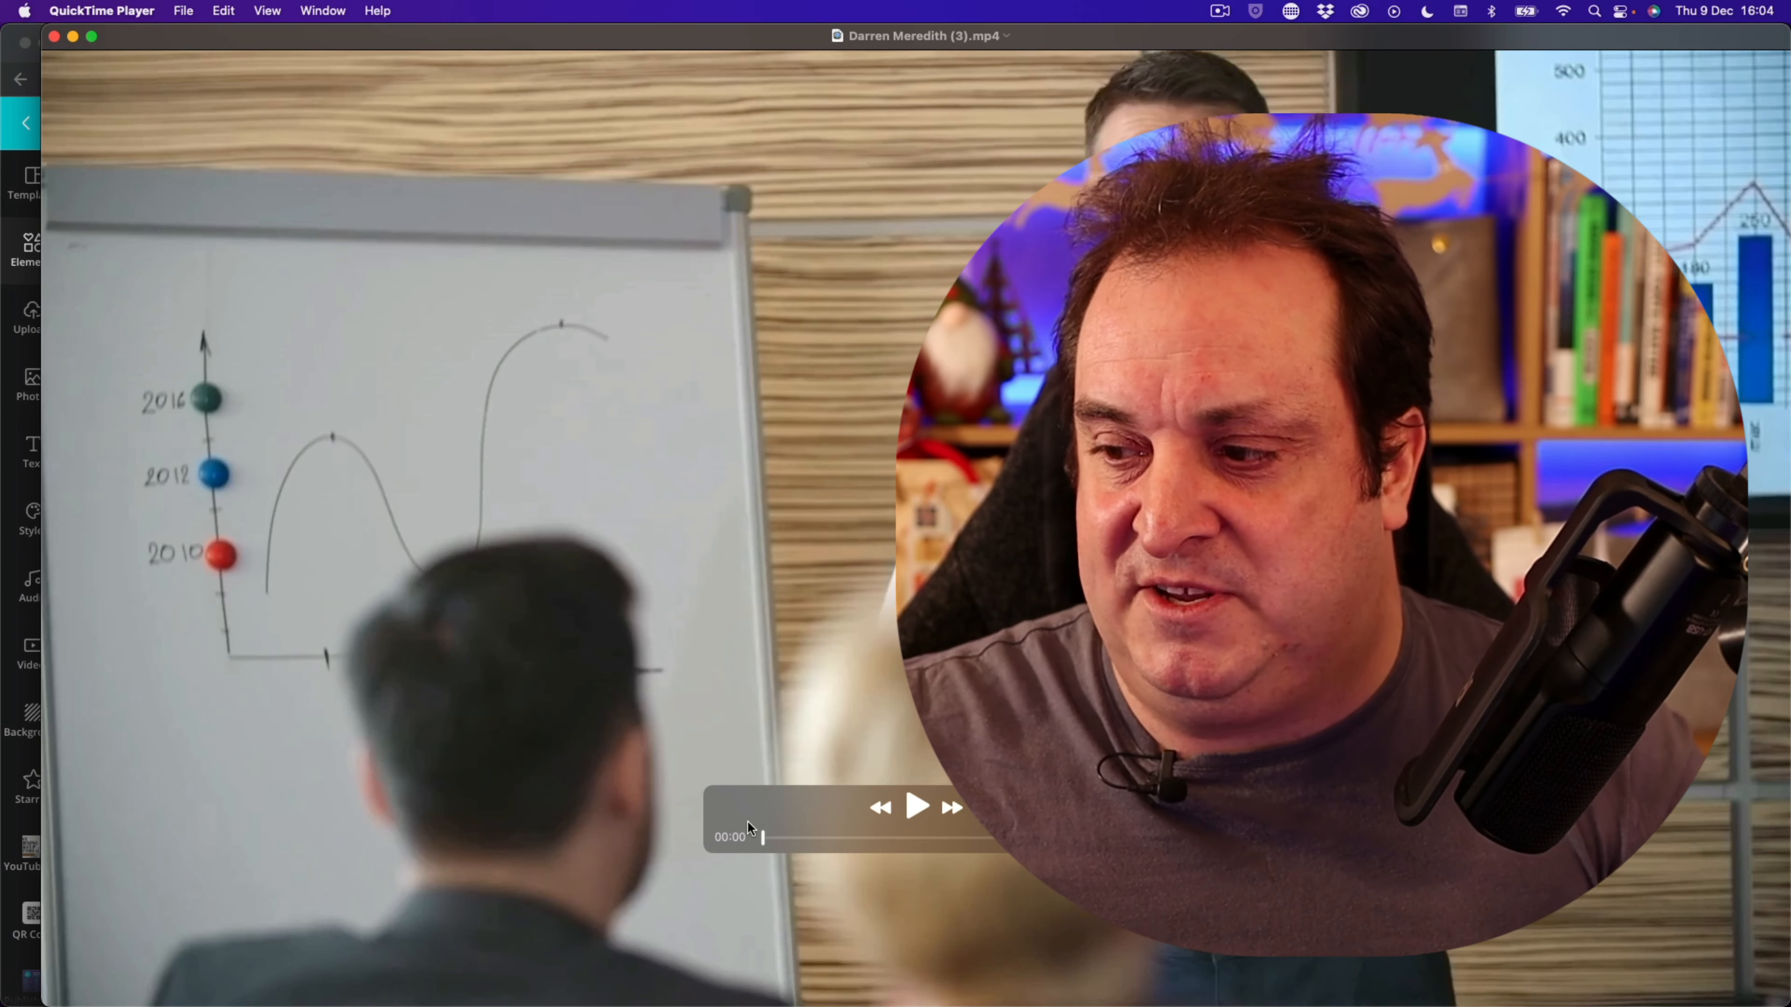
click(917, 807)
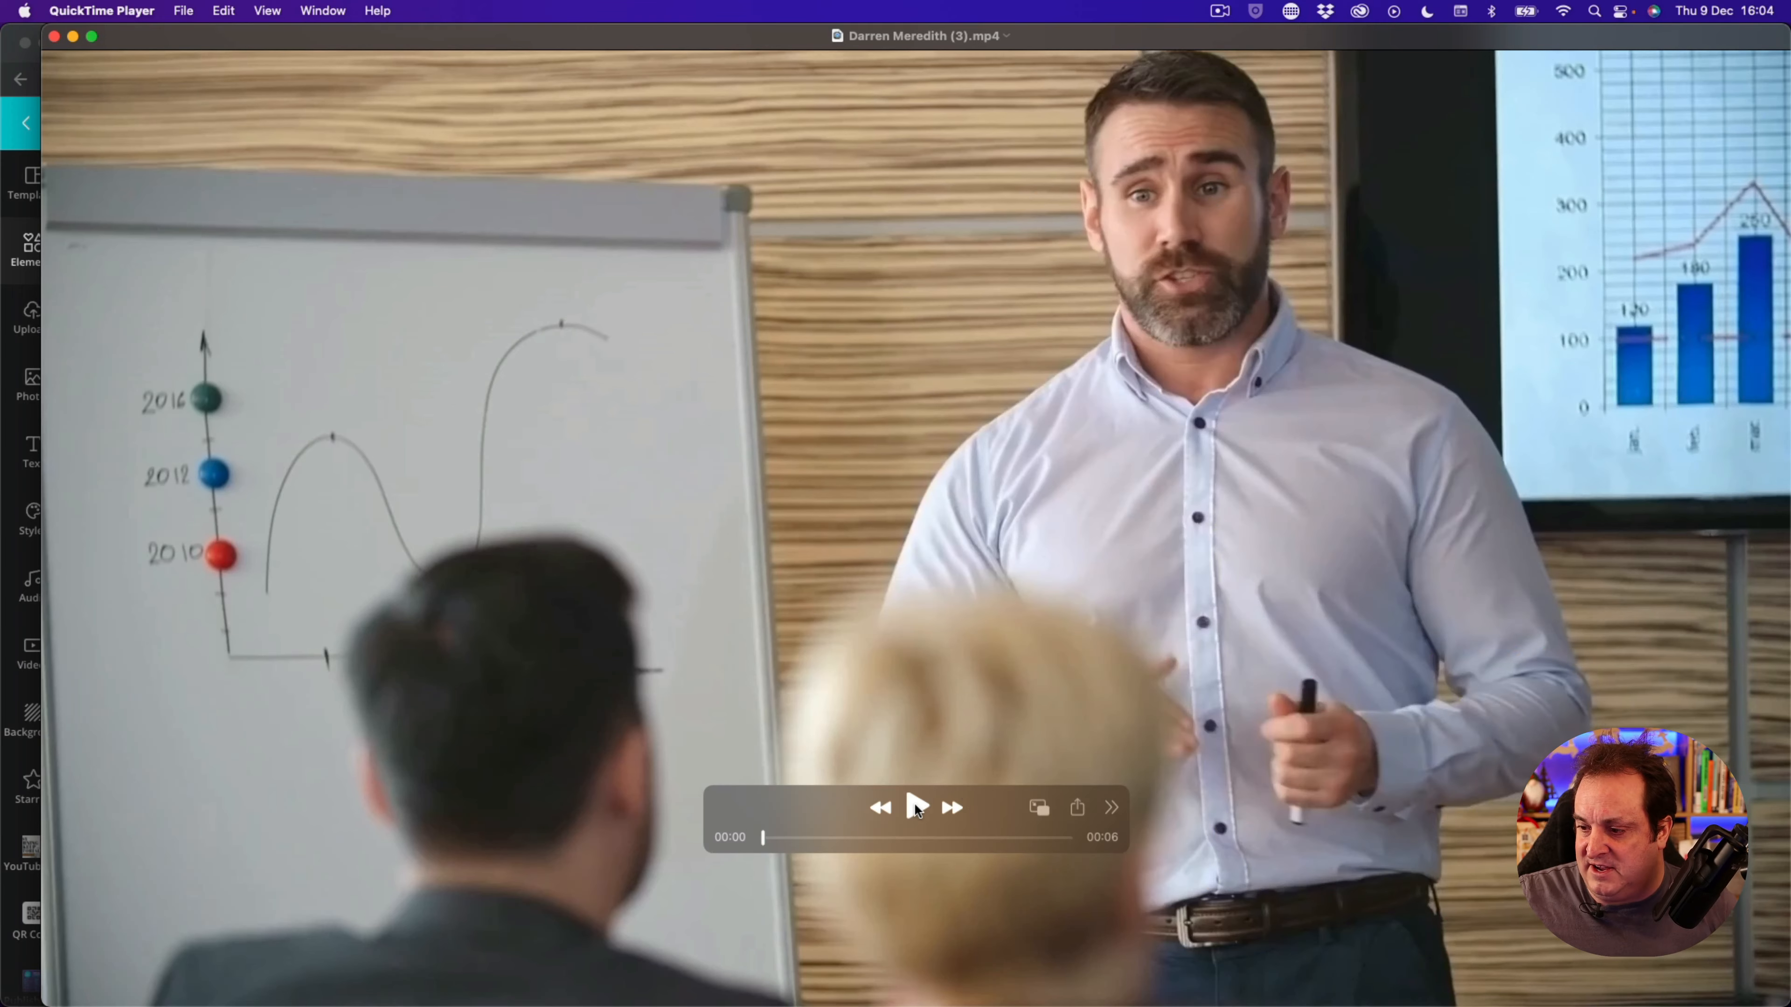
click(916, 807)
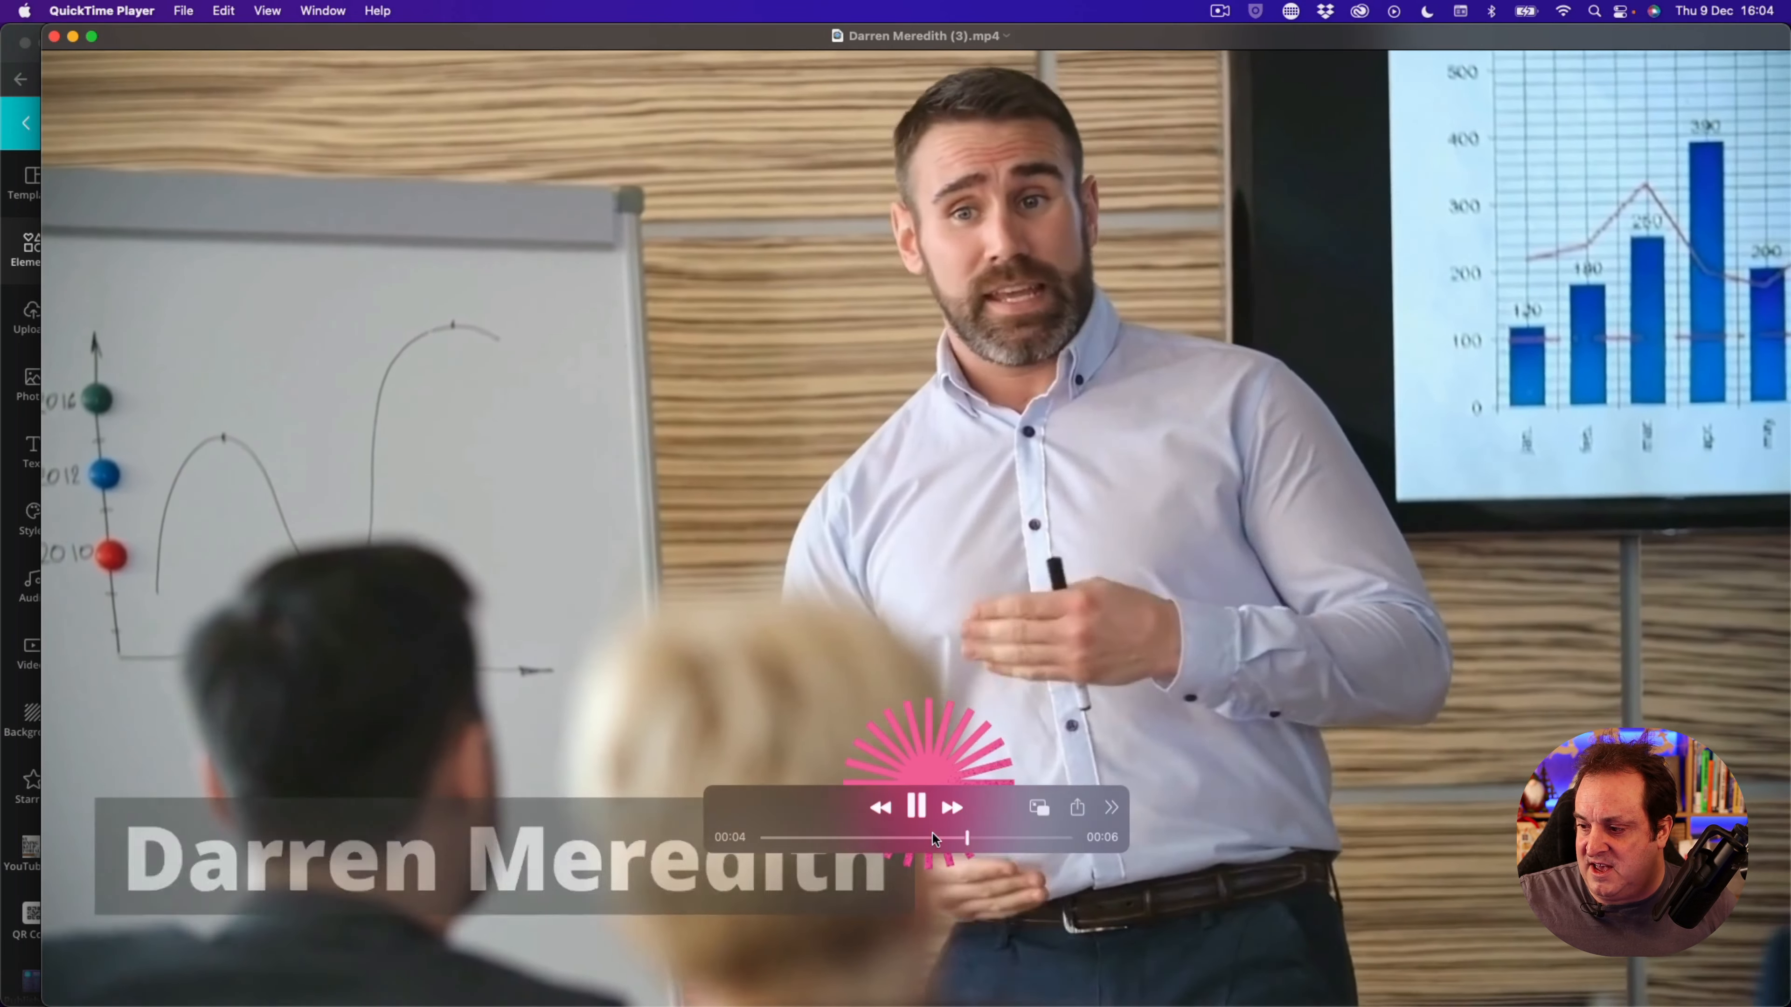
click(916, 809)
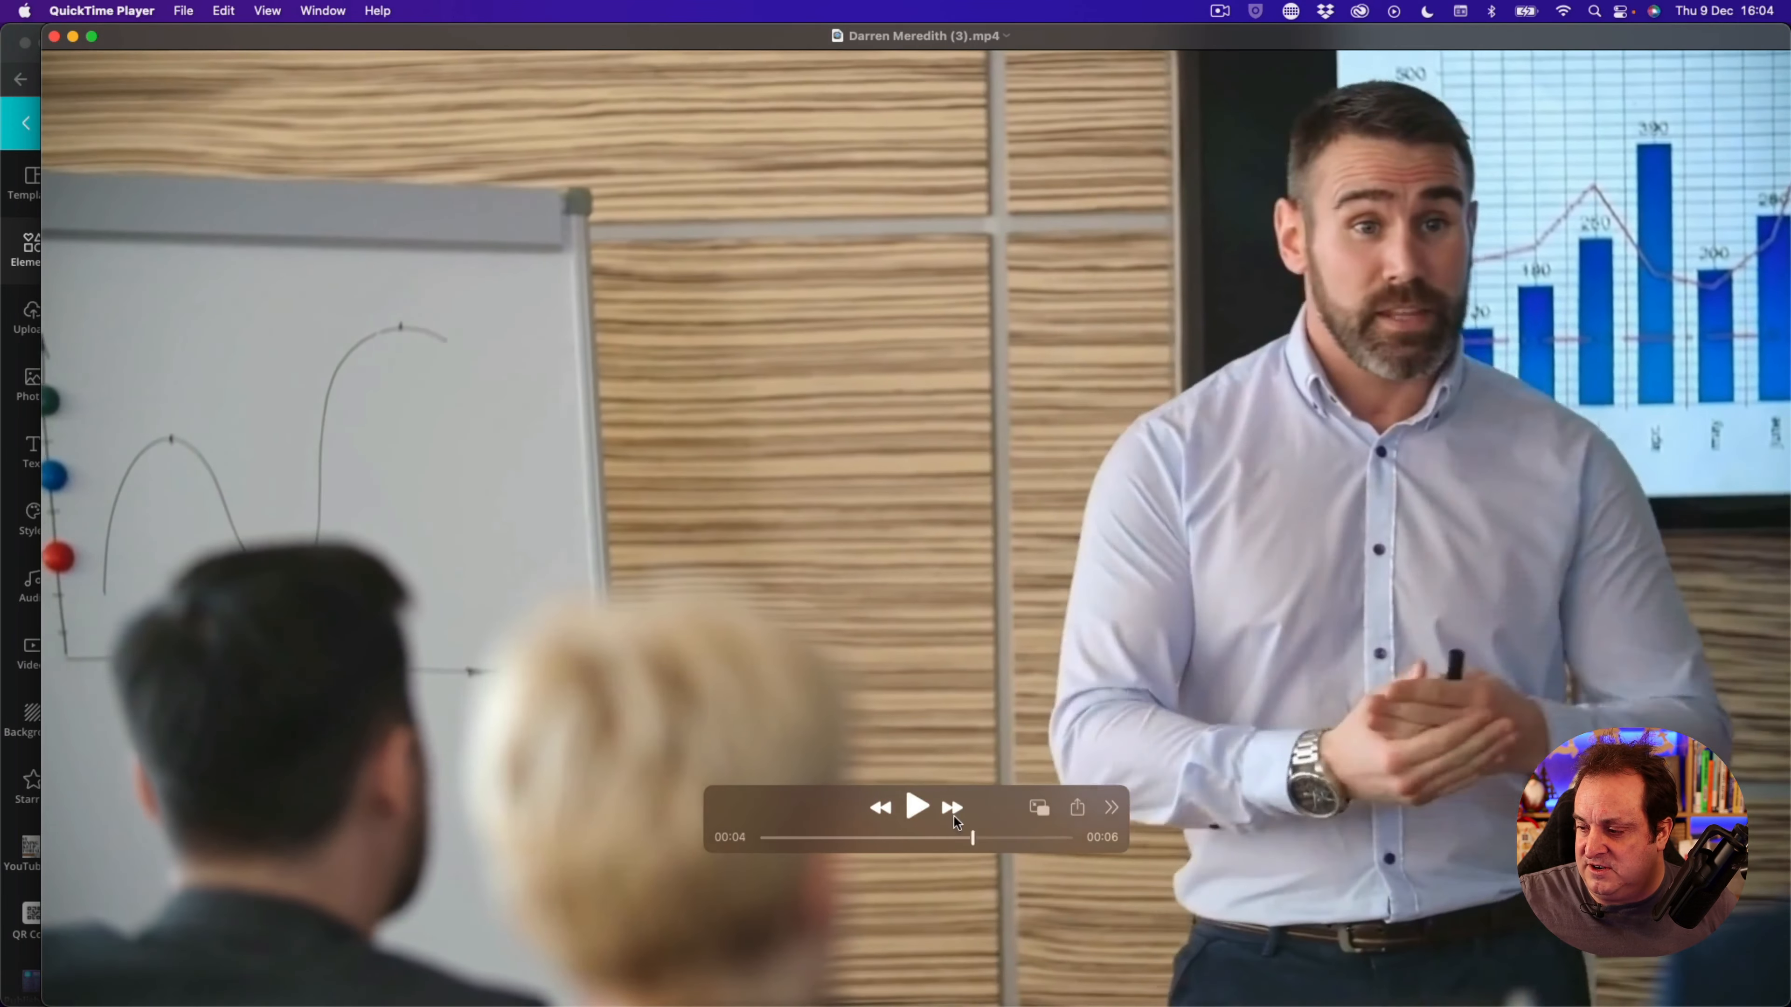
Rewind to about 00:03 and resume to watch the caption and starburst appear then vanish
drag(972, 838, 845, 837)
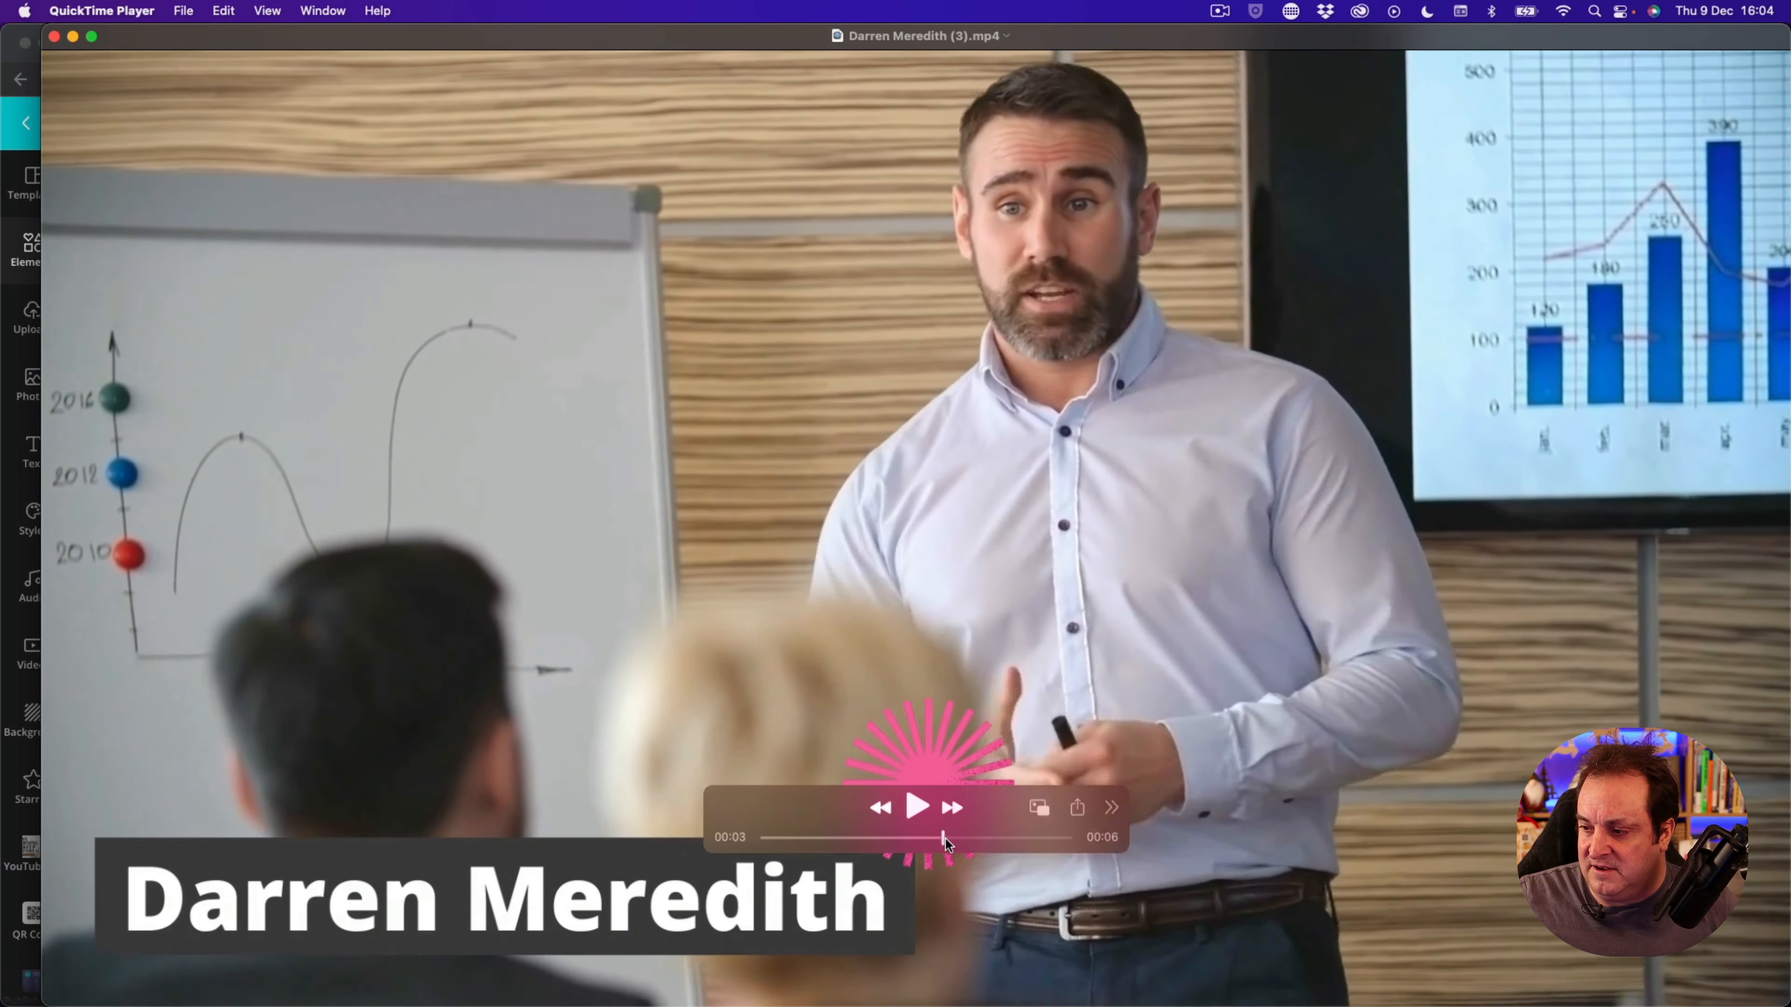
click(918, 807)
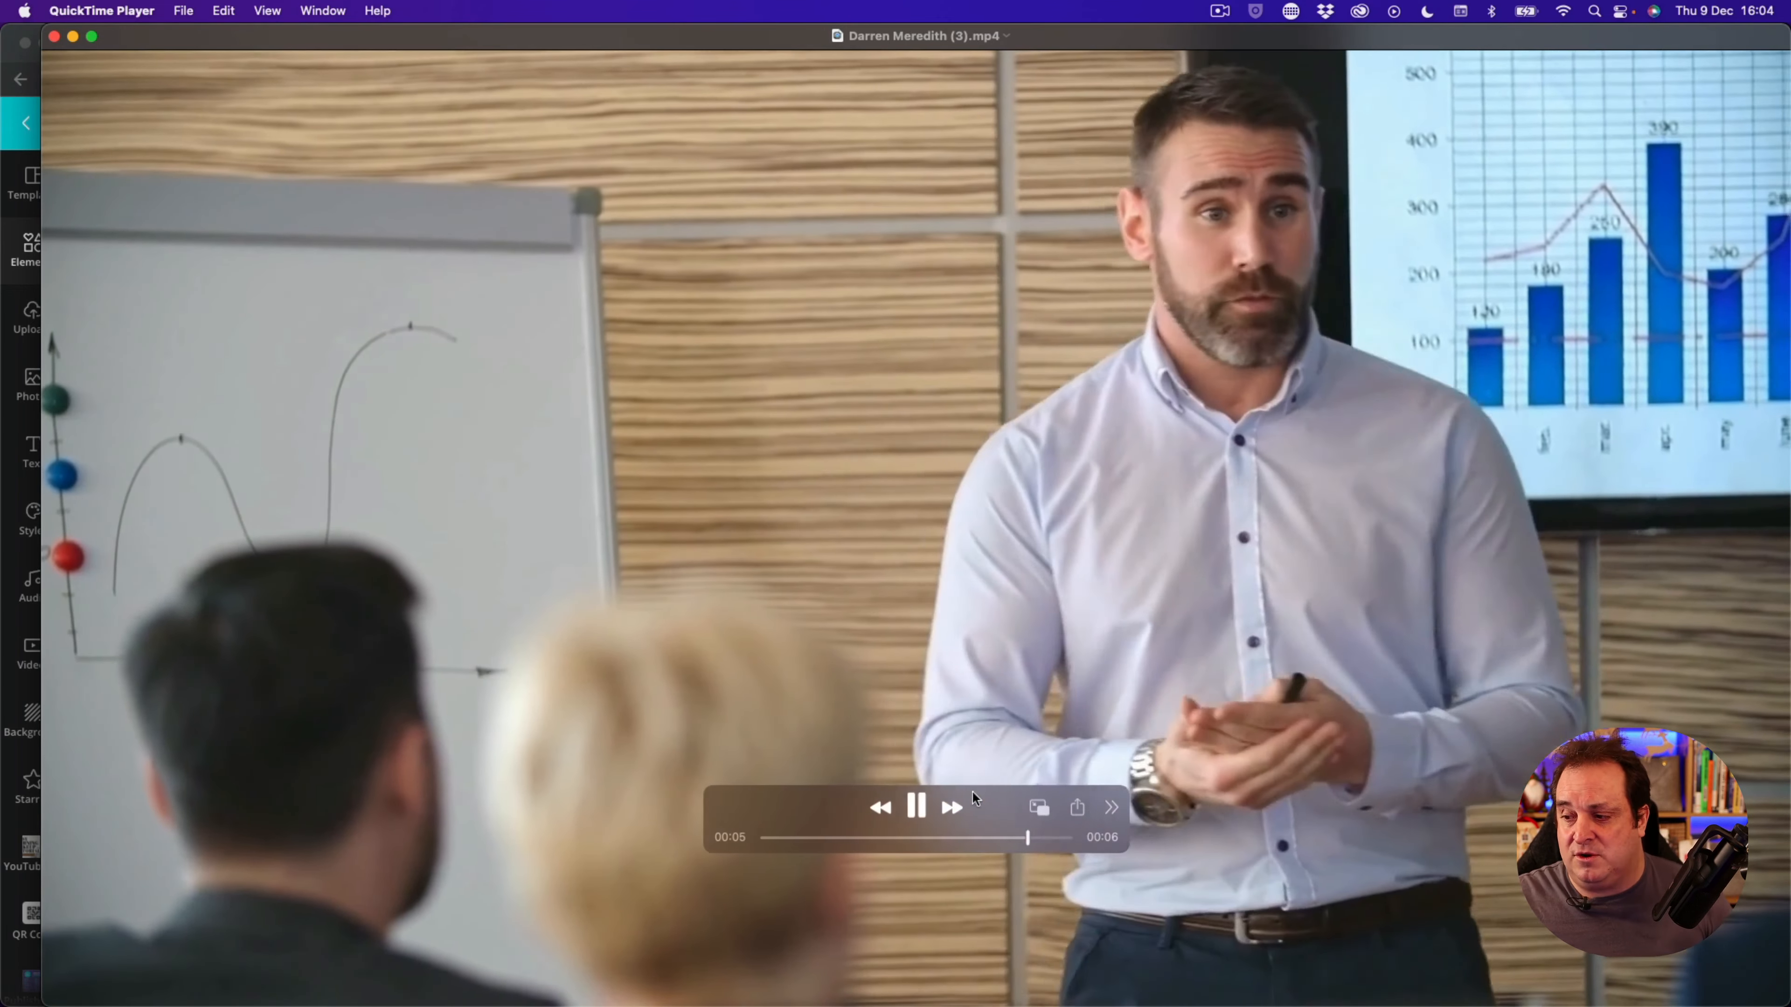